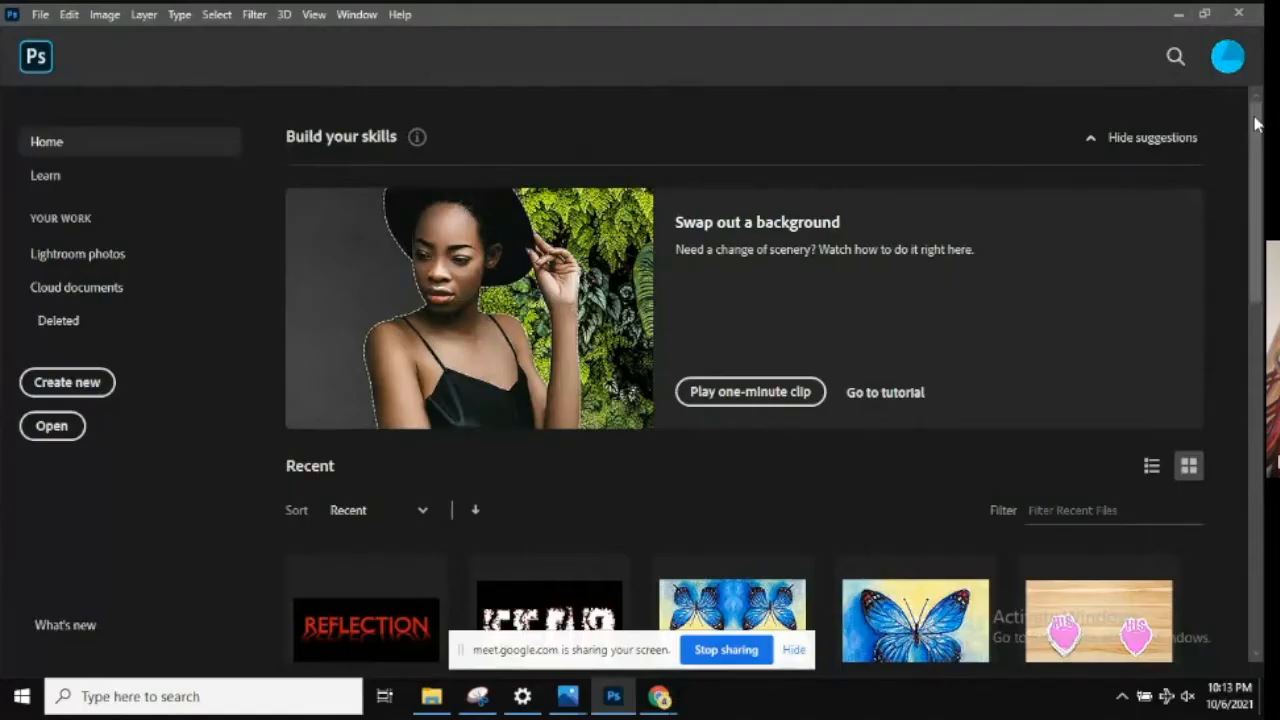
mouse_move(268, 216)
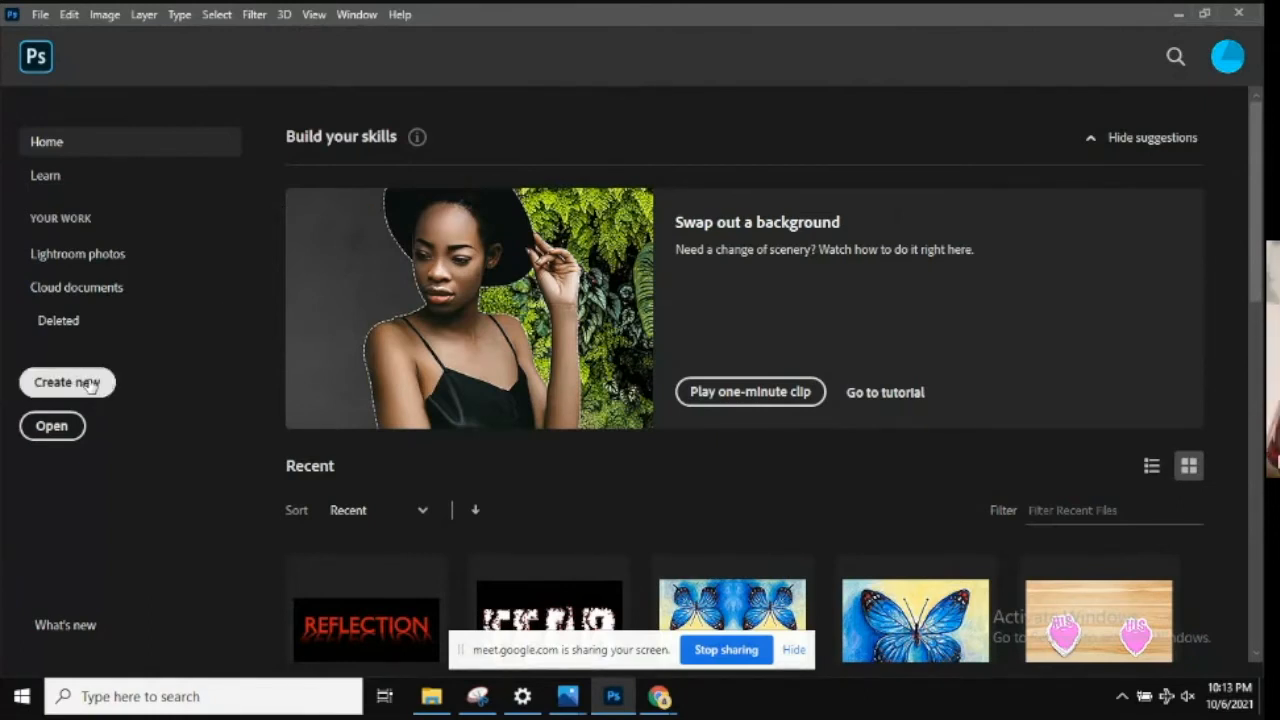
Create a new 6 by 4 inch document at 300 ppi with a white canvas
left_click(68, 382)
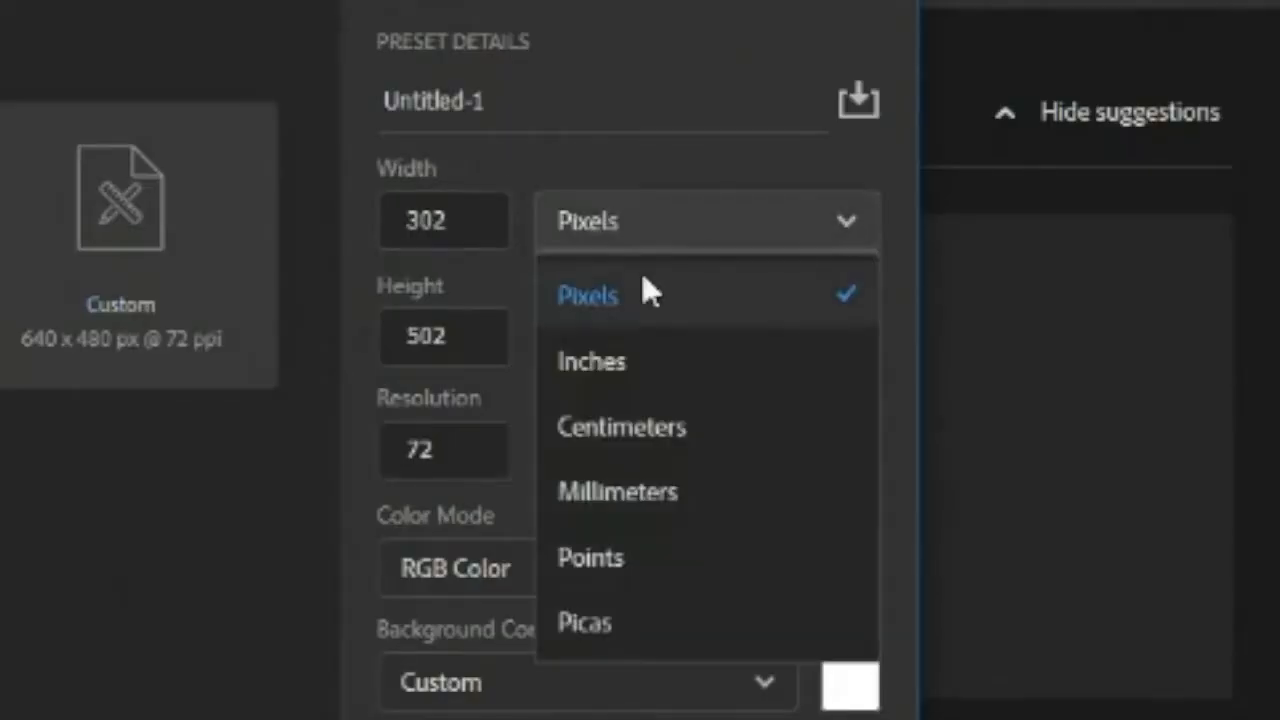
left_click(592, 360)
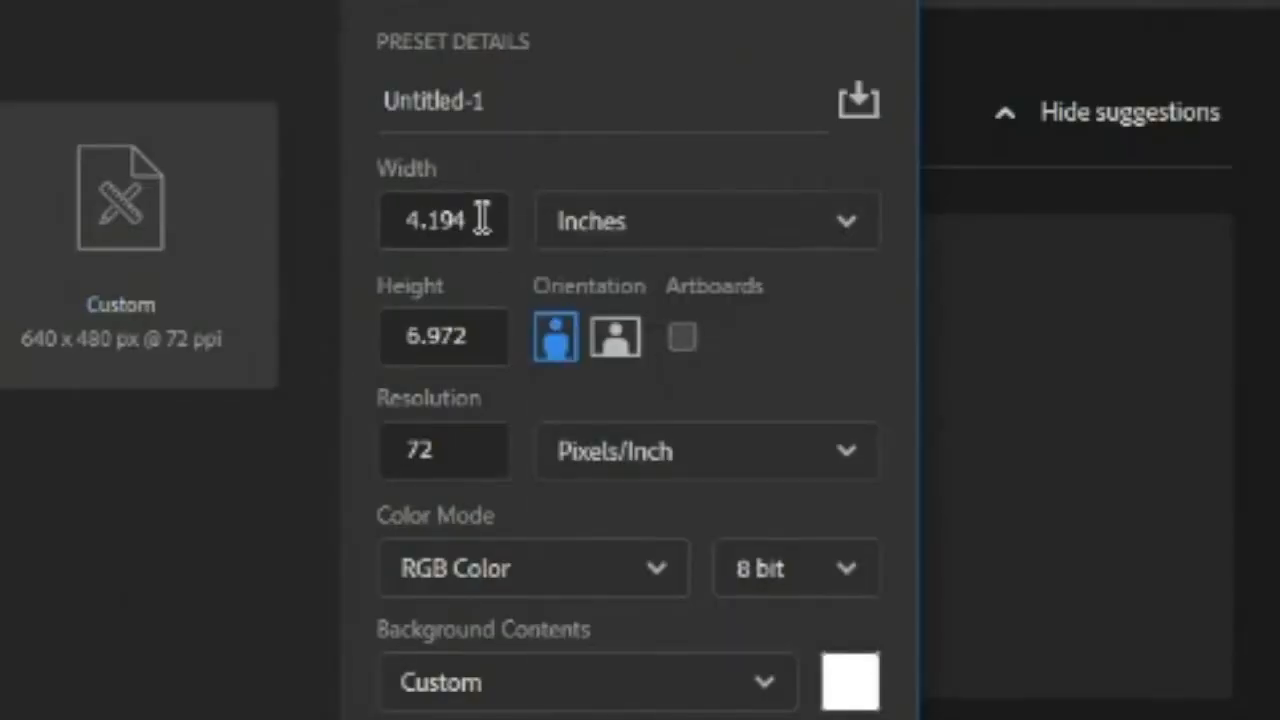
type("6")
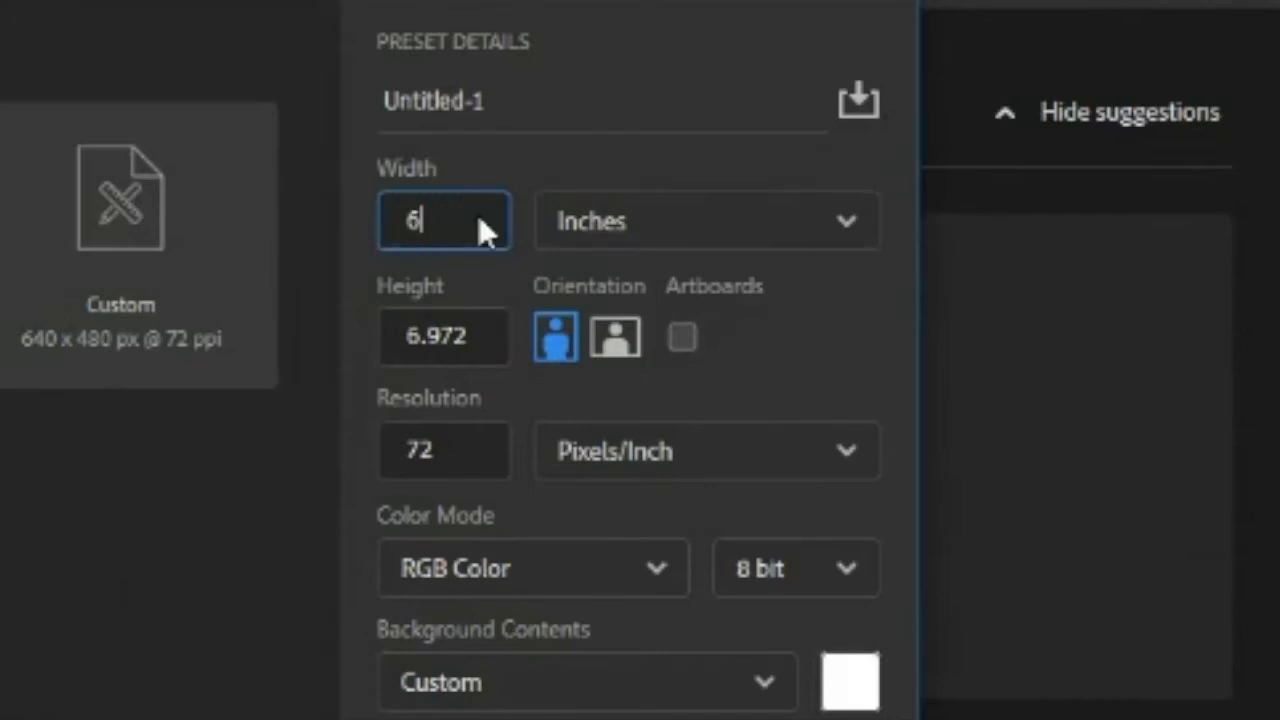
left_click(444, 336)
type("3")
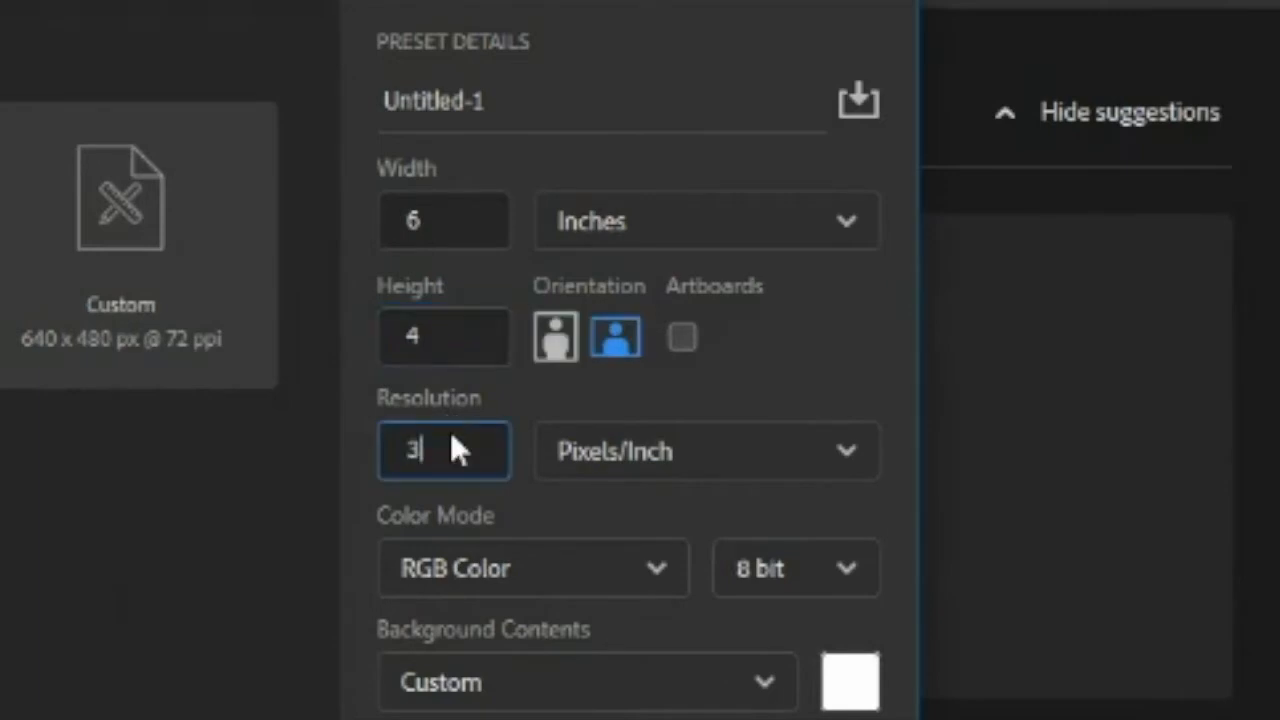
type("00")
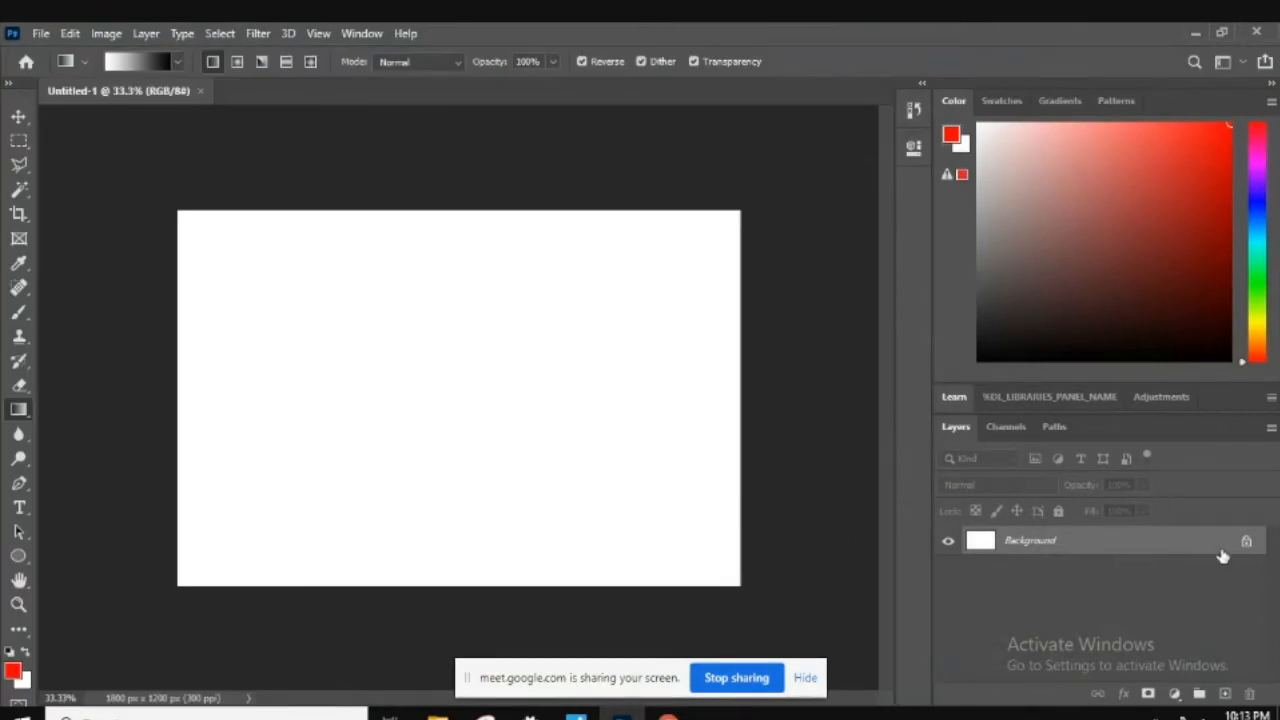
Unlock the Background into Layer 0 and fill it solid black via Edit > Fill
double_click(1246, 540)
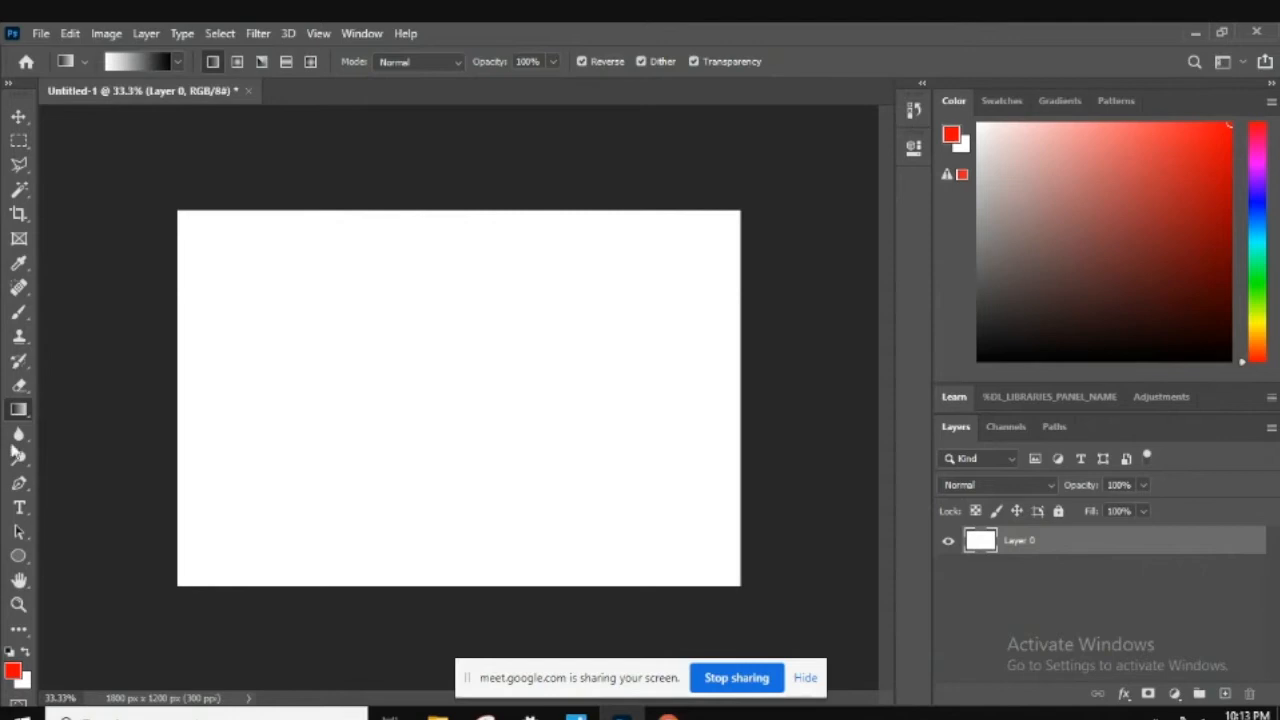
mouse_move(320, 390)
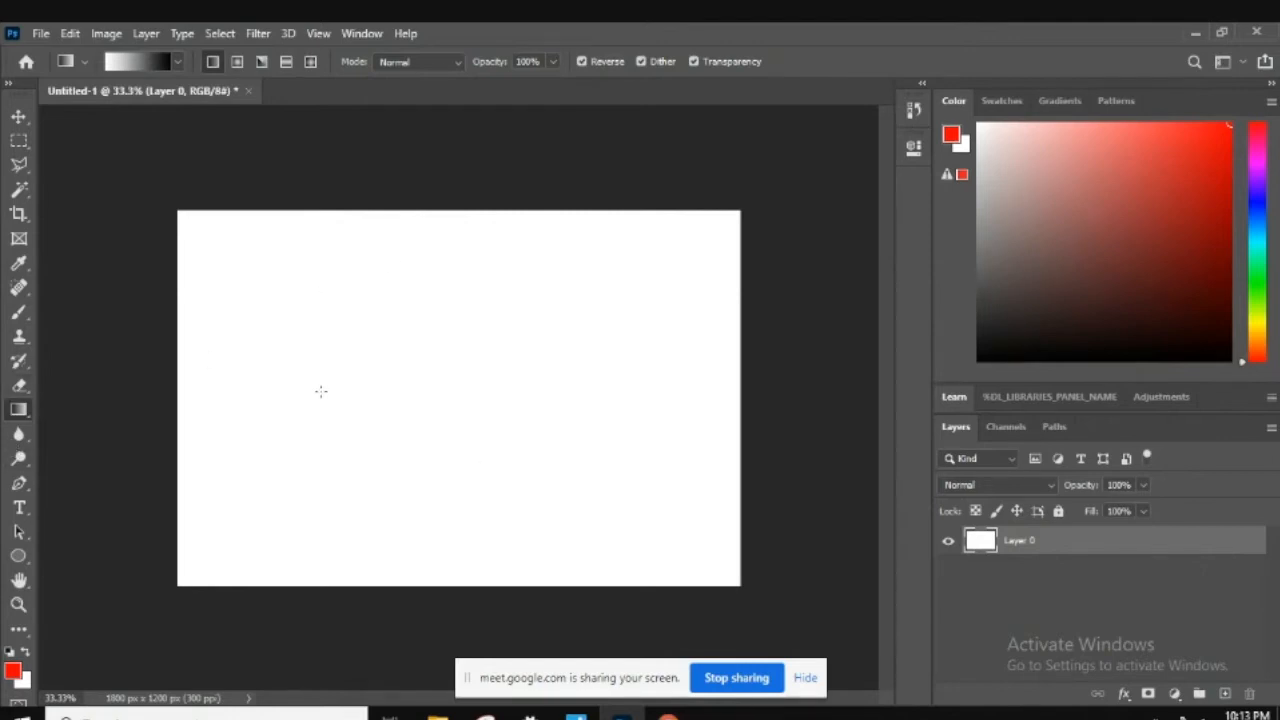
mouse_move(364, 364)
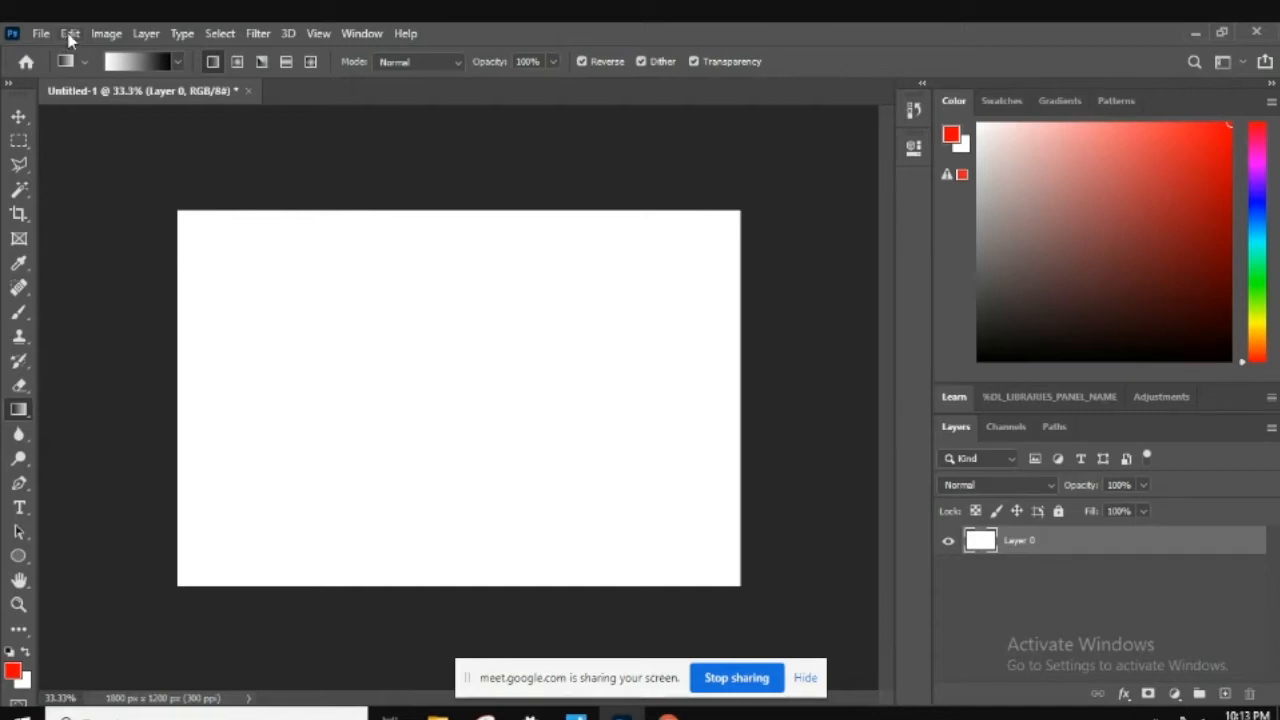
left_click(70, 32)
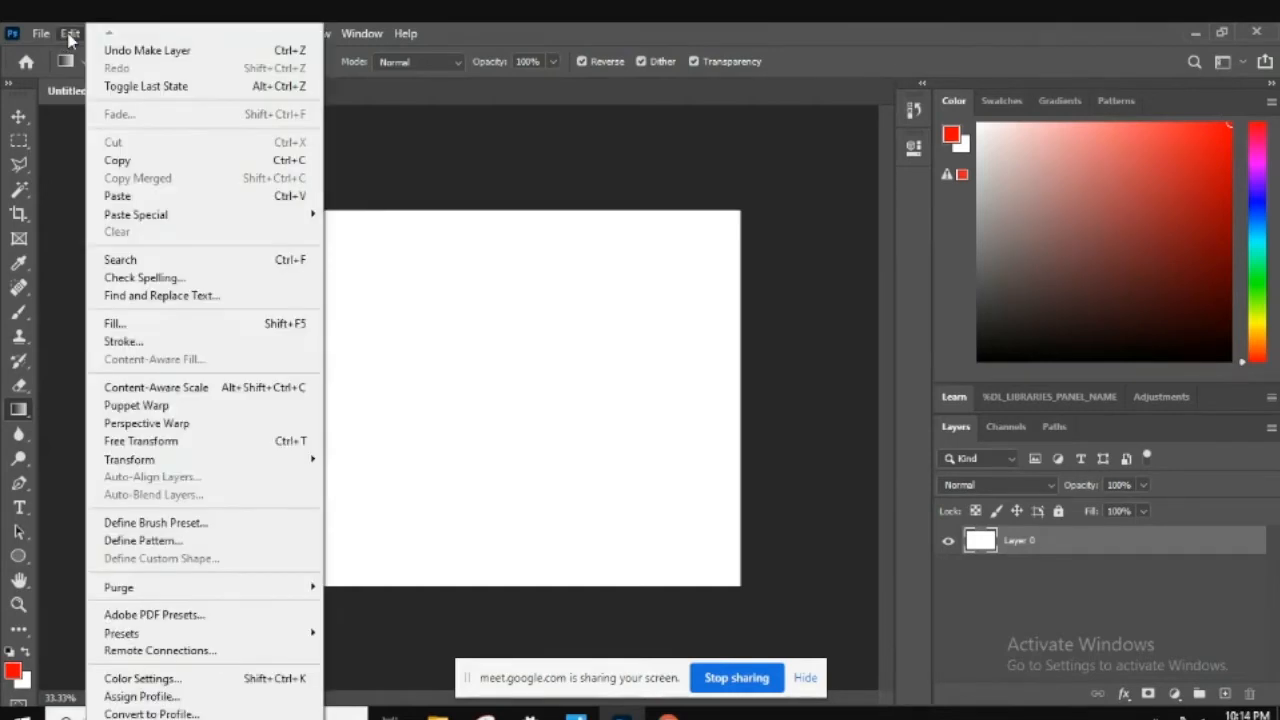
mouse_move(160, 324)
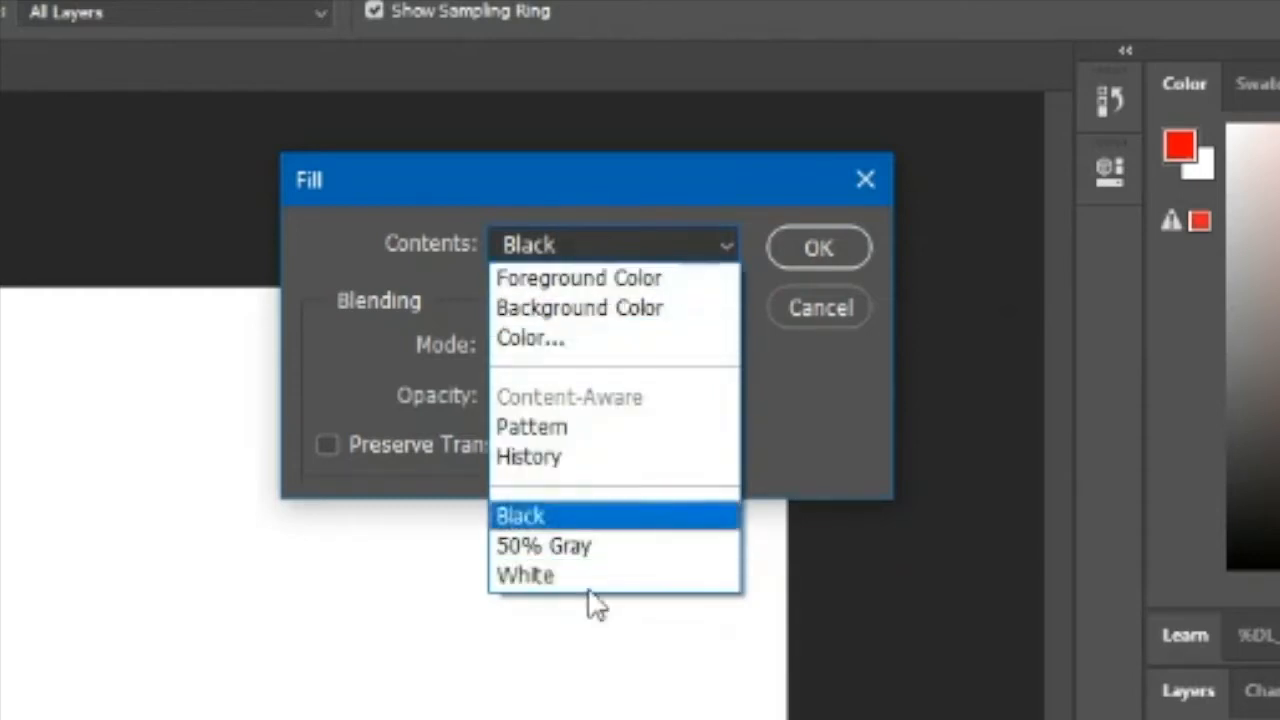
left_click(520, 516)
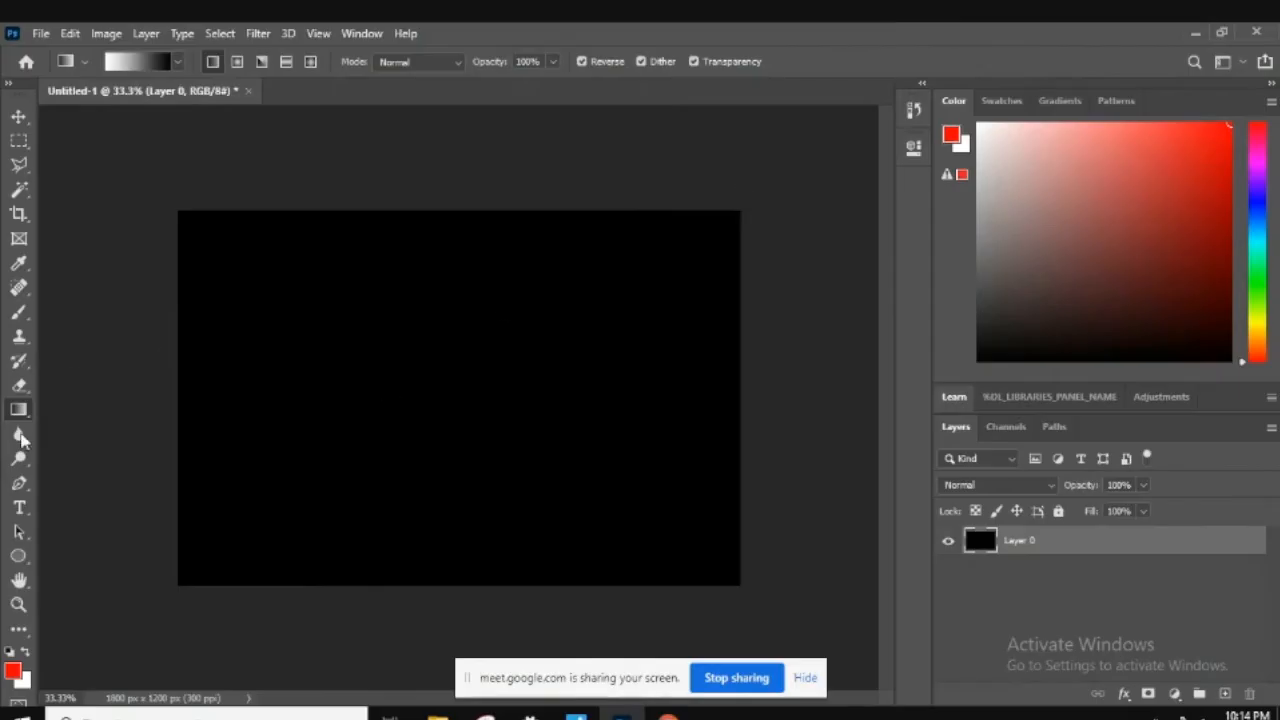
mouse_move(184, 332)
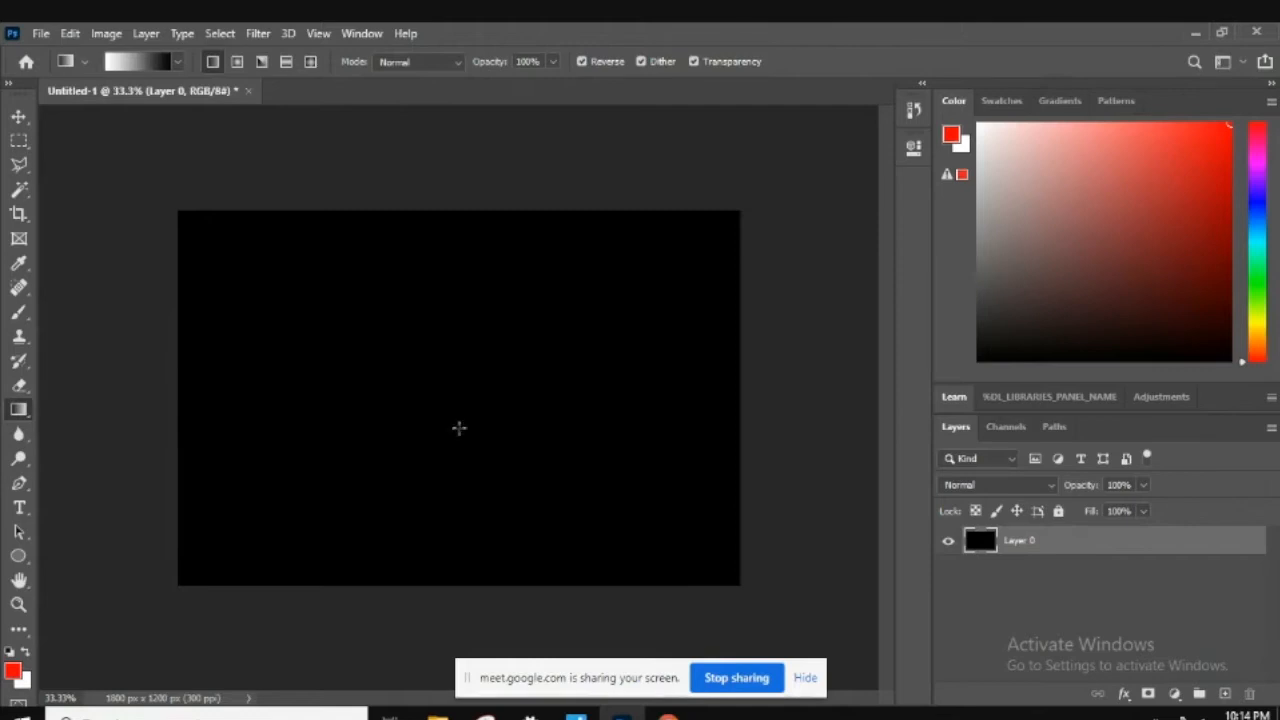
mouse_move(470, 376)
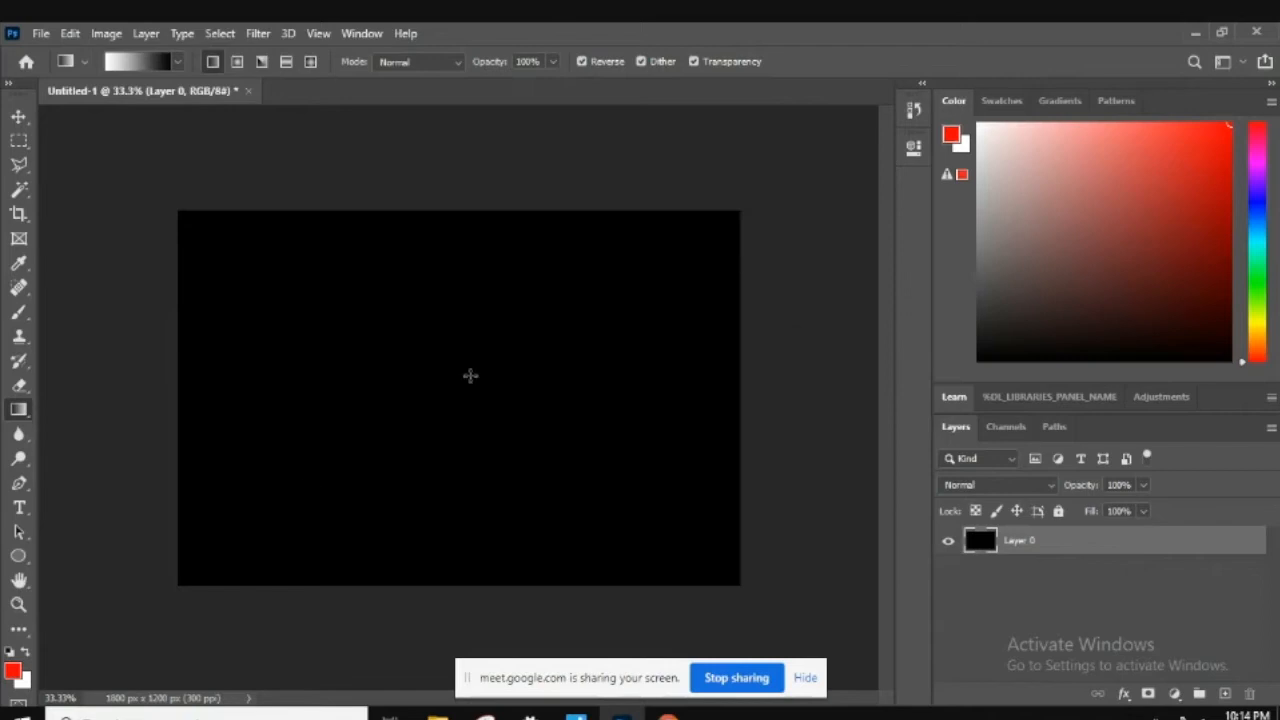
mouse_move(418, 448)
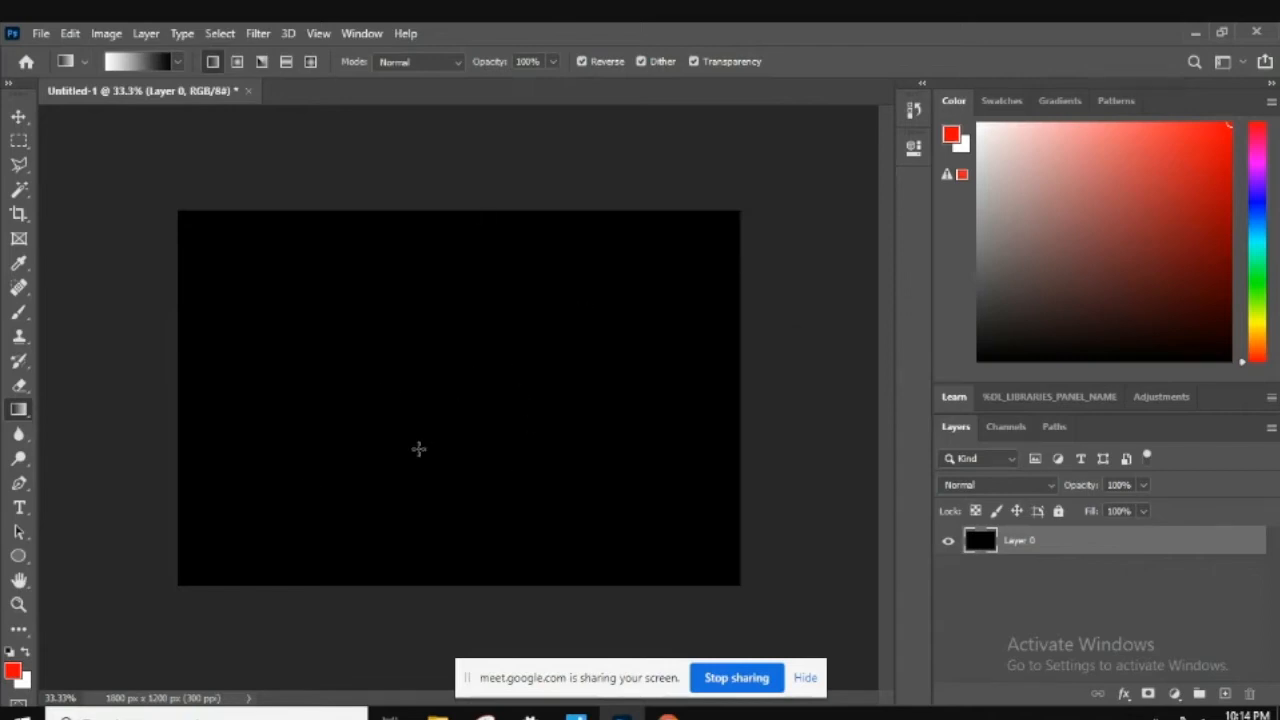
mouse_move(608, 368)
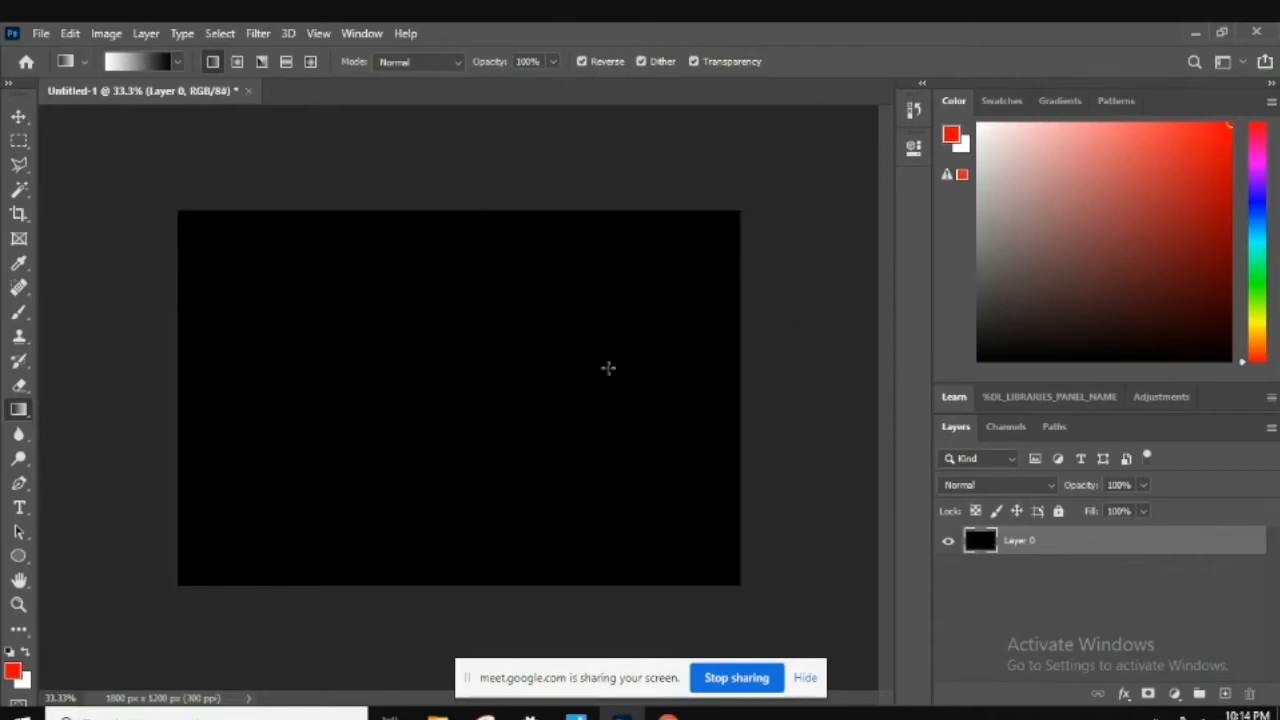
mouse_move(460, 370)
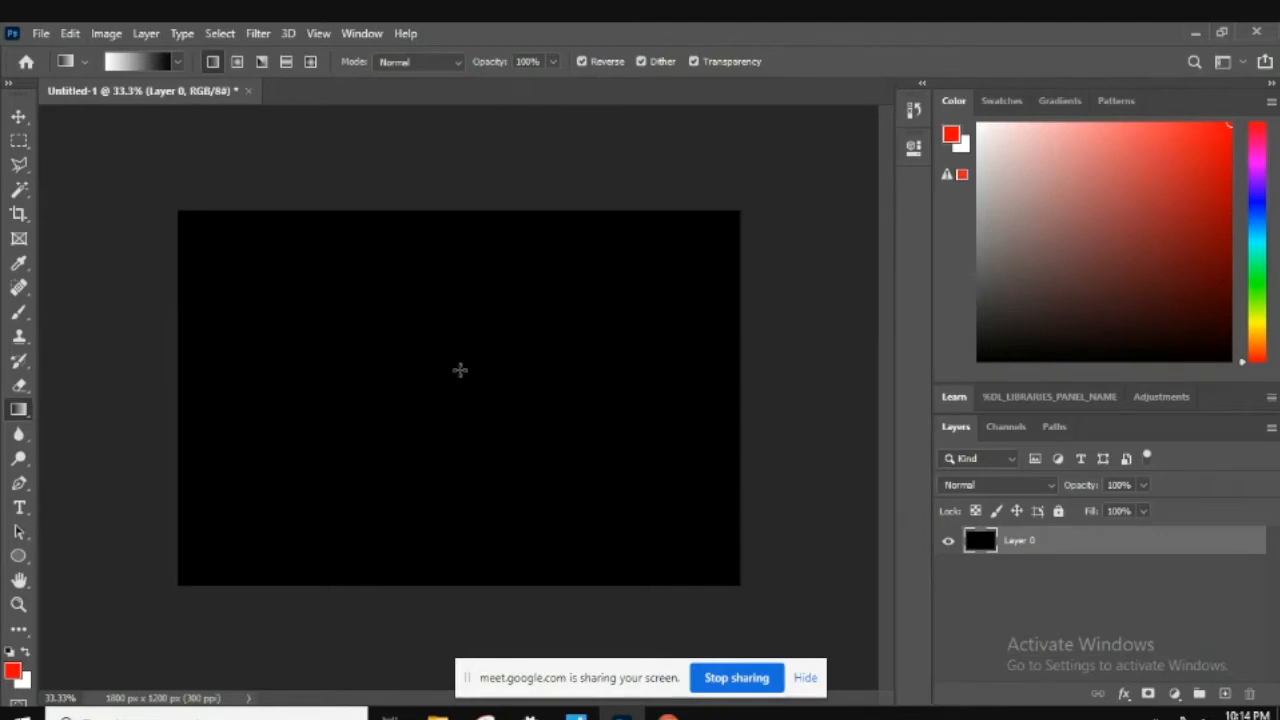
mouse_move(808, 410)
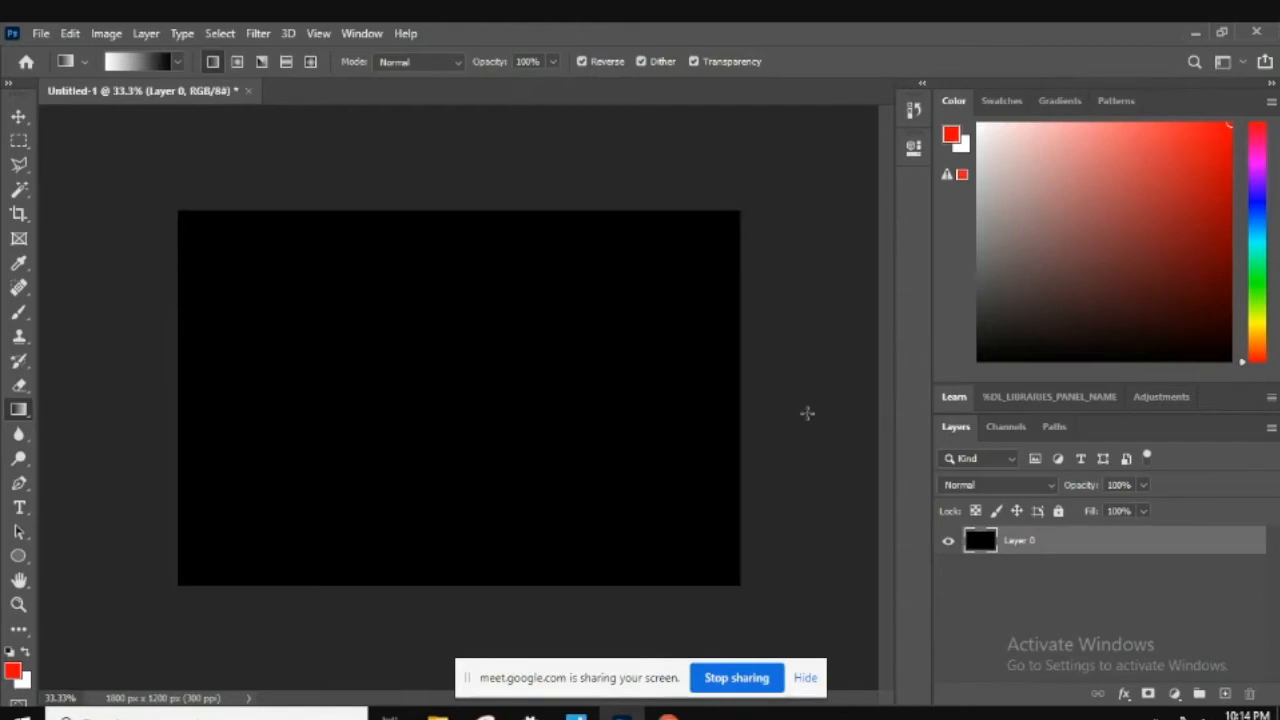
mouse_move(184, 472)
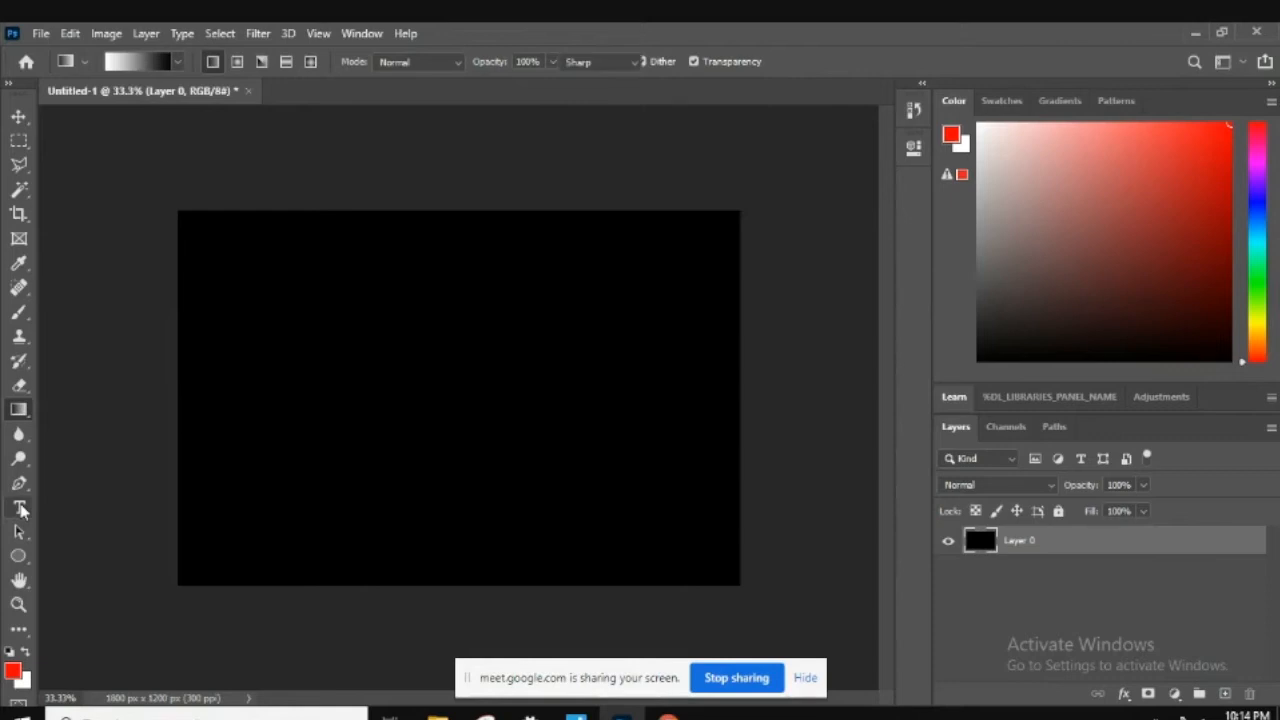
Add a red type layer reading REFLECTION on the black canvas
left_click(18, 508)
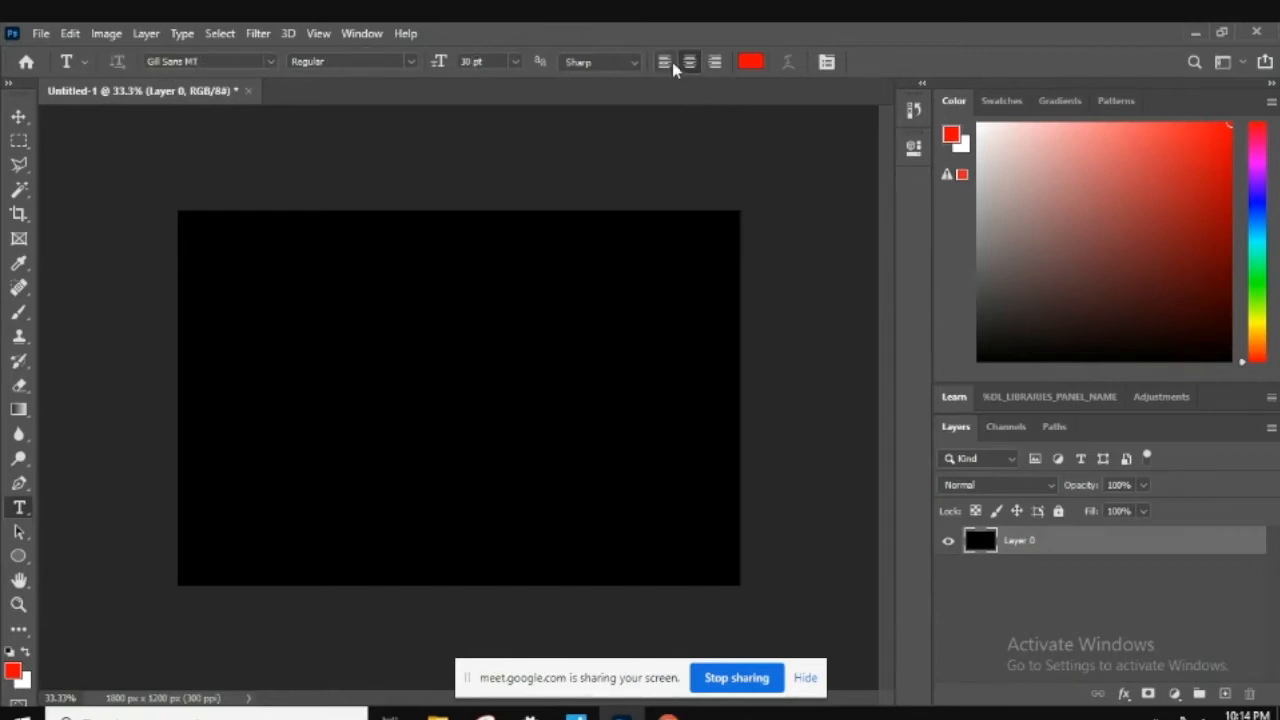
left_click(750, 60)
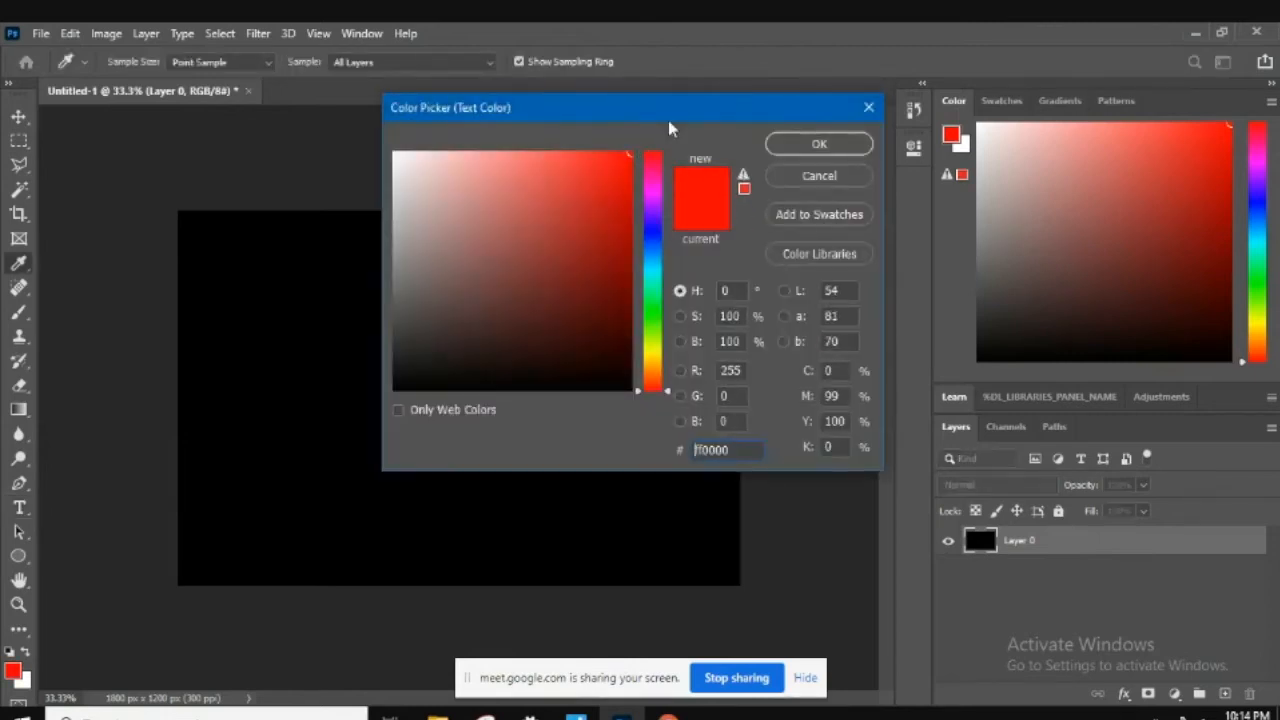
mouse_move(818, 144)
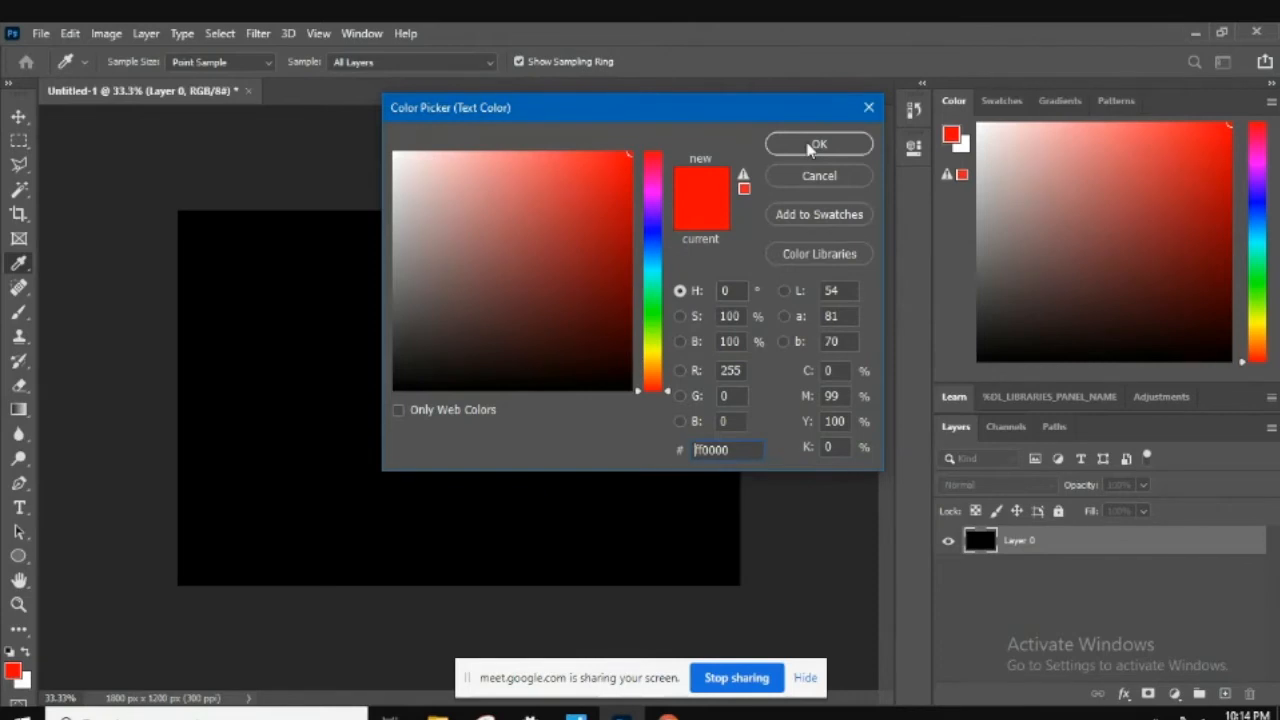
left_click(820, 144)
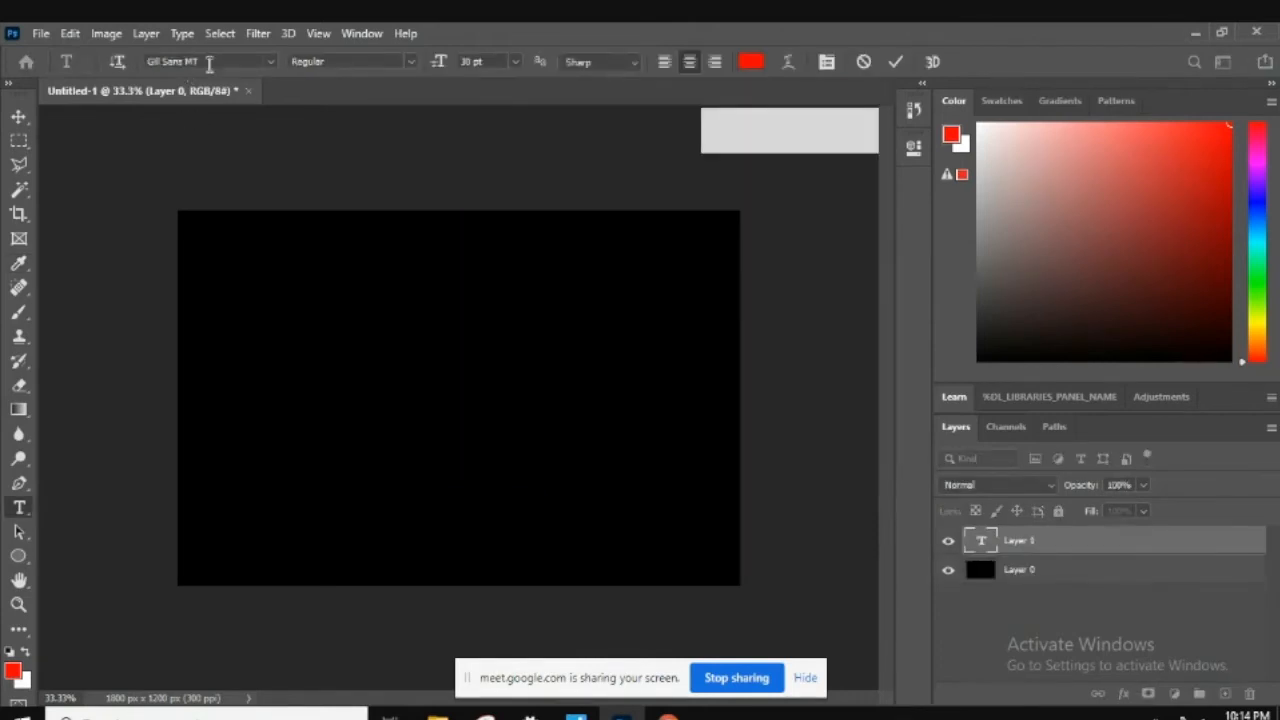
mouse_move(230, 70)
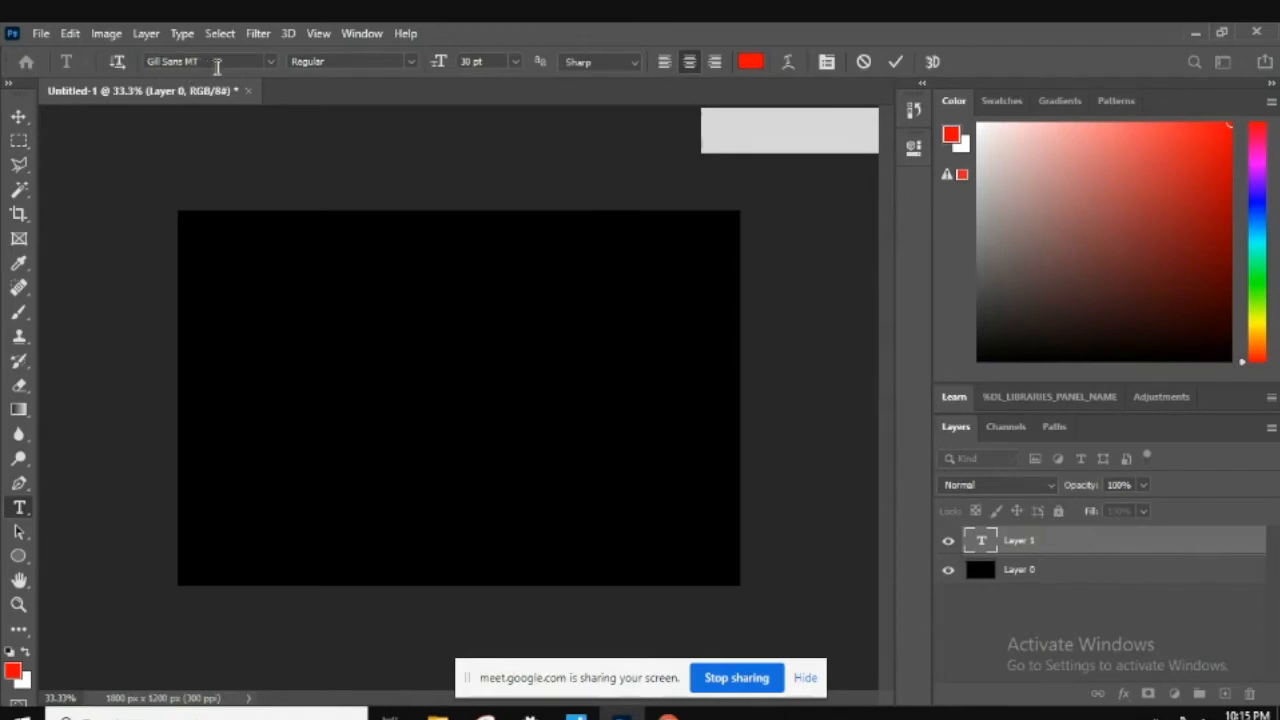
mouse_move(432, 392)
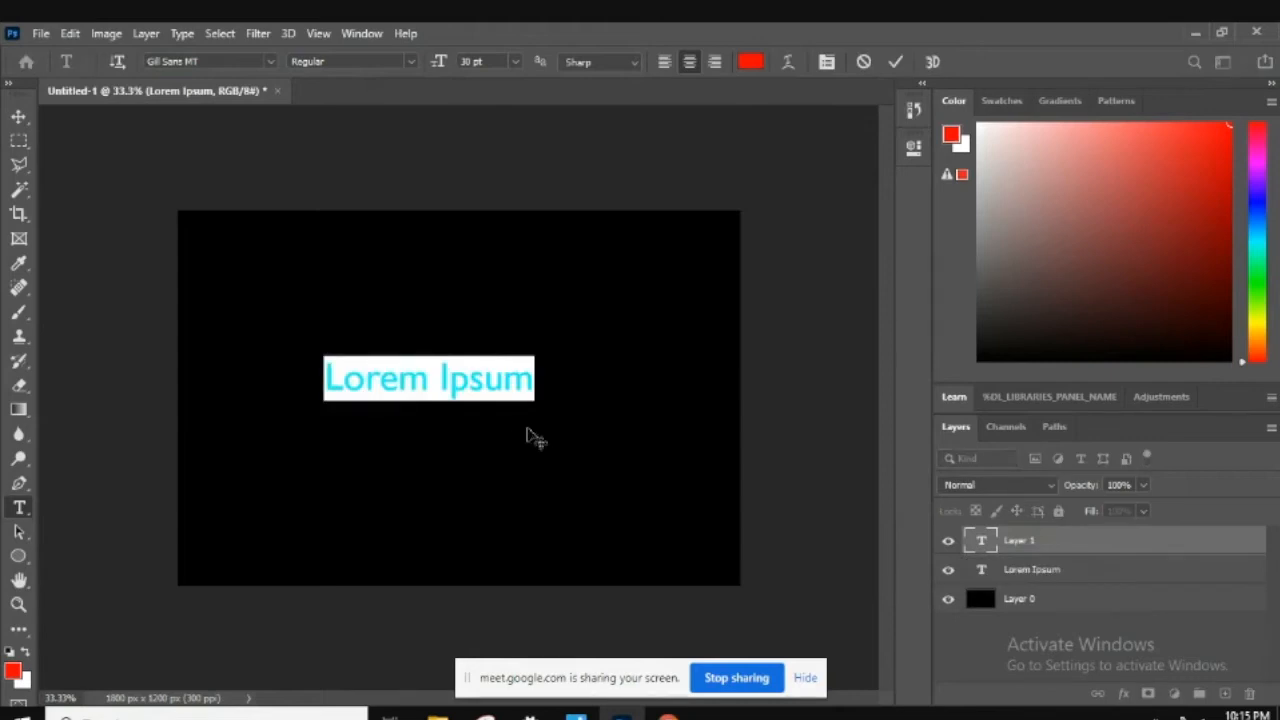
type("REFLECT")
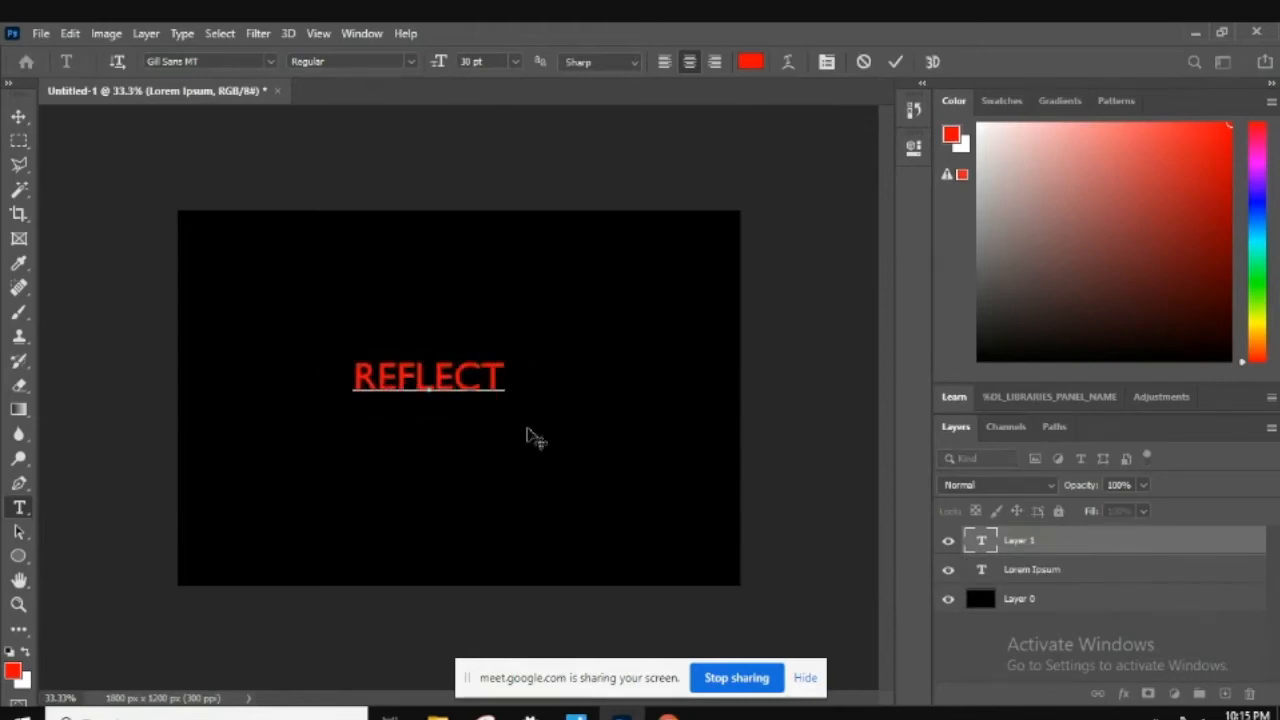
type("ION")
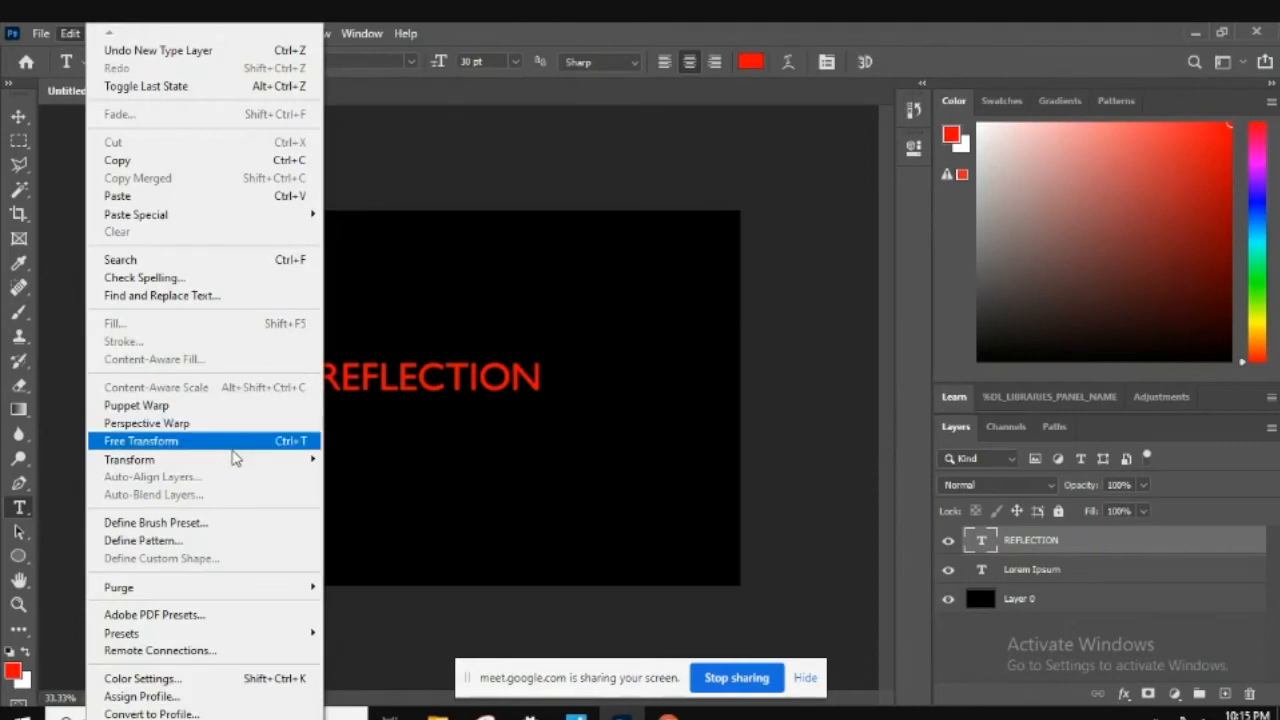
Free Transform the REFLECTION text larger and centred, commit it, and remove the Lorem Ipsum layer
left_click(140, 442)
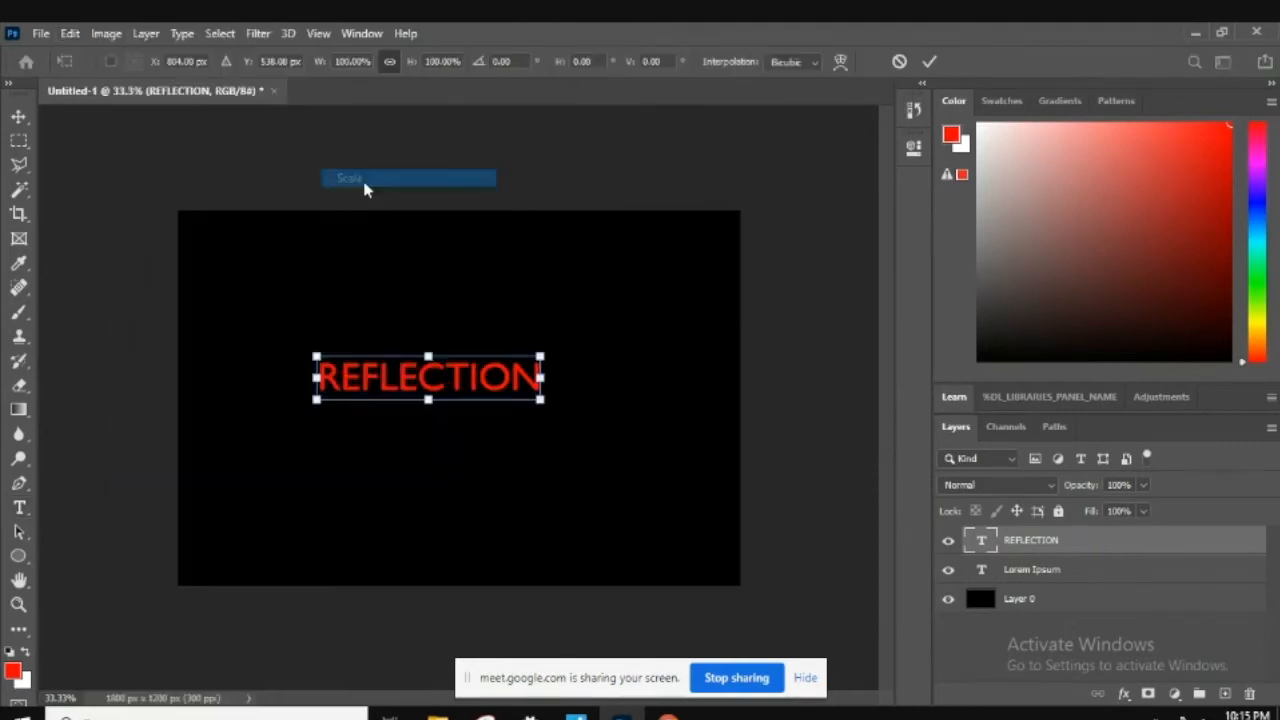
left_click_drag(544, 398, 704, 432)
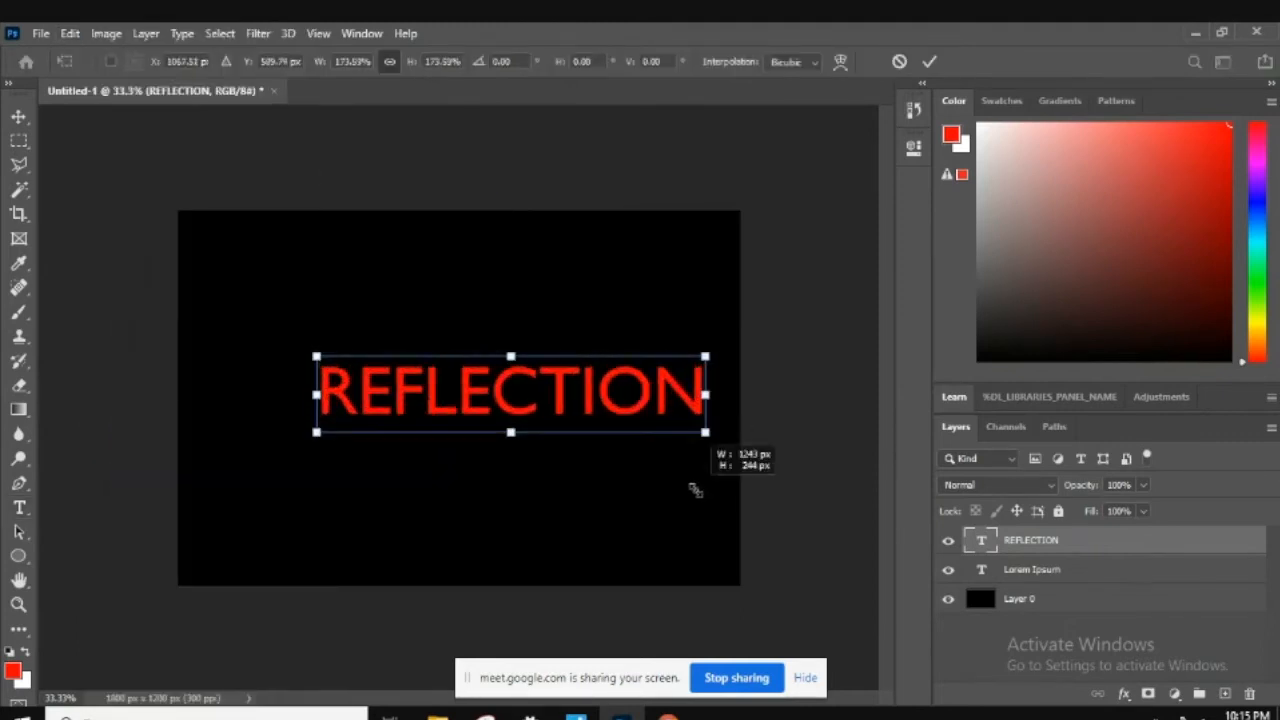
left_click_drag(316, 356, 236, 340)
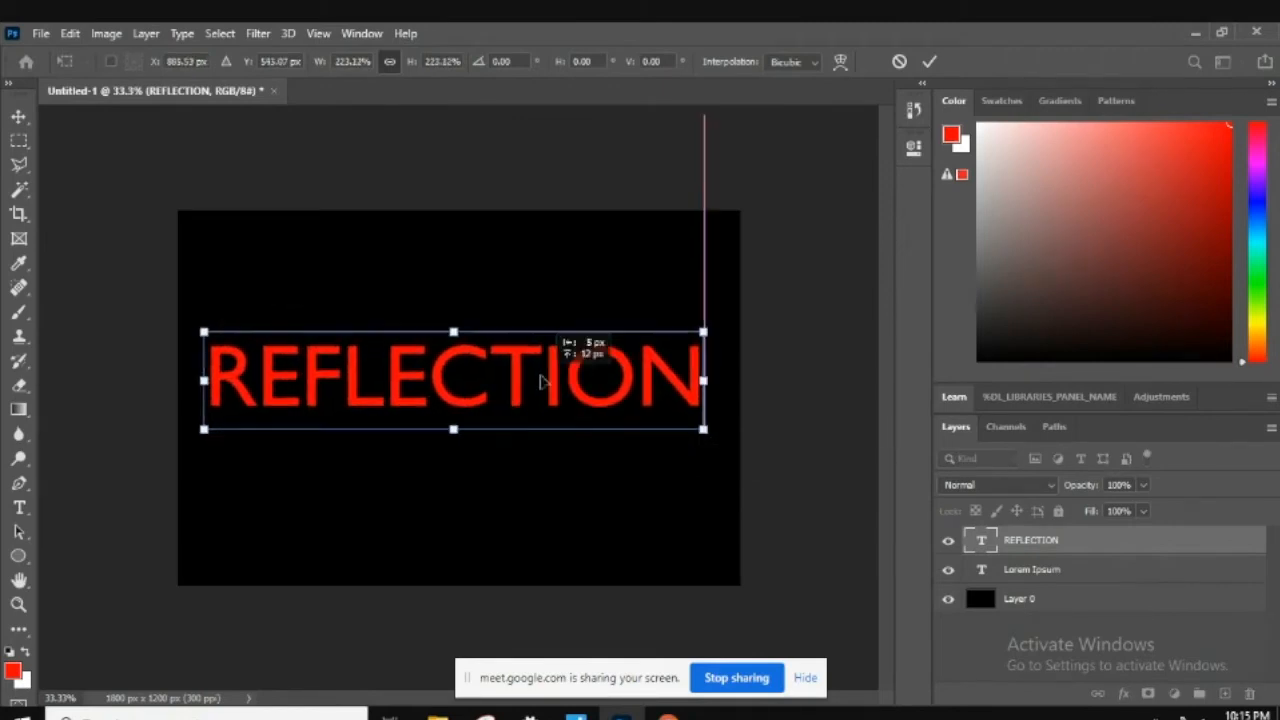
left_click_drag(450, 380, 456, 356)
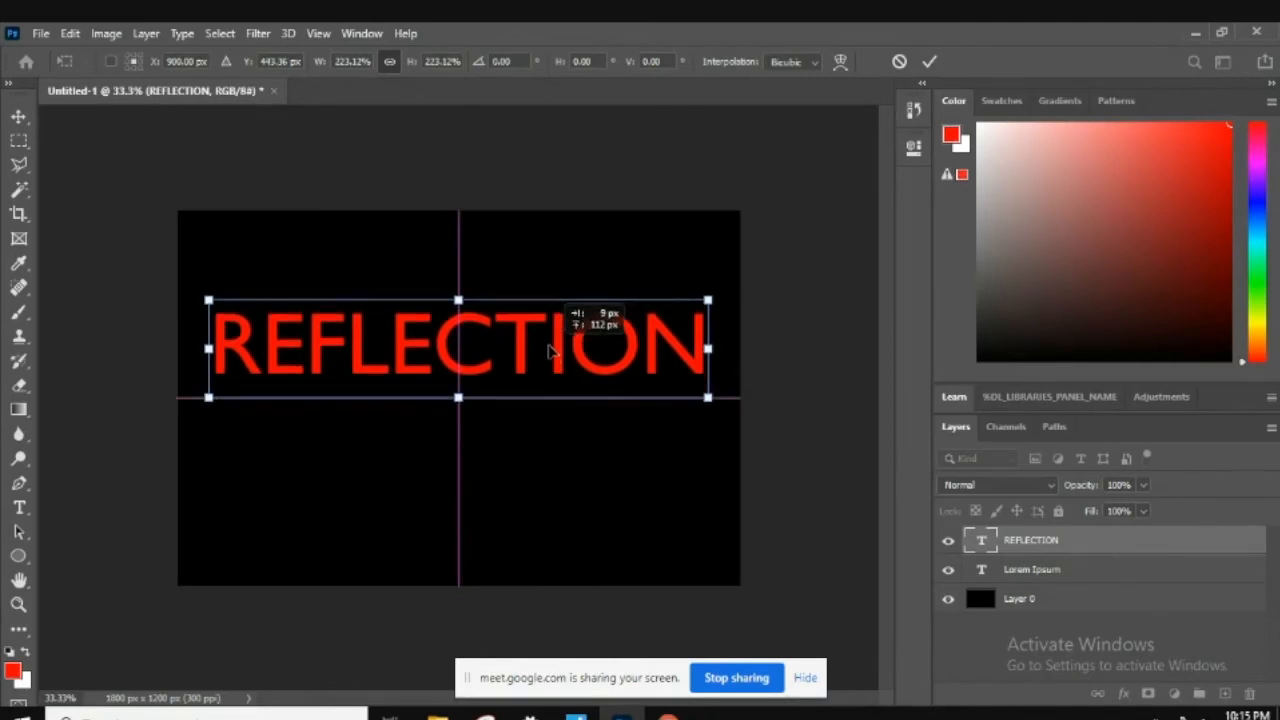
left_click(928, 60)
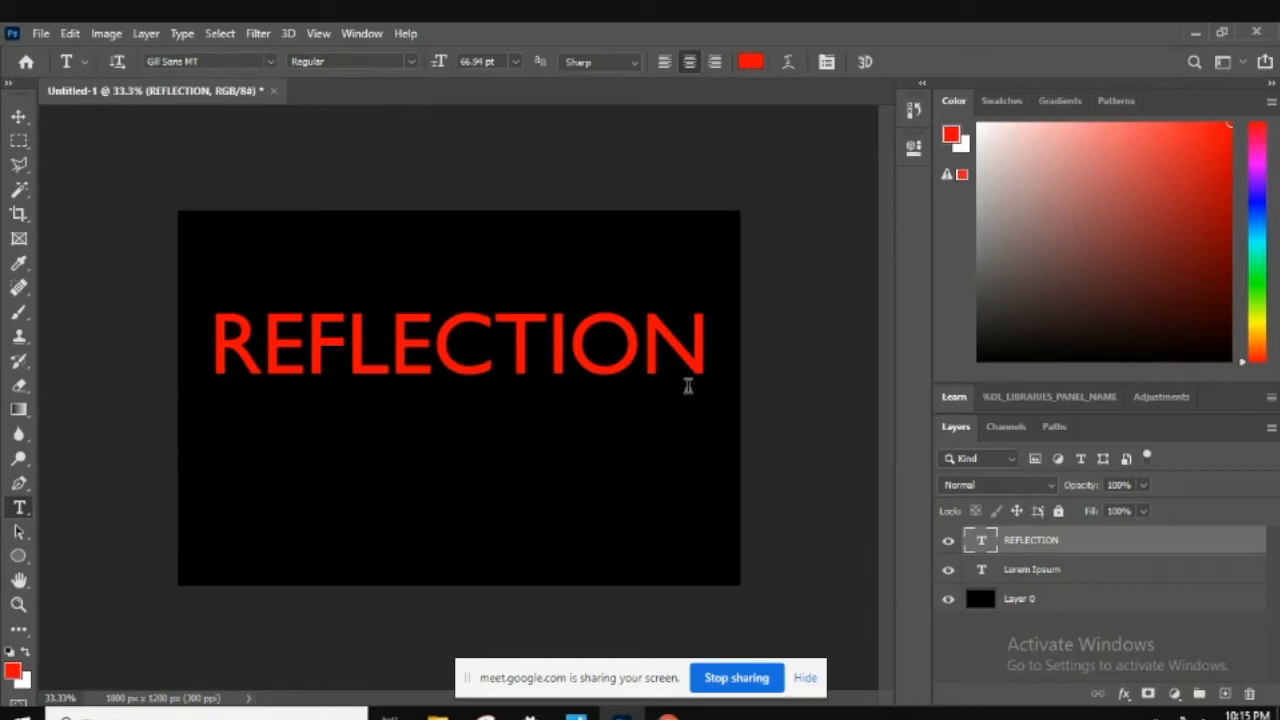
left_click(1030, 568)
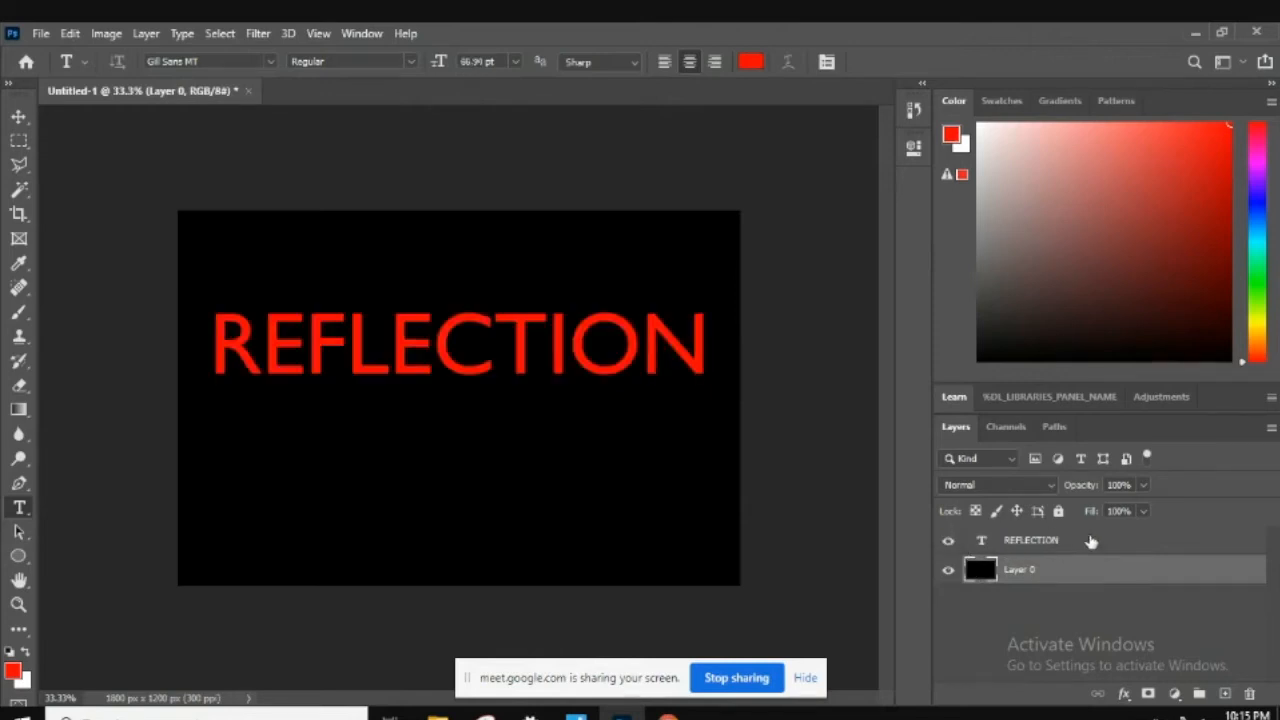
Duplicate the REFLECTION layer with Ctrl+J and select the REFLECTION copy layer
left_click(1030, 540)
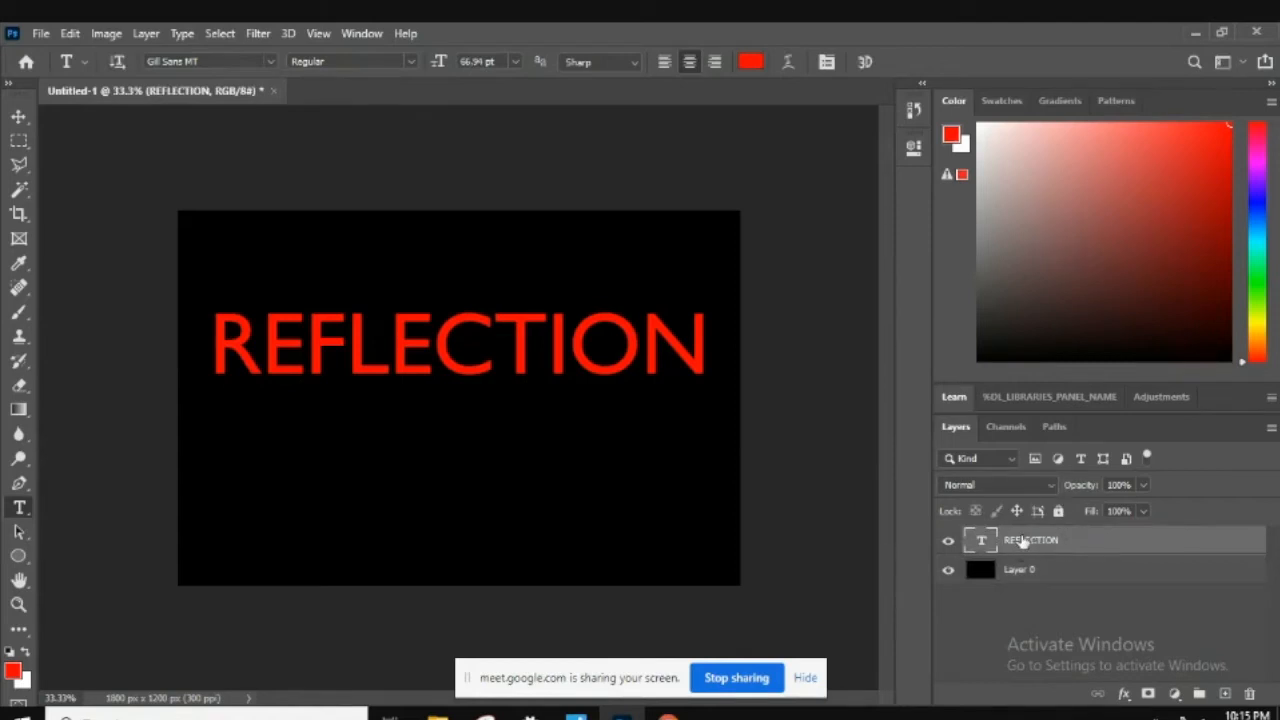
key("ctrl+j")
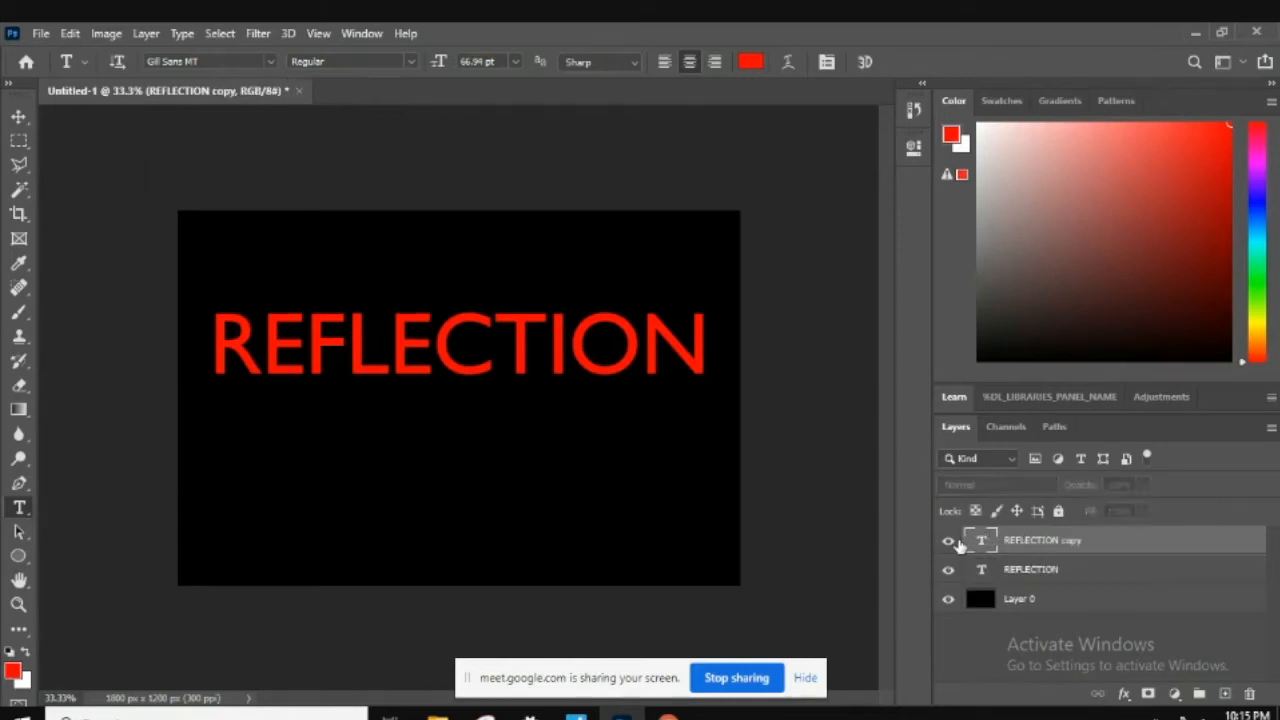
left_click(1042, 540)
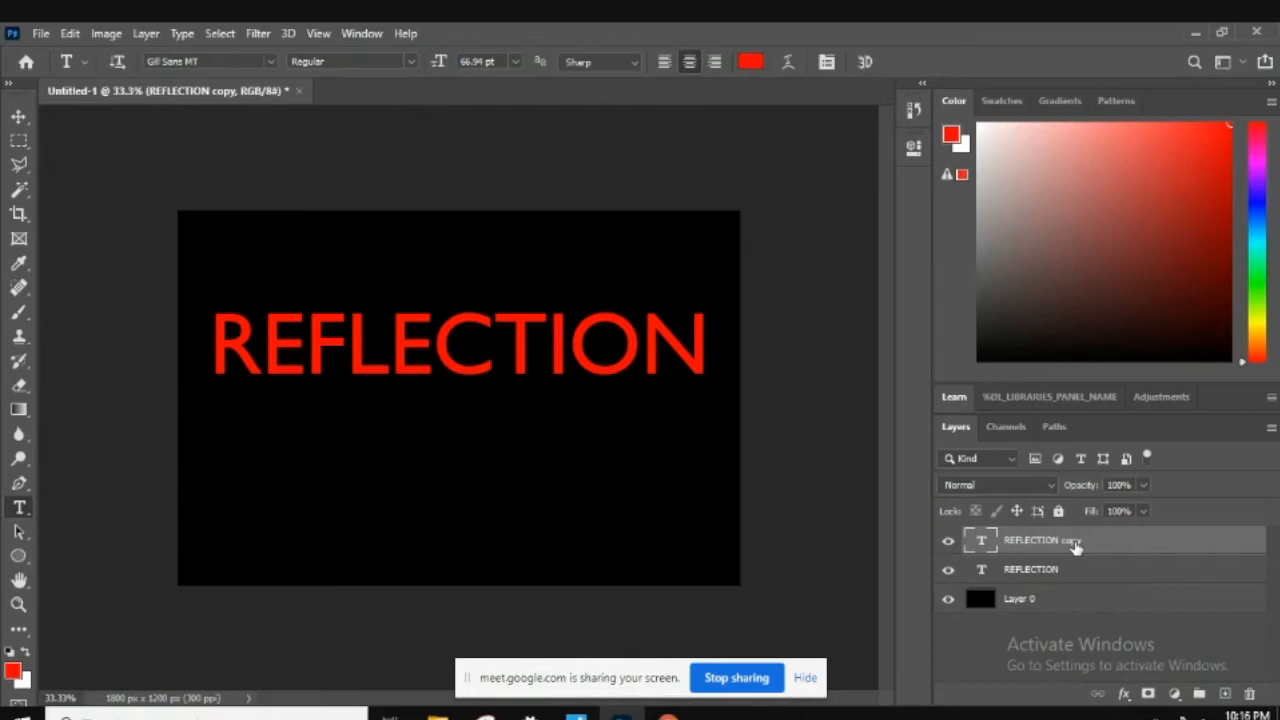
mouse_move(1076, 544)
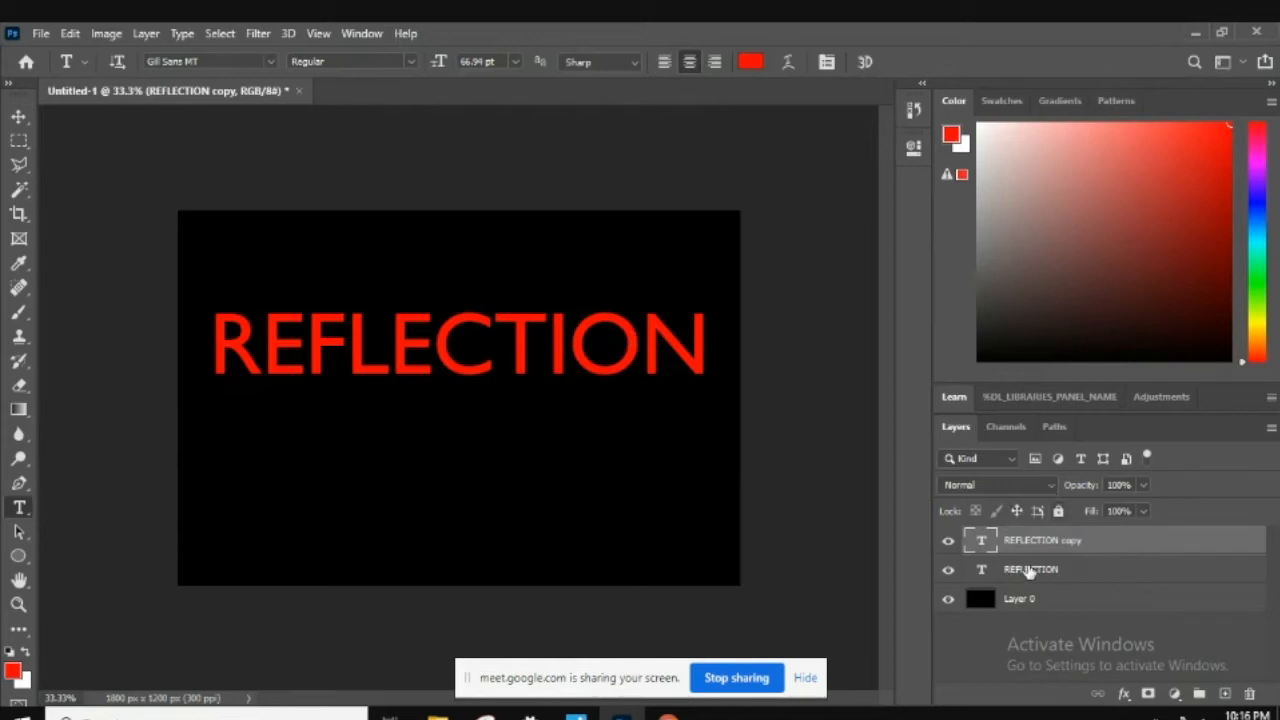
mouse_move(72, 30)
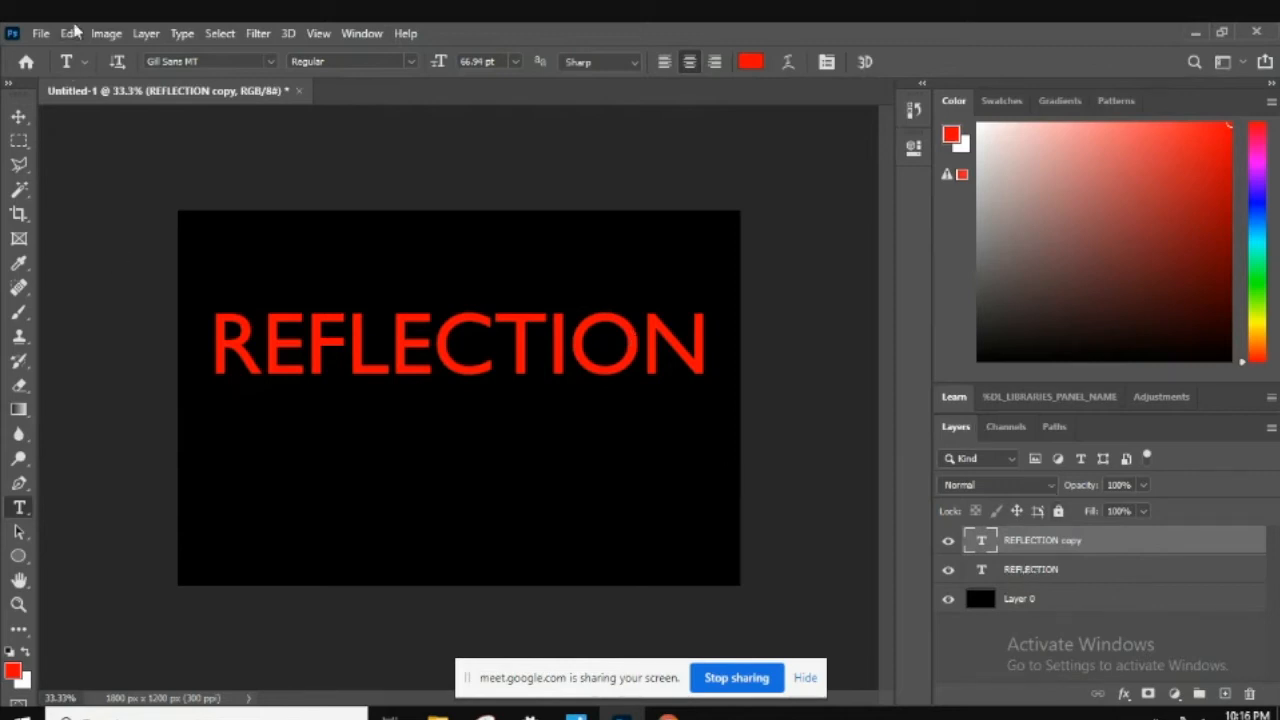
left_click(68, 32)
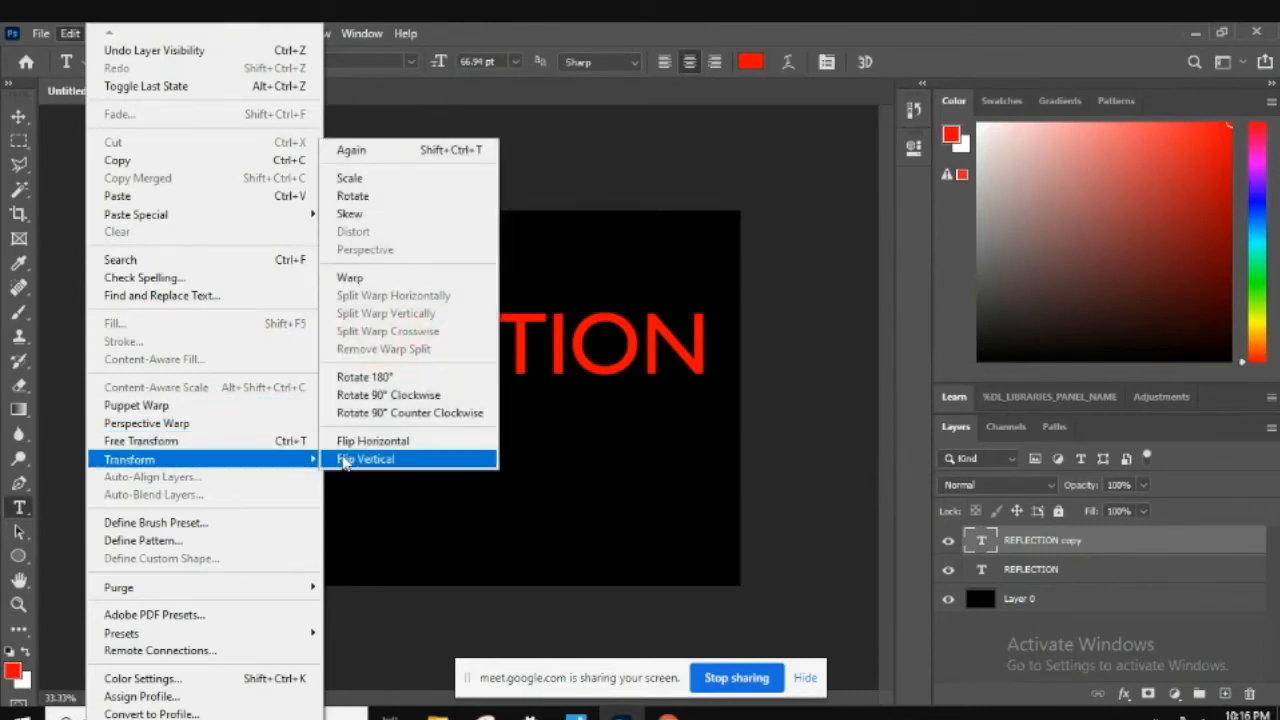
Flip the REFLECTION copy vertically so it reads upside down beneath the original
left_click(364, 458)
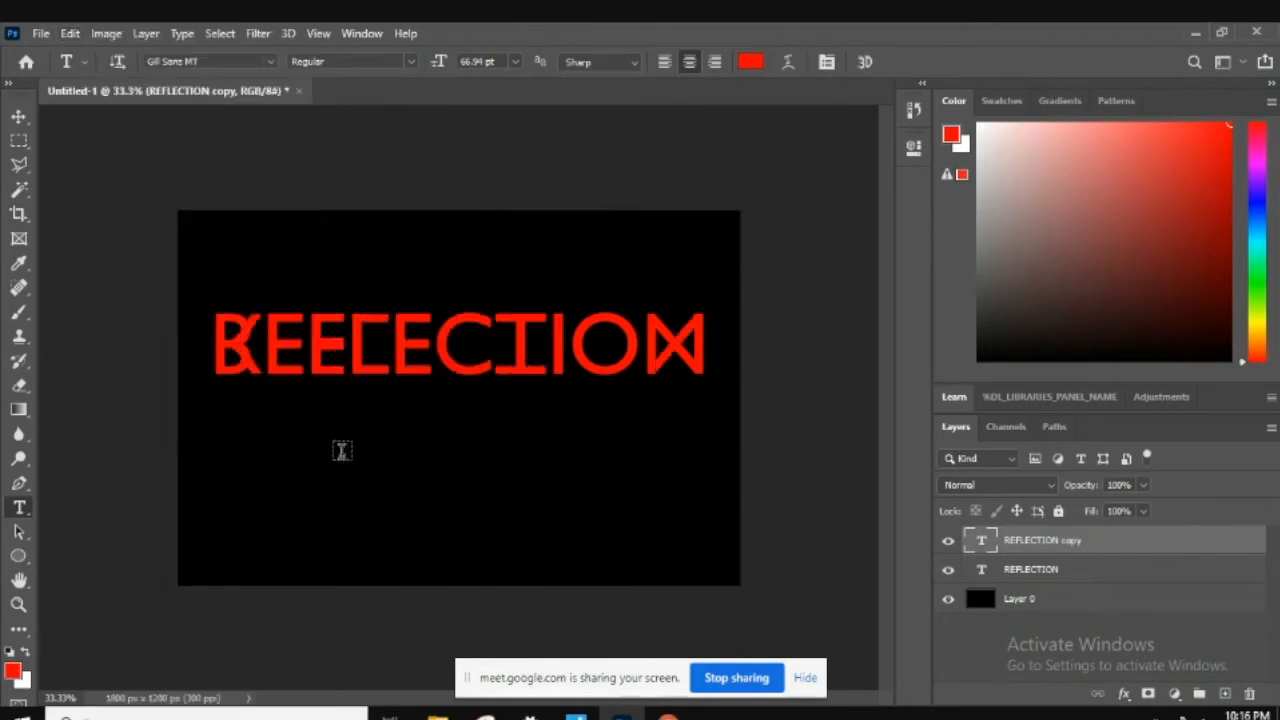
mouse_move(688, 348)
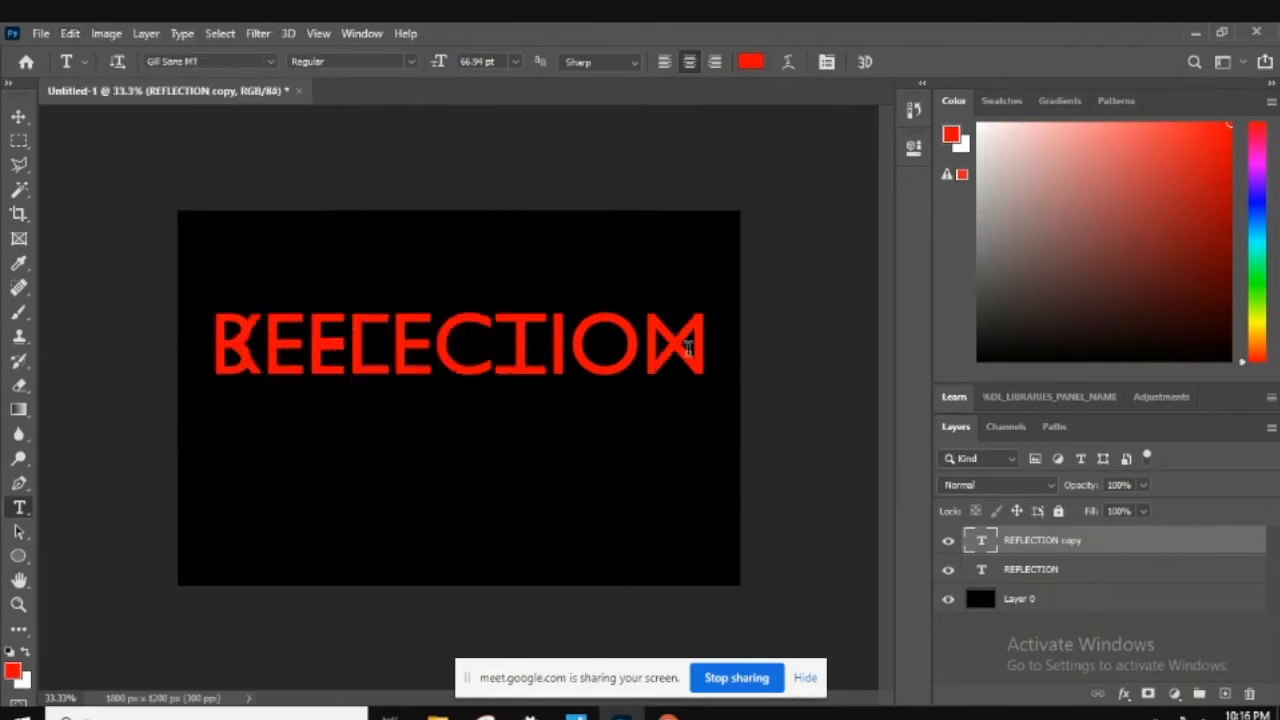
mouse_move(718, 426)
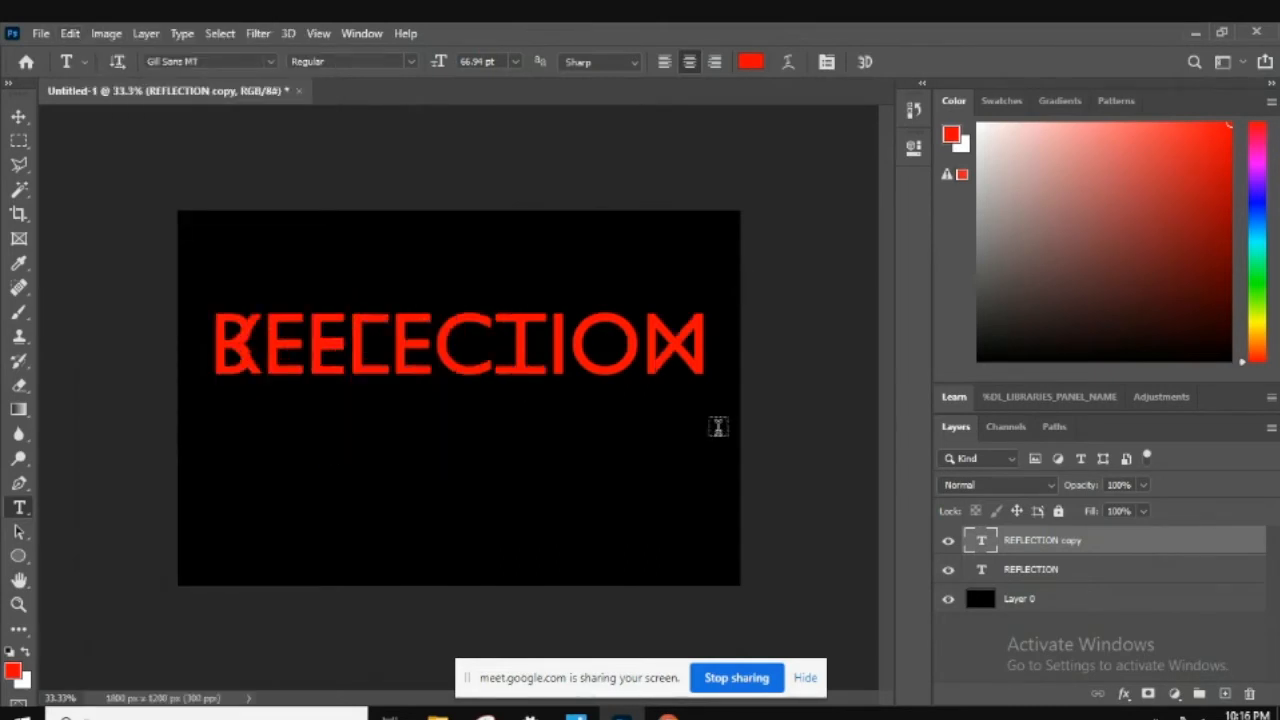
mouse_move(476, 364)
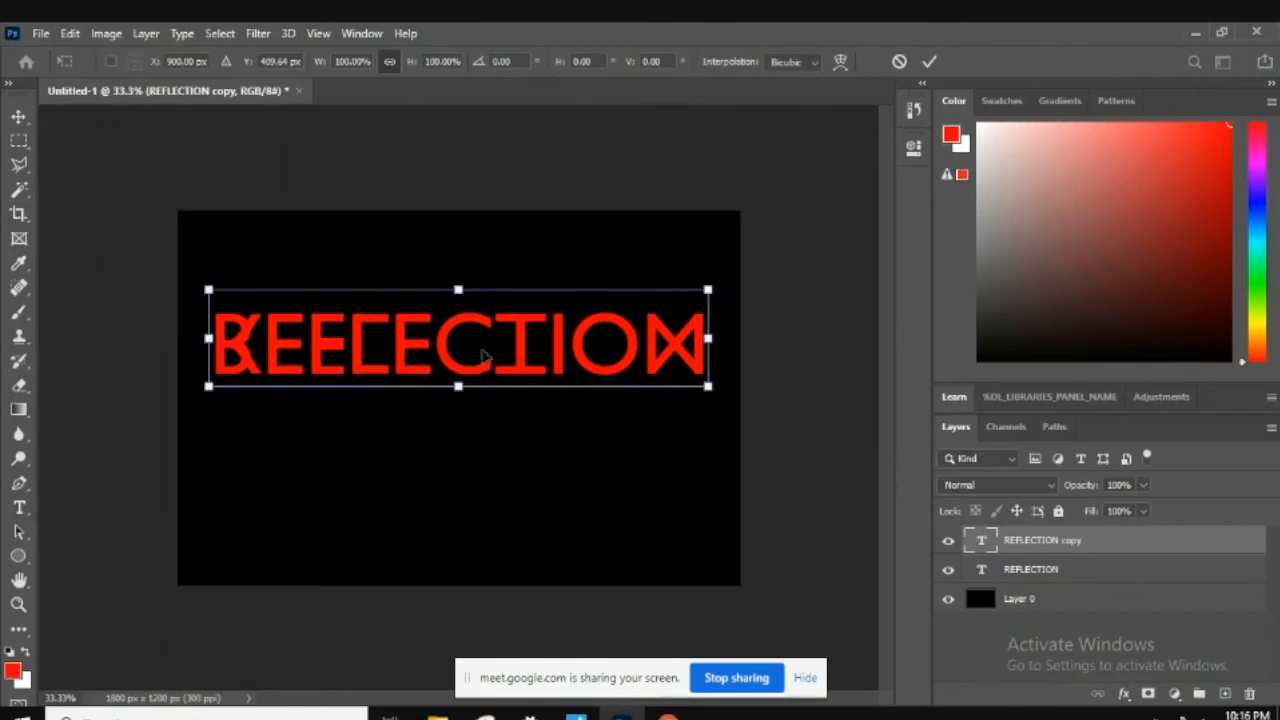
mouse_move(492, 332)
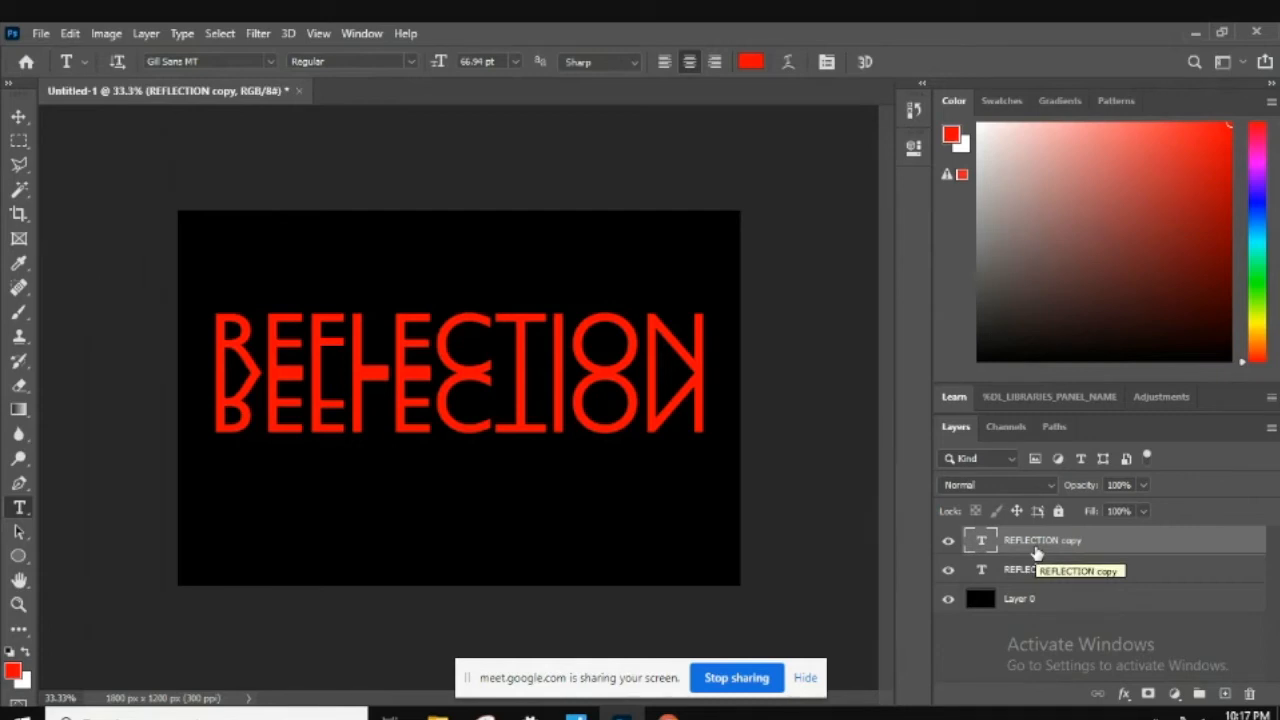
mouse_move(888, 528)
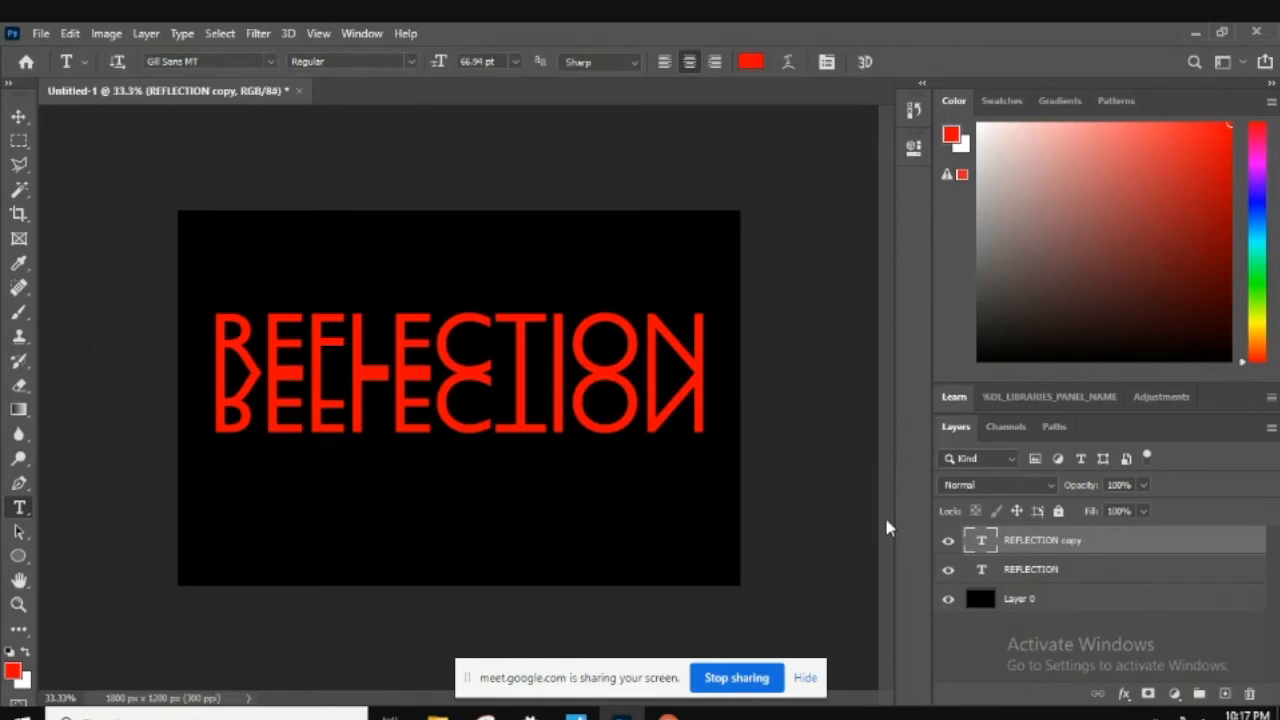
mouse_move(868, 496)
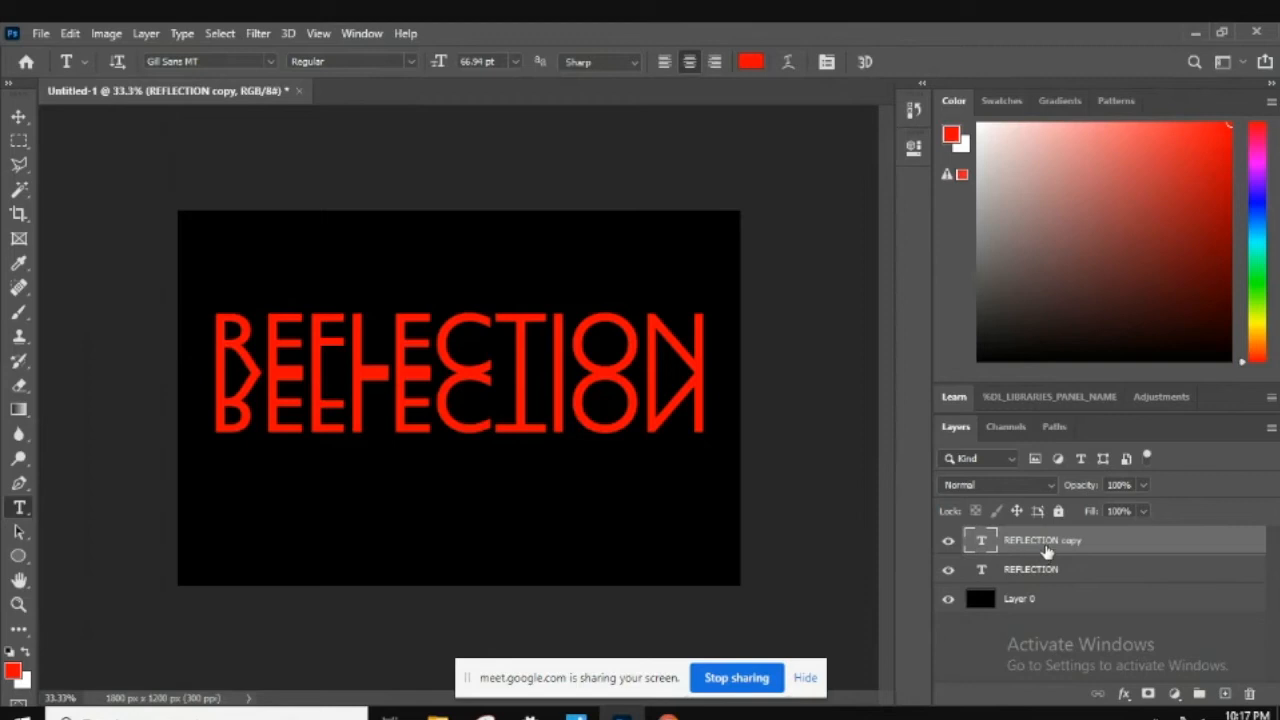
Rasterize the REFLECTION copy layer, then tilt and scale the mirrored copy in Free Transform
right_click(1042, 540)
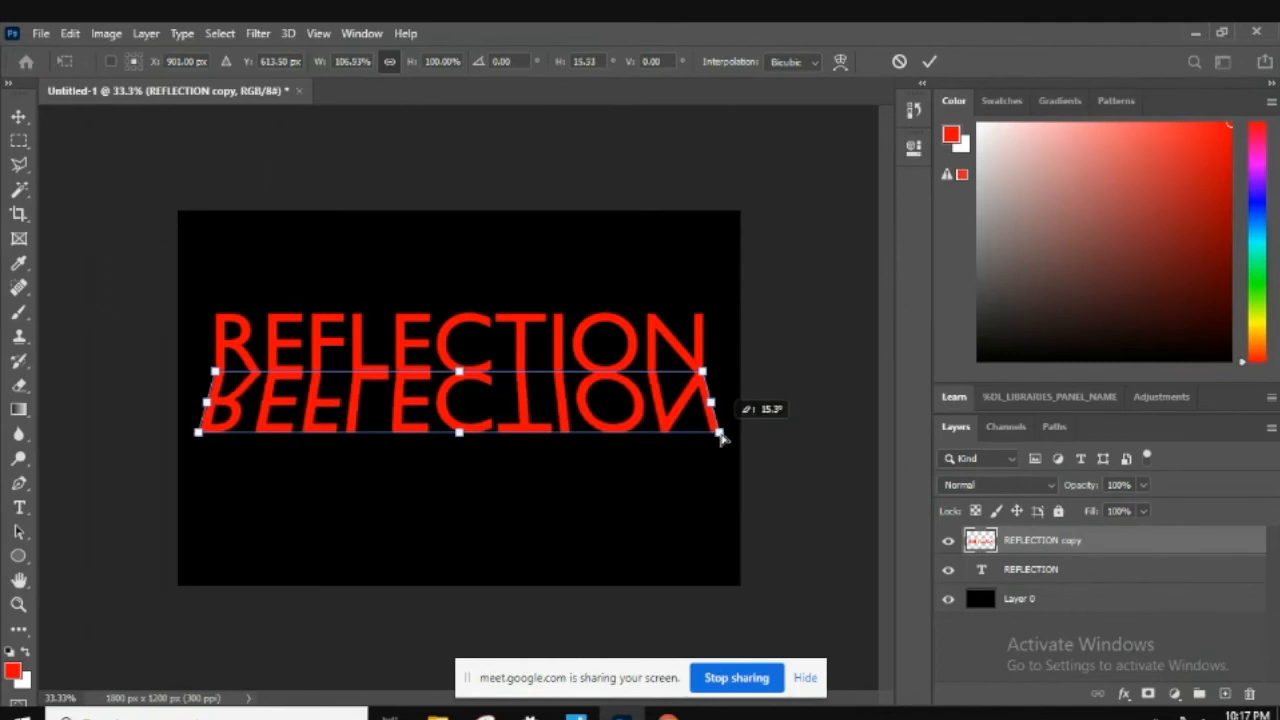
left_click_drag(718, 434, 732, 434)
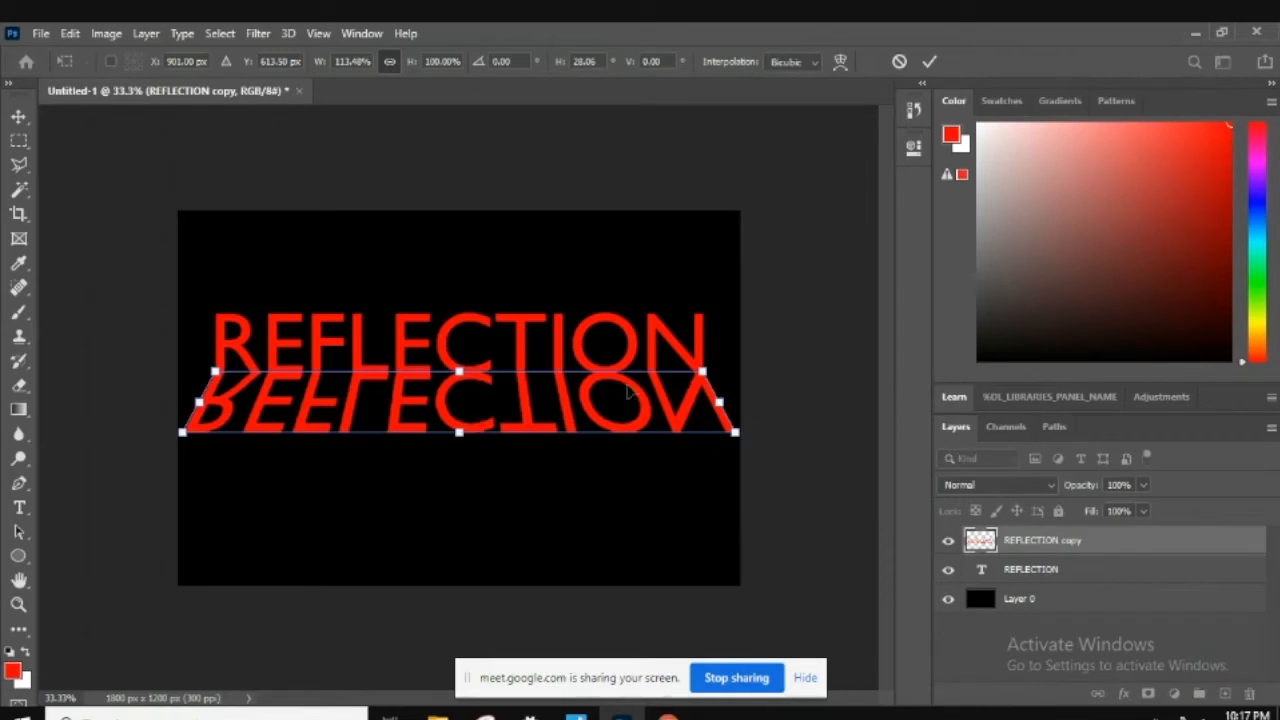
right_click(630, 376)
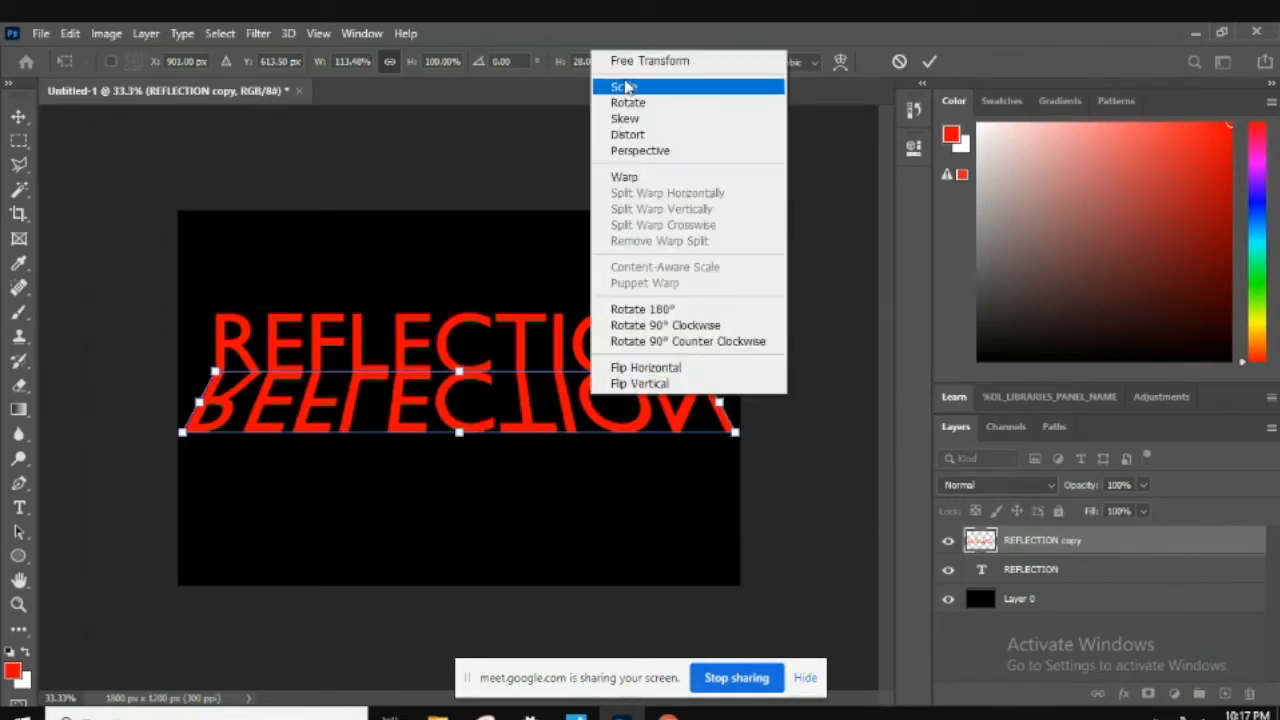
left_click(620, 86)
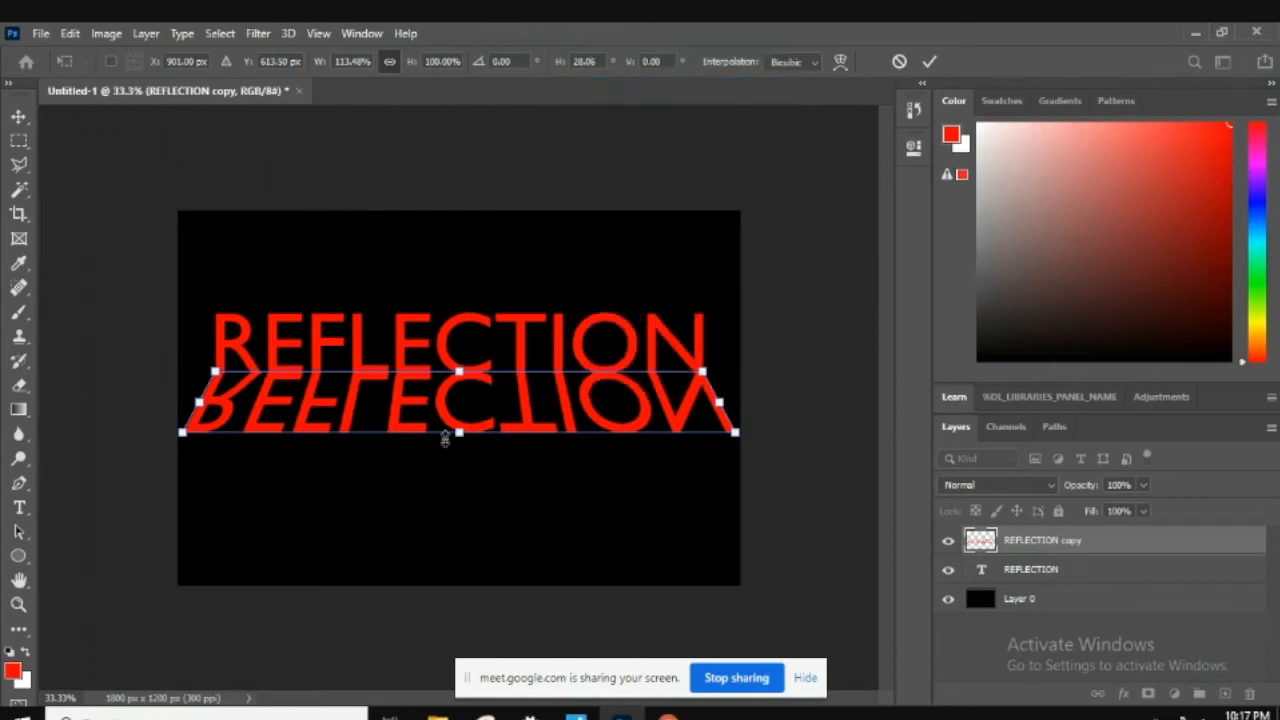
left_click_drag(444, 432, 464, 432)
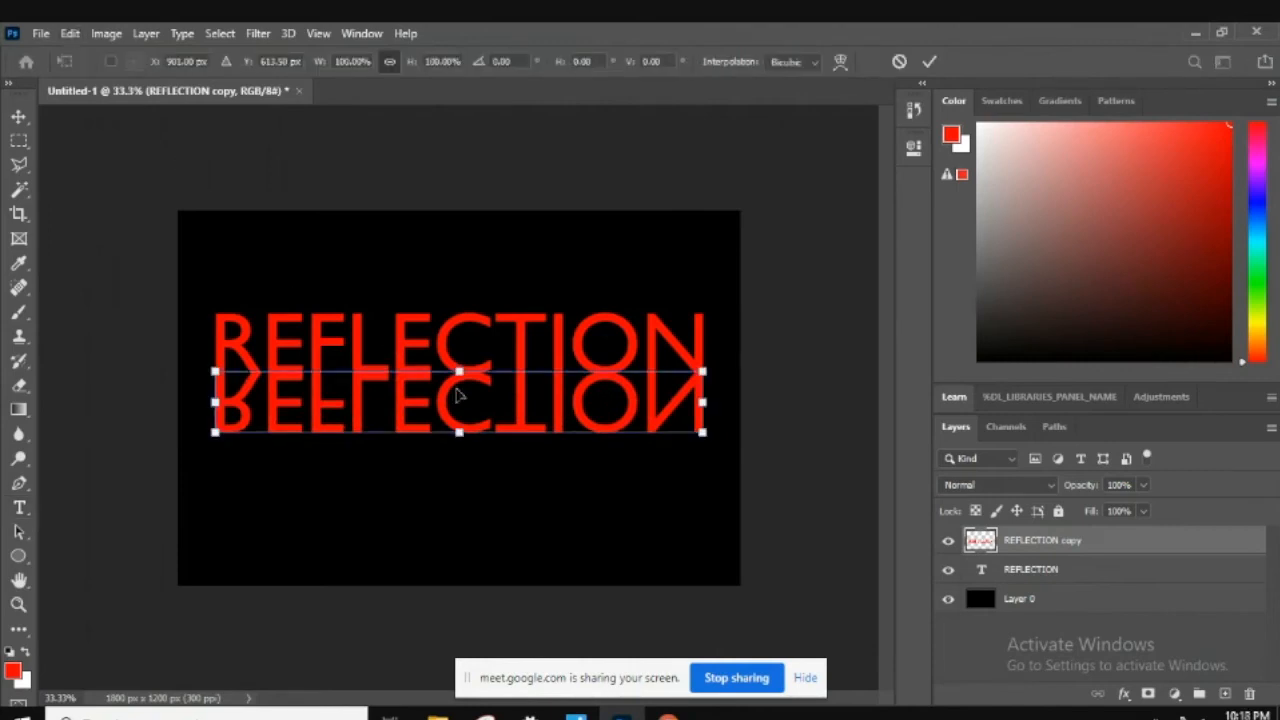
Perspective-distort the mirrored copy so its bottom edge flares wider, and commit the transform
right_click(456, 394)
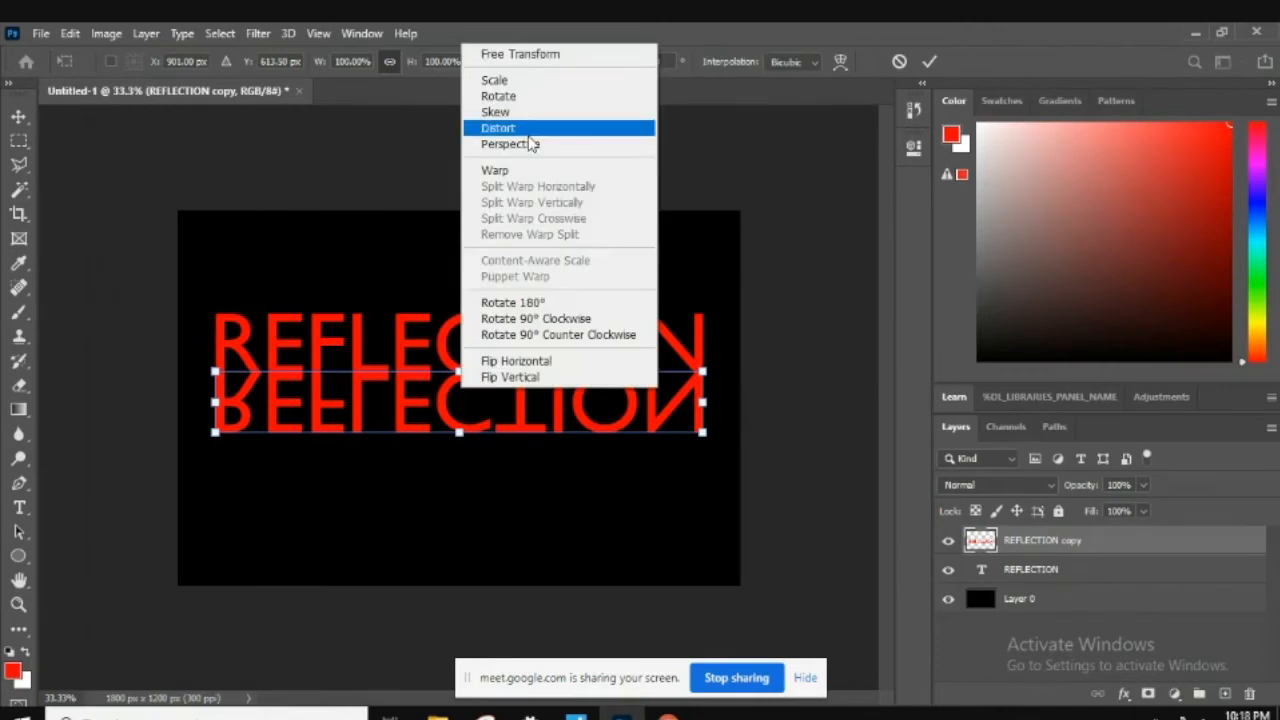
left_click(498, 128)
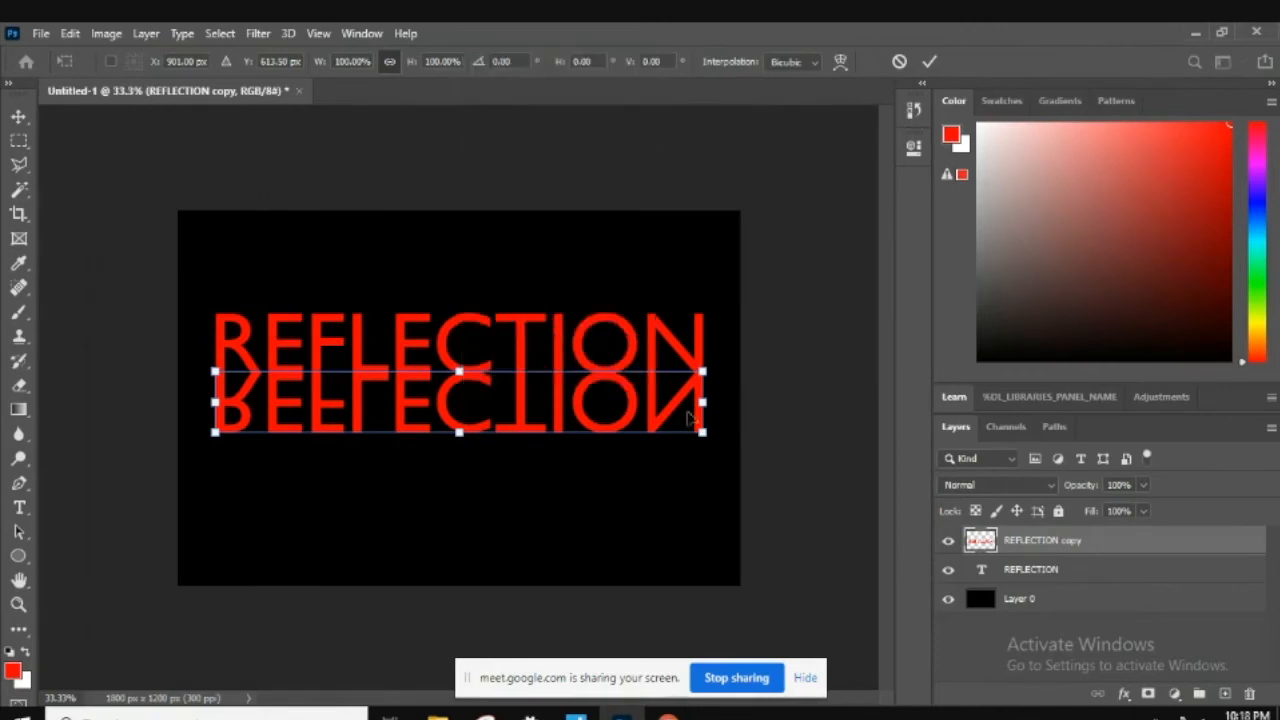
left_click_drag(704, 432, 724, 436)
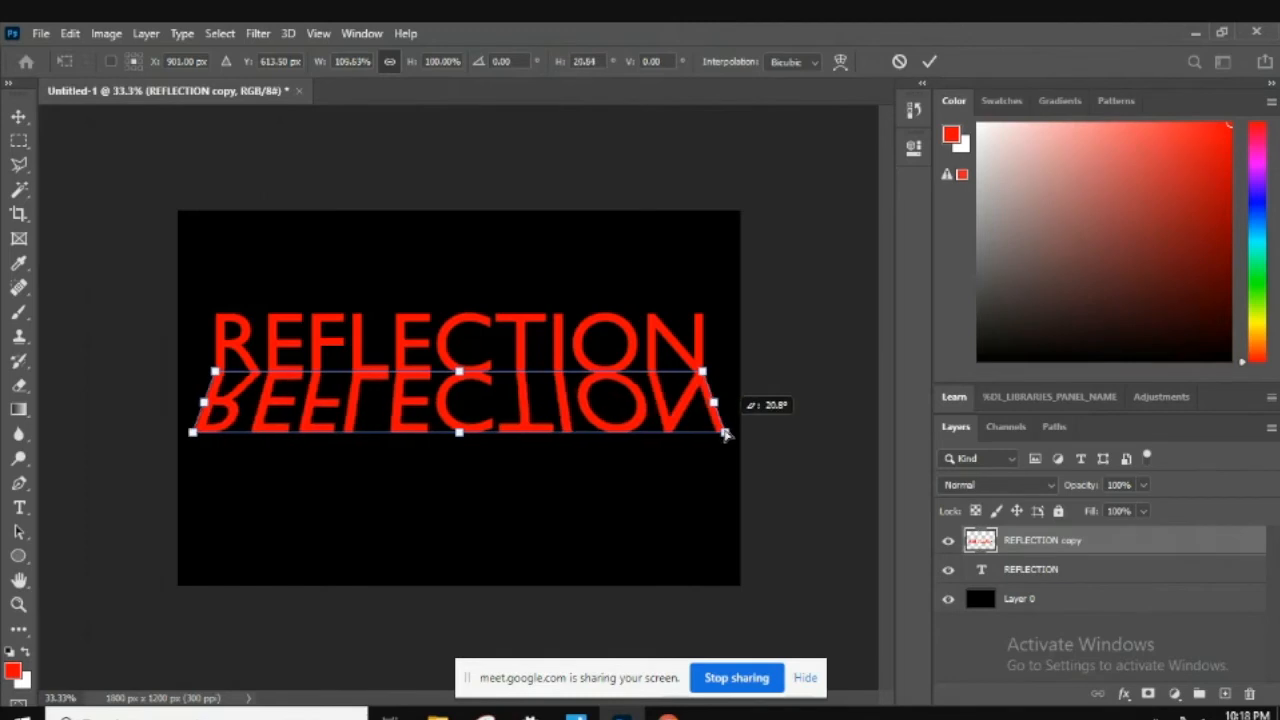
left_click_drag(724, 432, 740, 432)
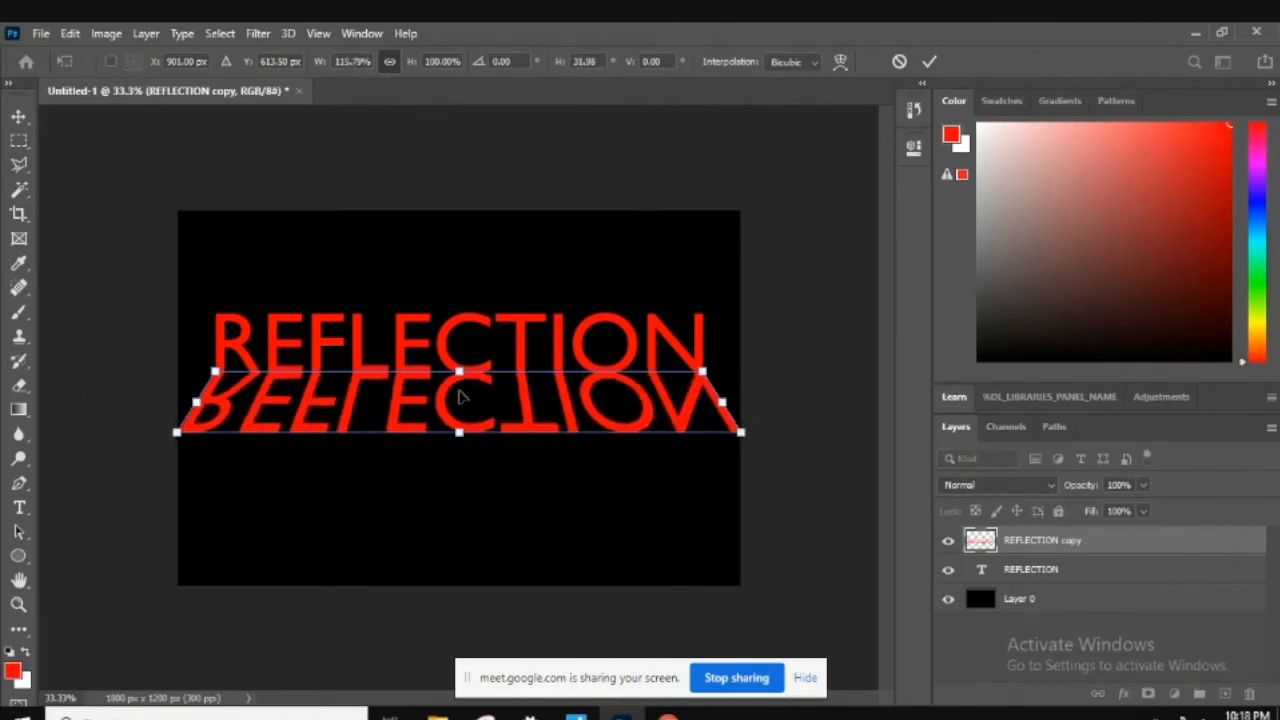
right_click(460, 396)
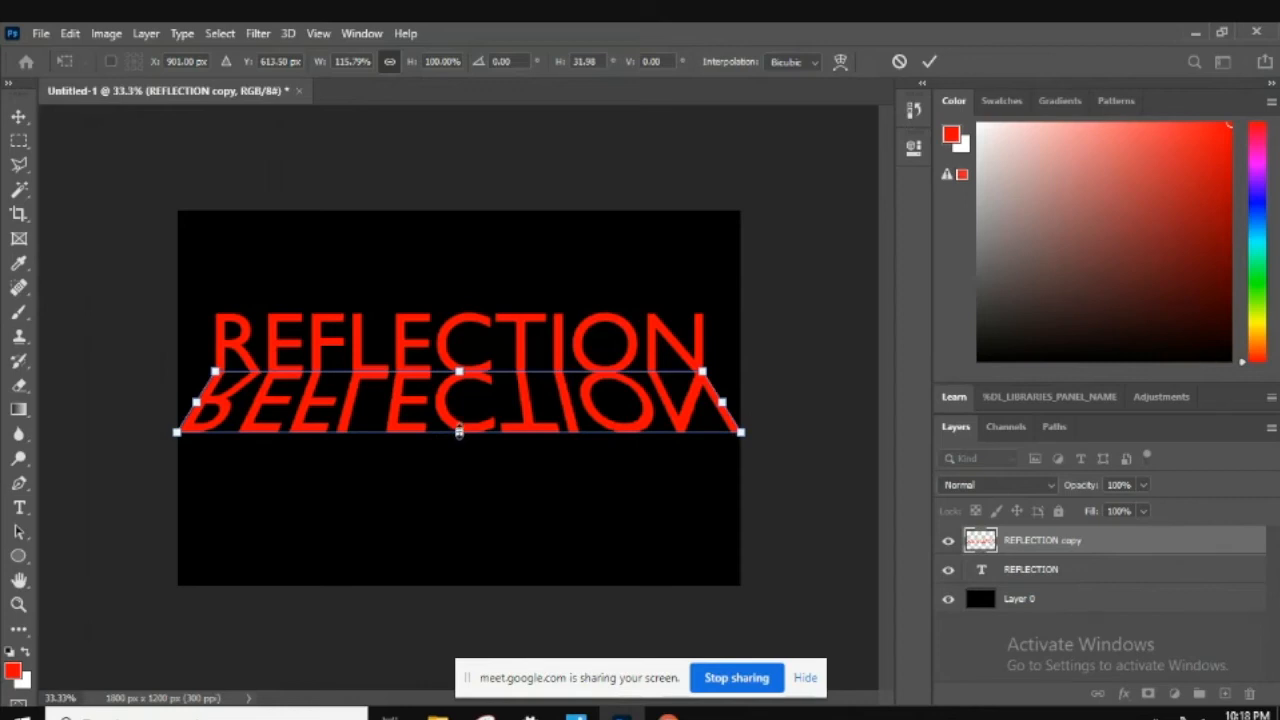
left_click_drag(458, 432, 458, 448)
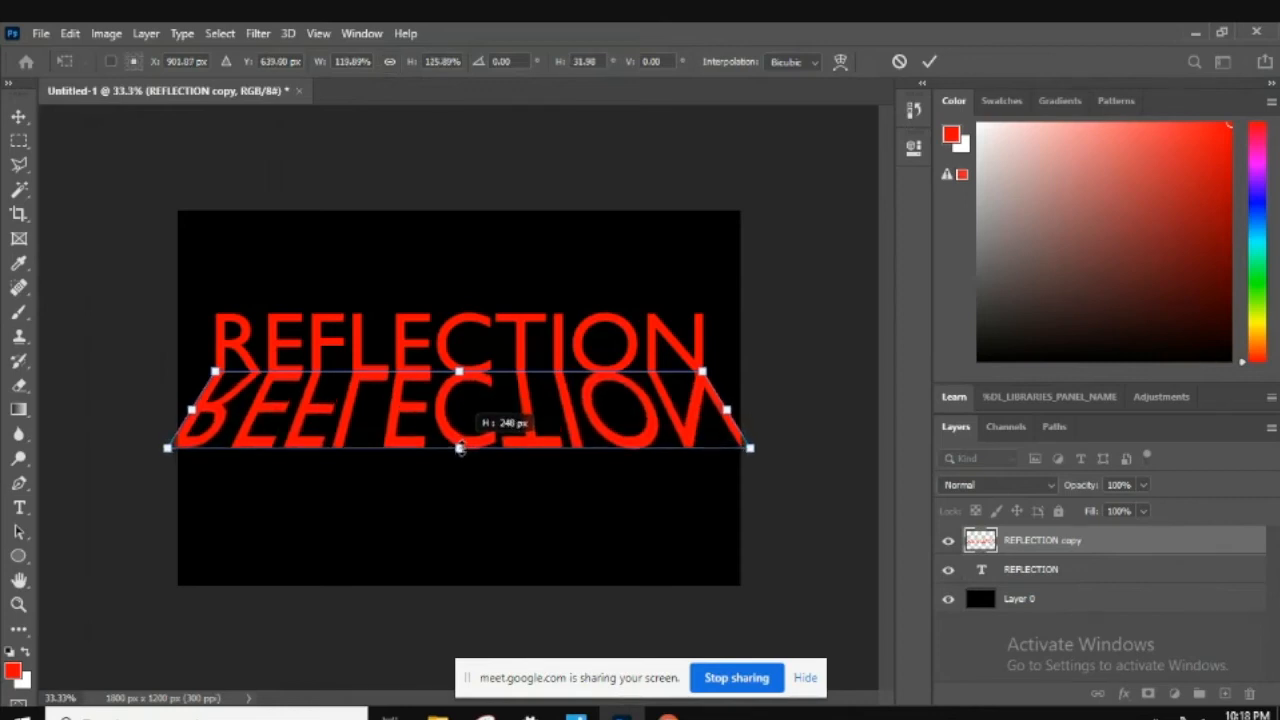
left_click_drag(460, 448, 464, 468)
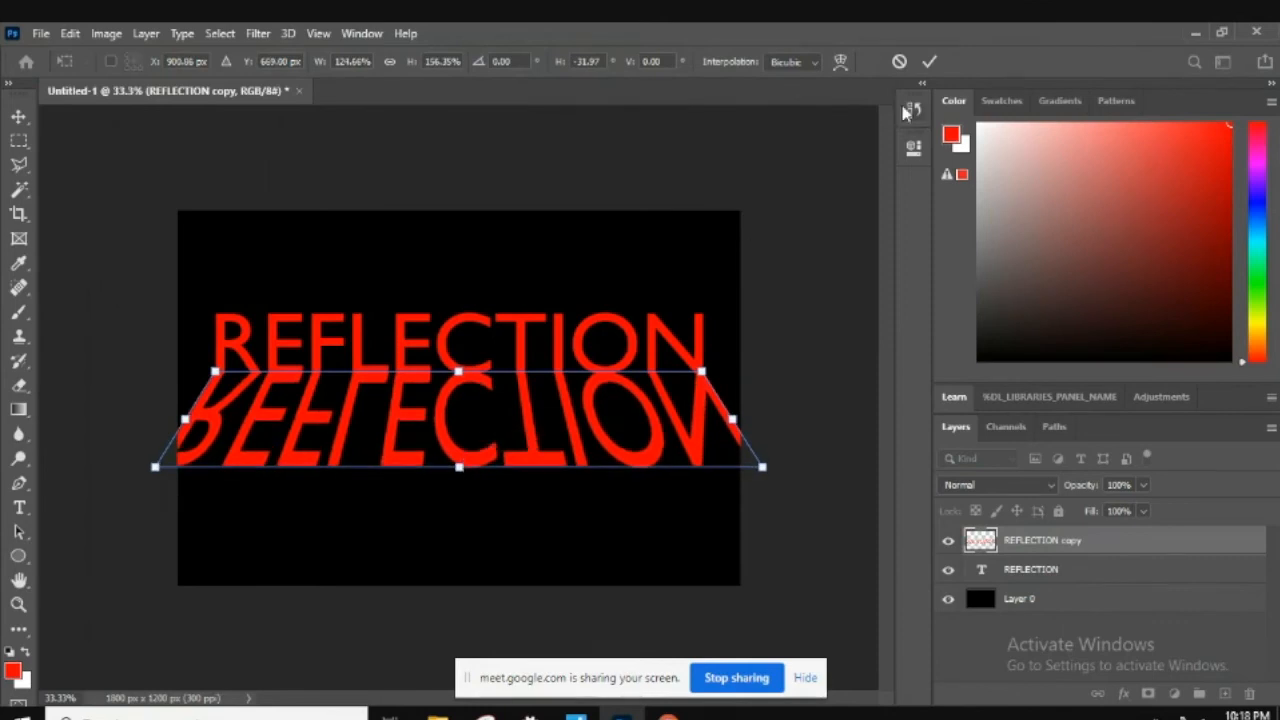
left_click(928, 60)
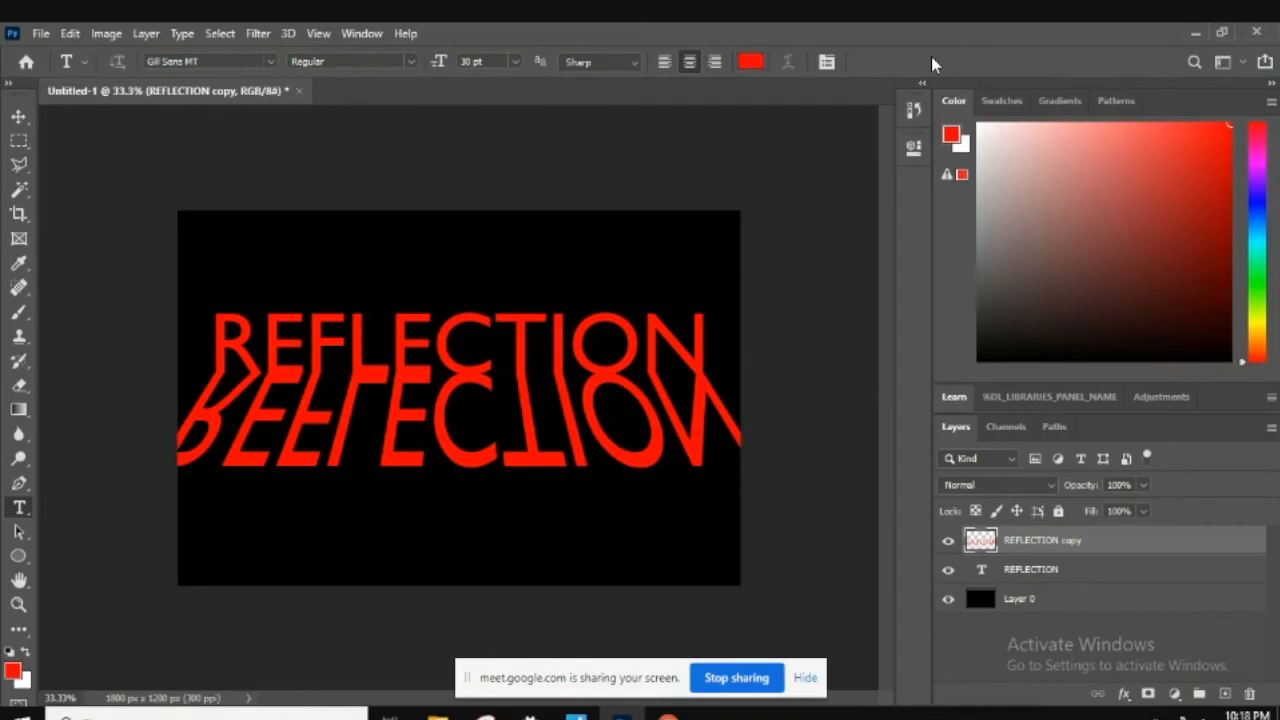
Add a layer mask to the mirrored REFLECTION copy layer
left_click(1164, 300)
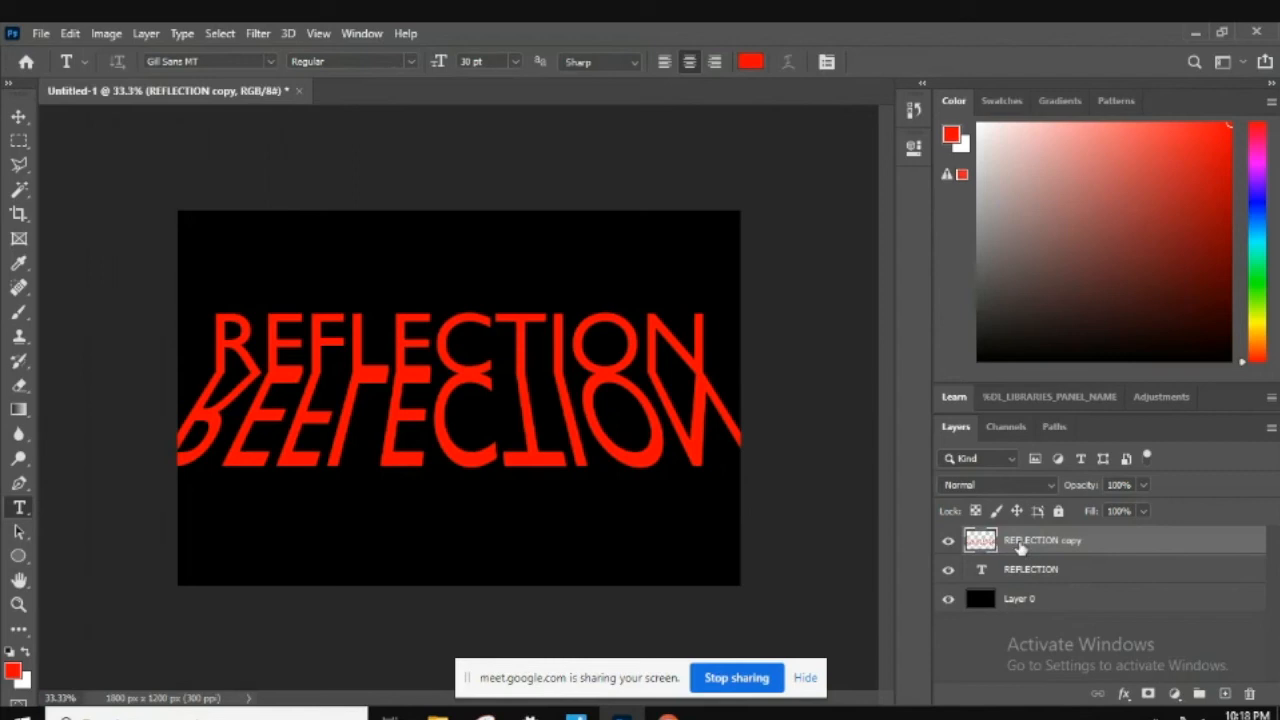
mouse_move(108, 520)
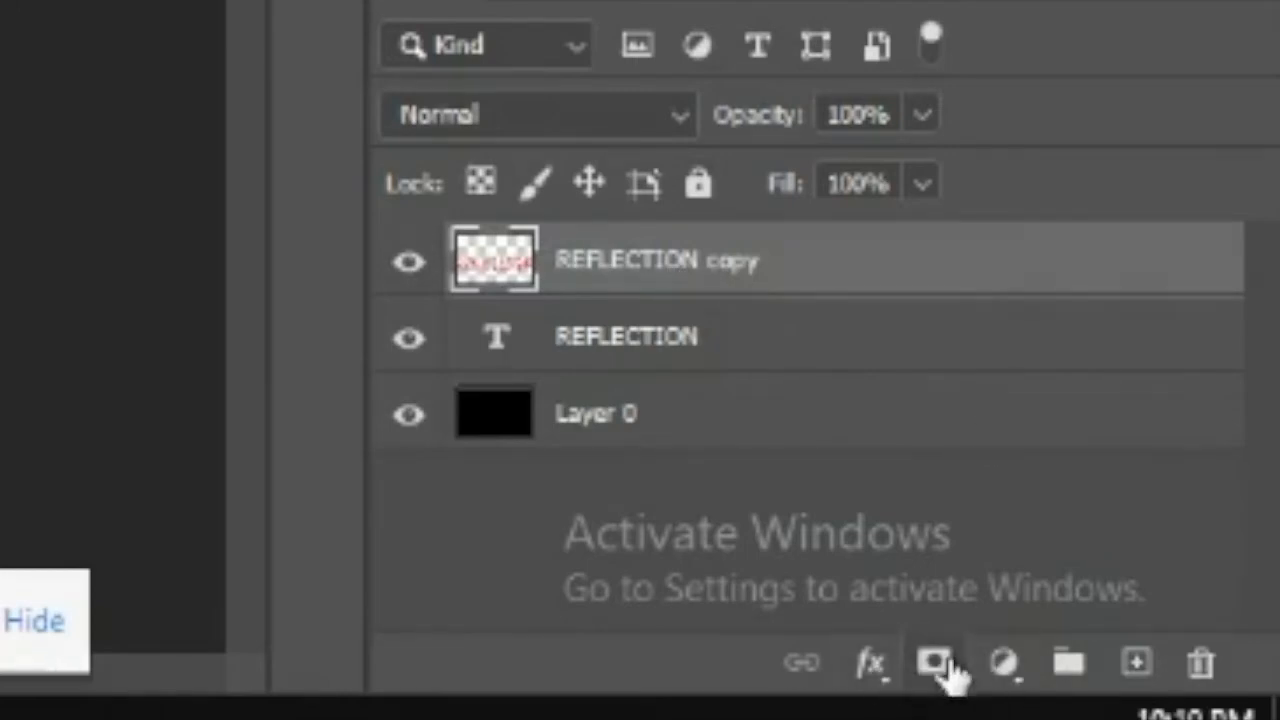
mouse_move(810, 676)
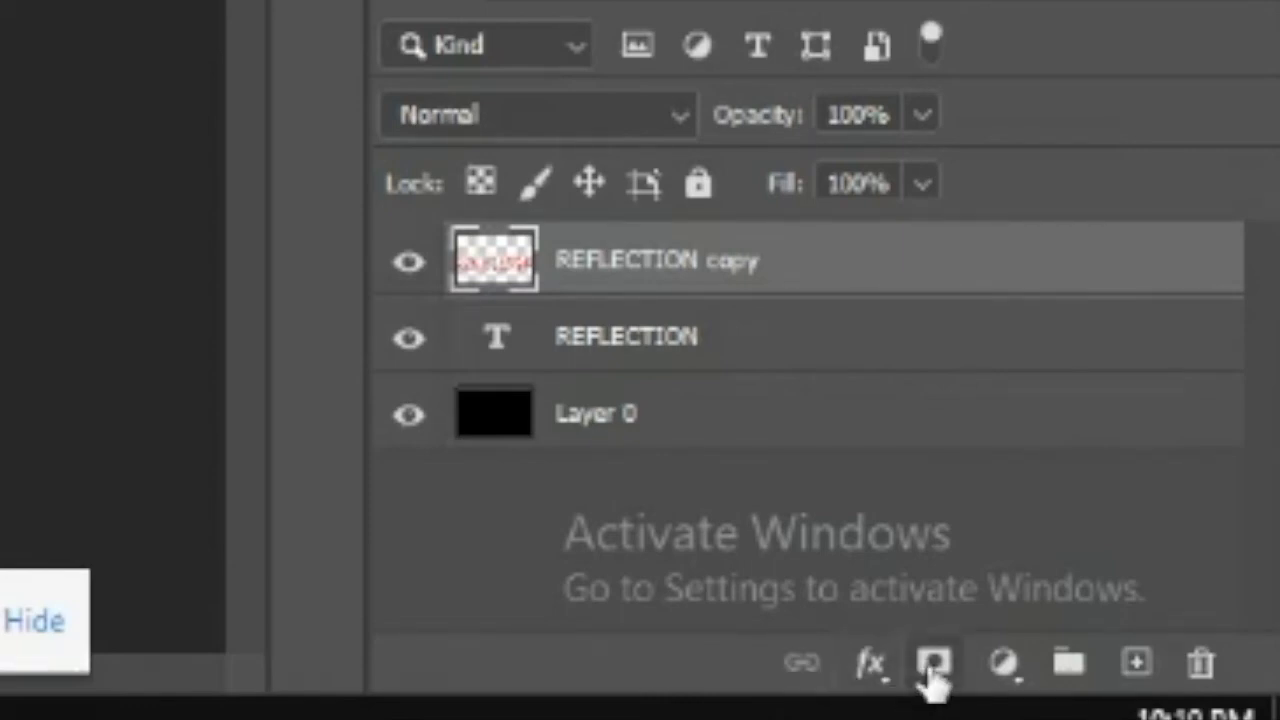
left_click(934, 664)
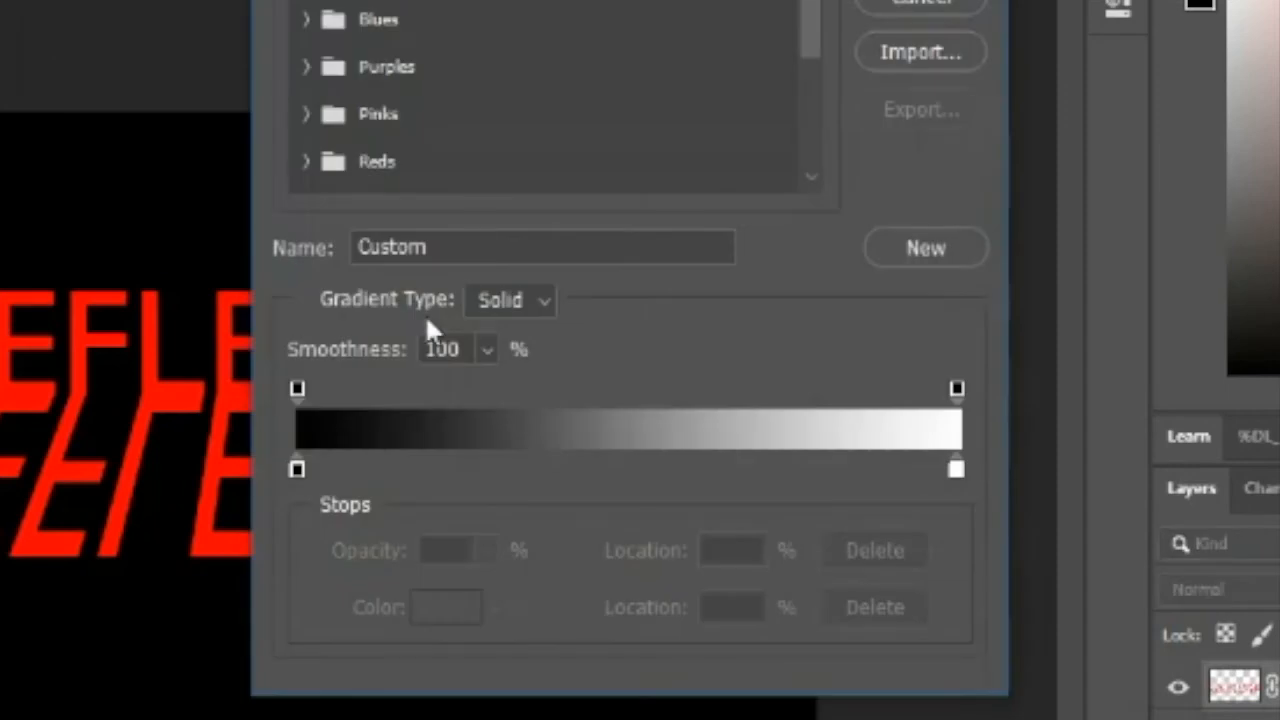
mouse_move(348, 480)
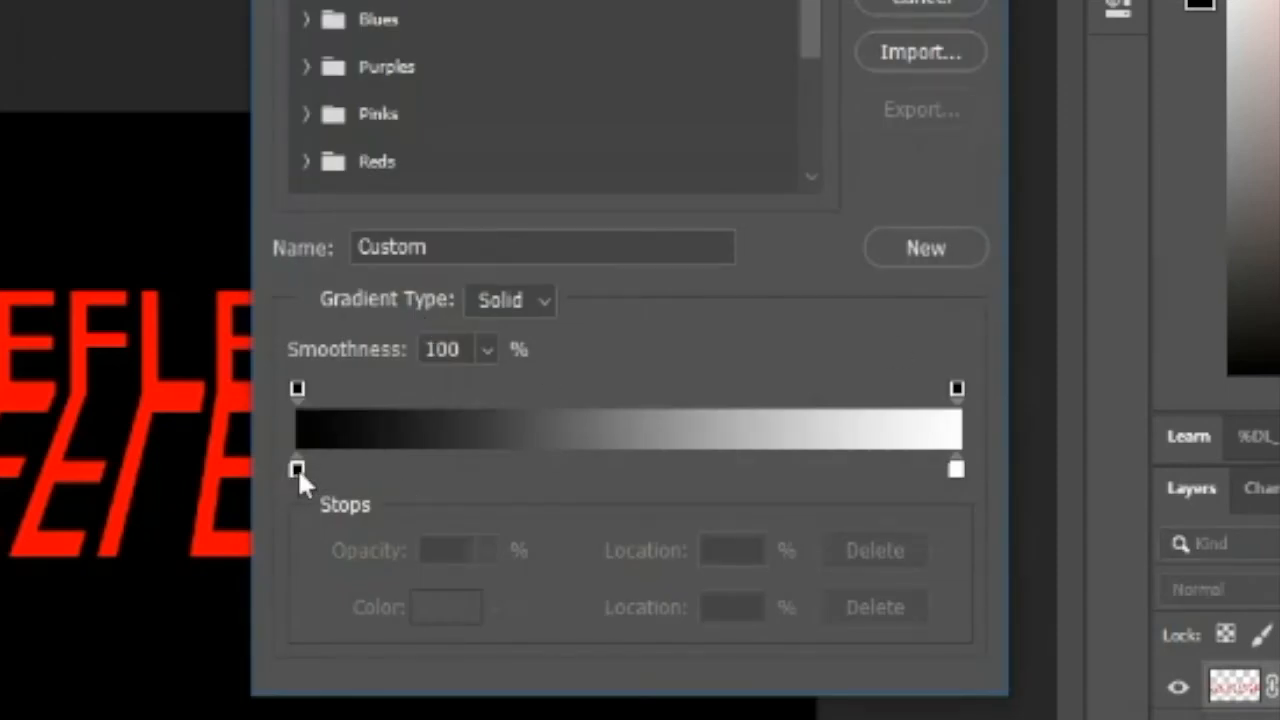
Shift the black-to-white gradient's midpoint right to around 80%, toward the white stop
left_click(296, 470)
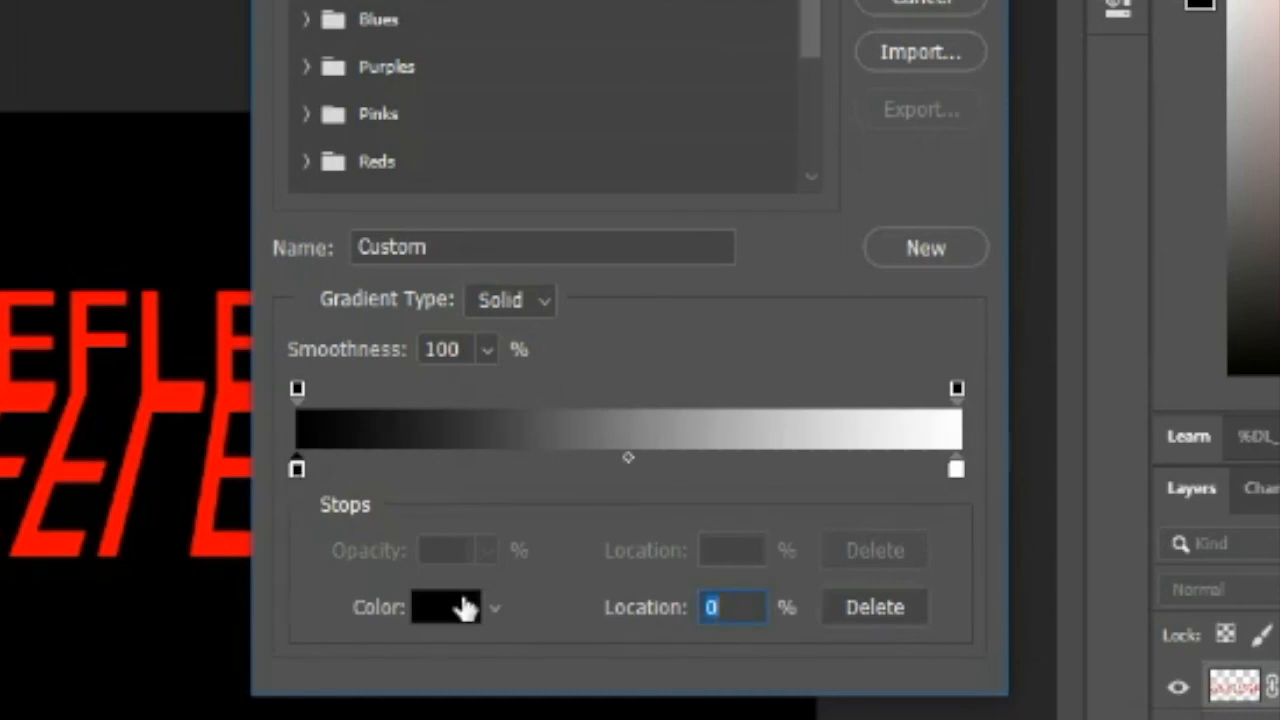
left_click(956, 468)
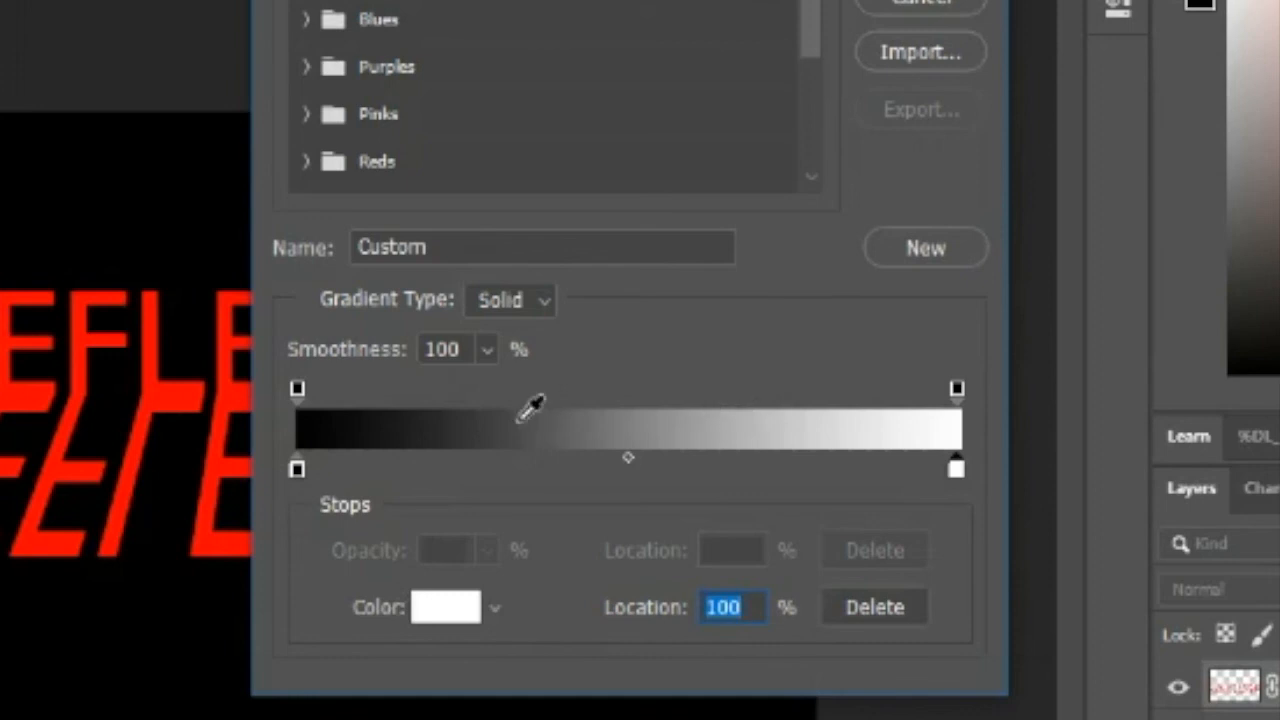
left_click_drag(628, 456, 720, 456)
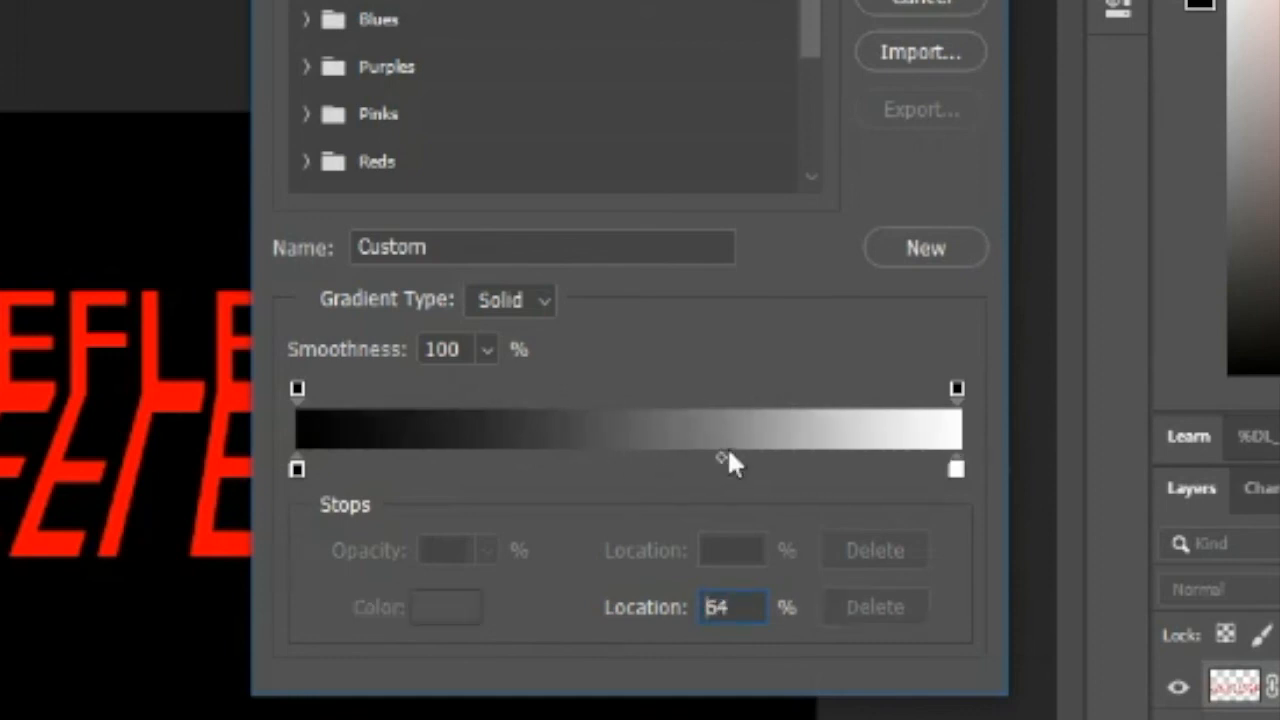
left_click_drag(728, 456, 784, 456)
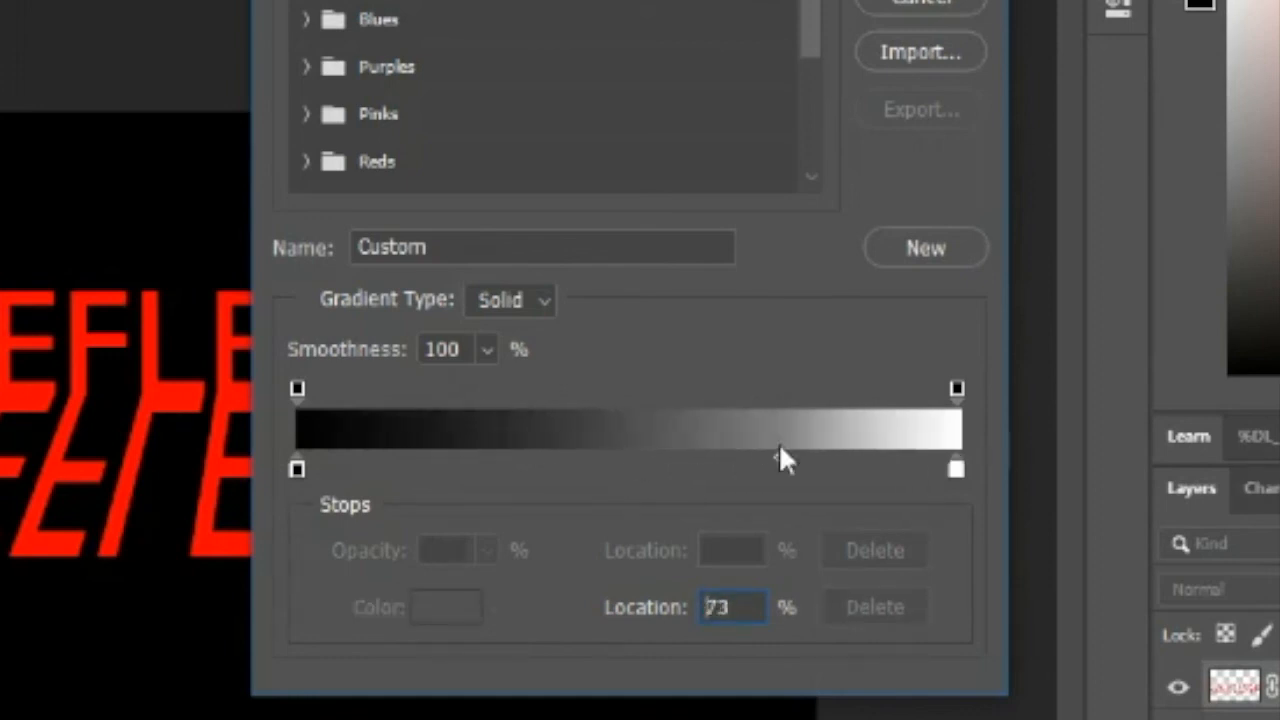
left_click_drag(784, 456, 700, 468)
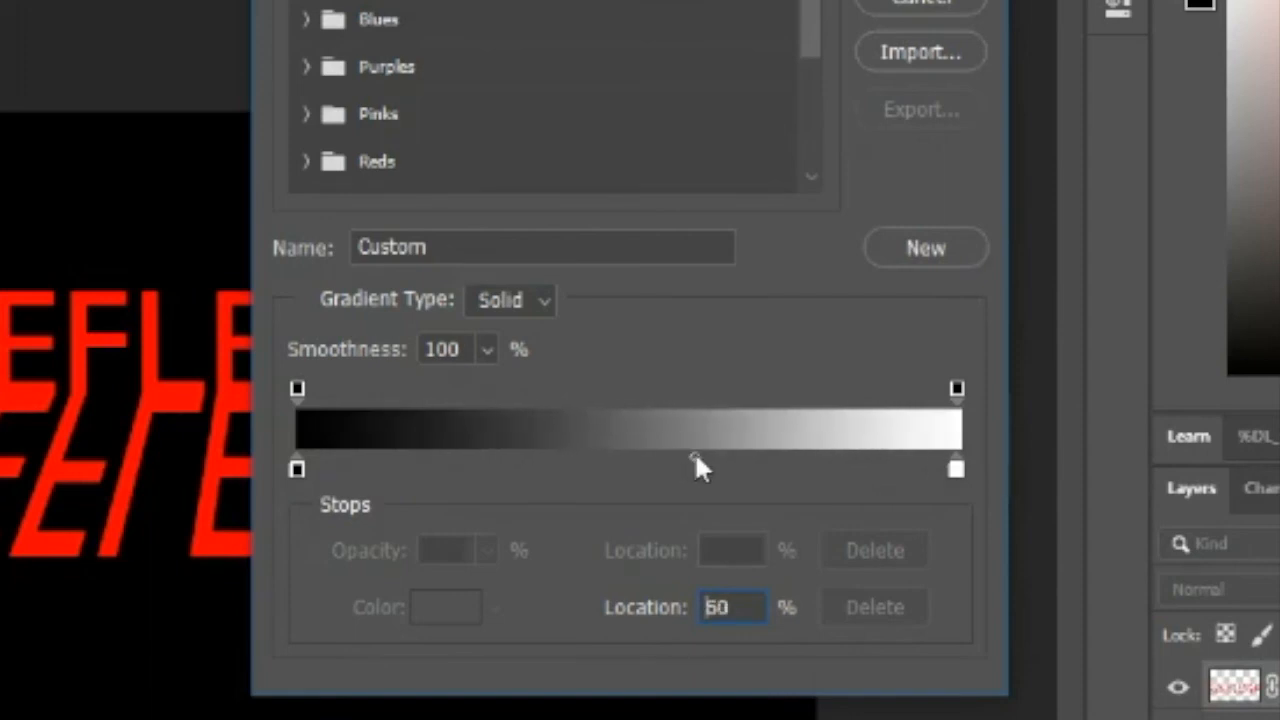
left_click_drag(700, 460, 702, 456)
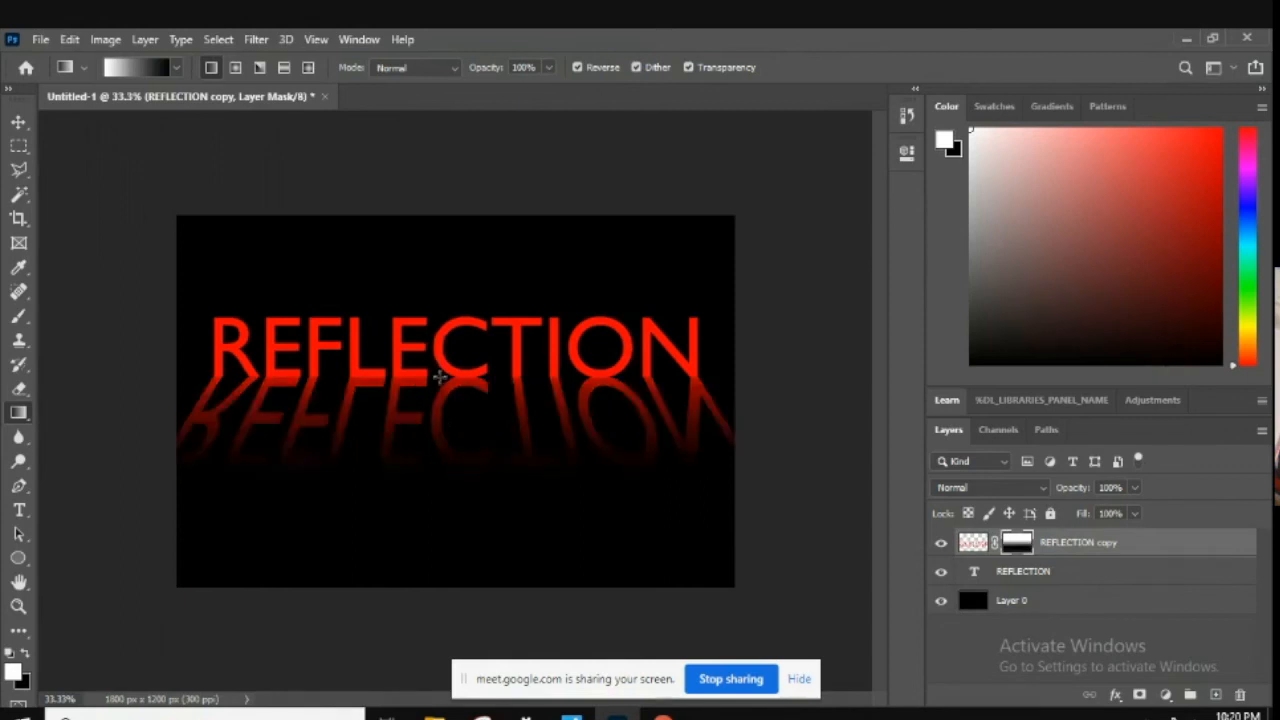
mouse_move(450, 284)
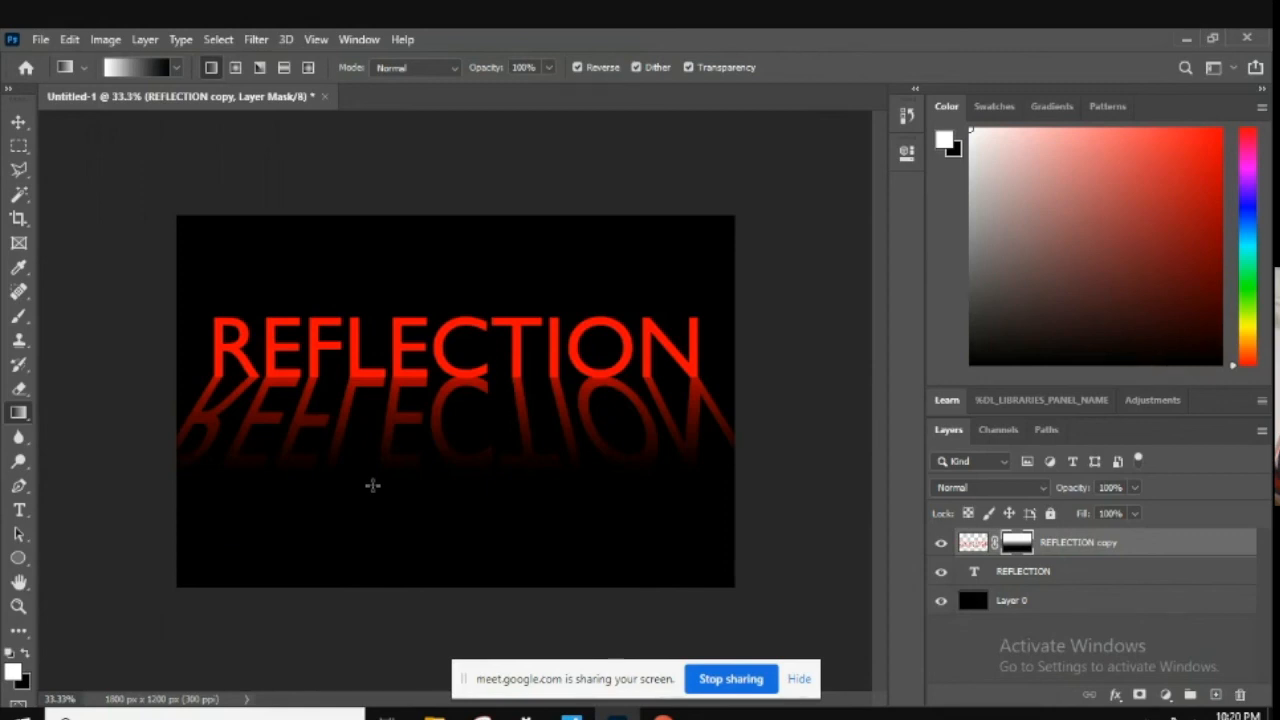
mouse_move(156, 218)
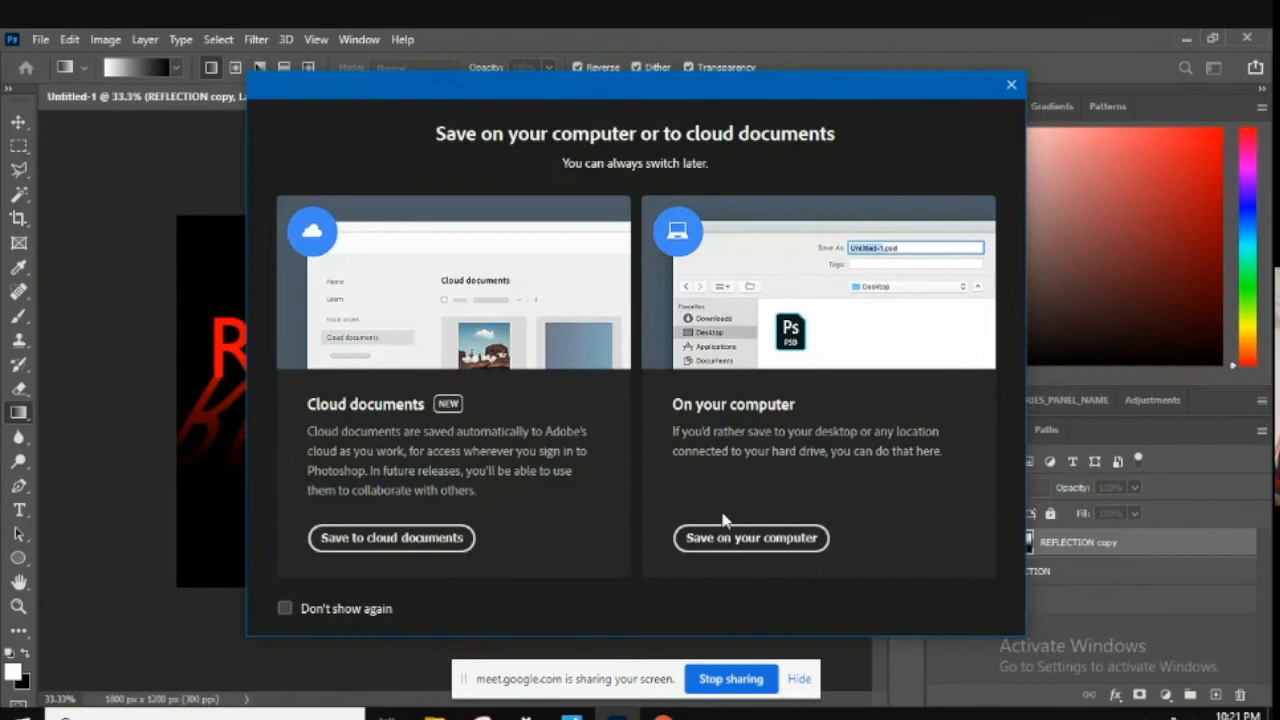
Save locally as REFLECTION_EG.psd on the Desktop, replacing the existing file with maximum compatibility
left_click(750, 538)
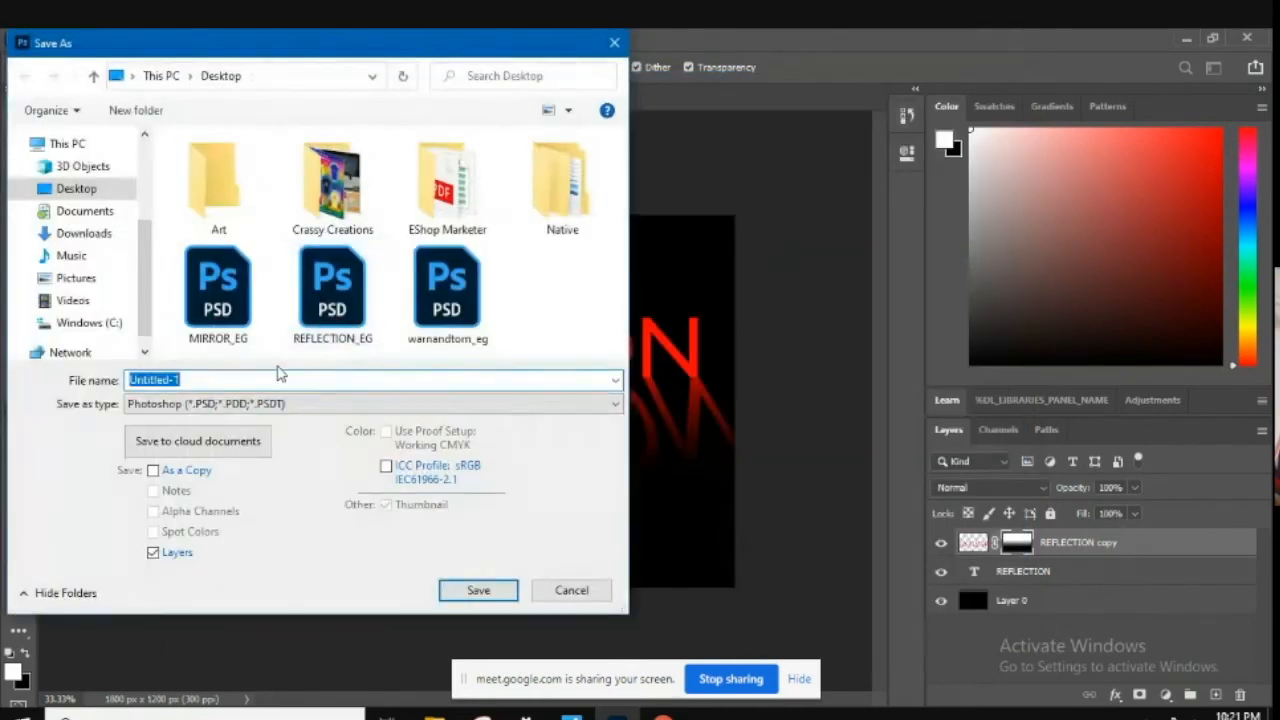
type("REFLECTION")
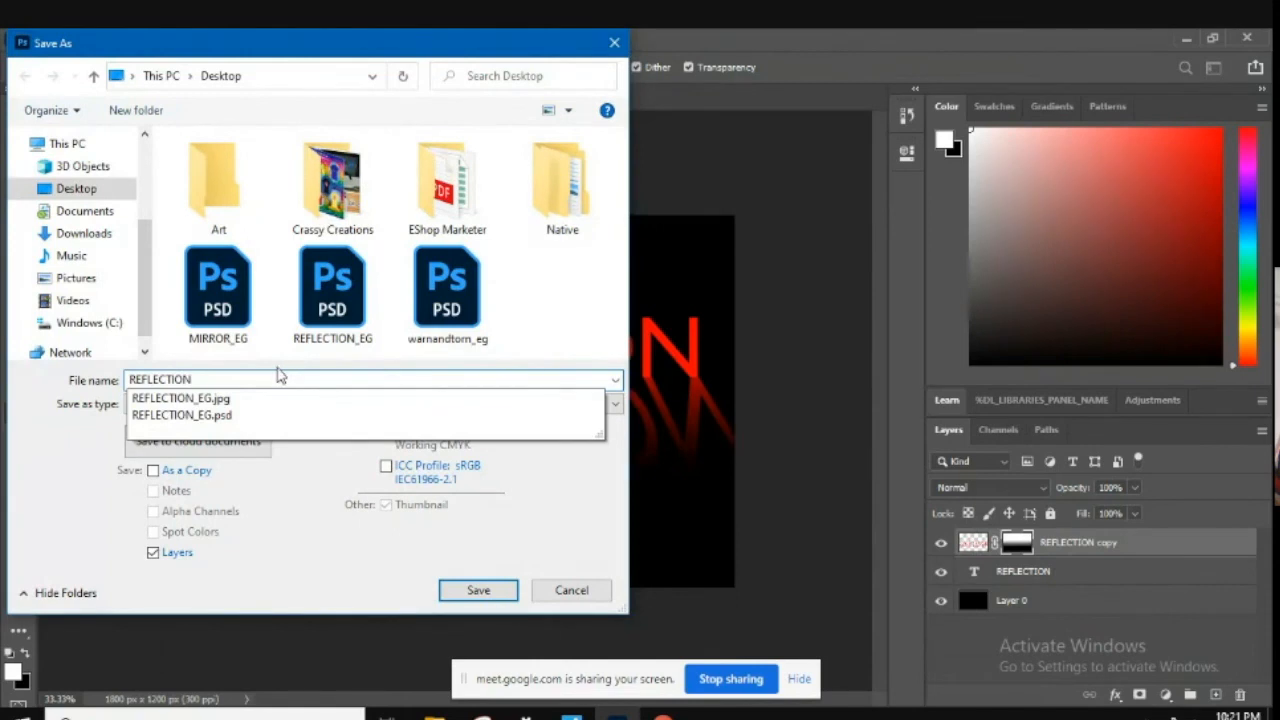
left_click(180, 414)
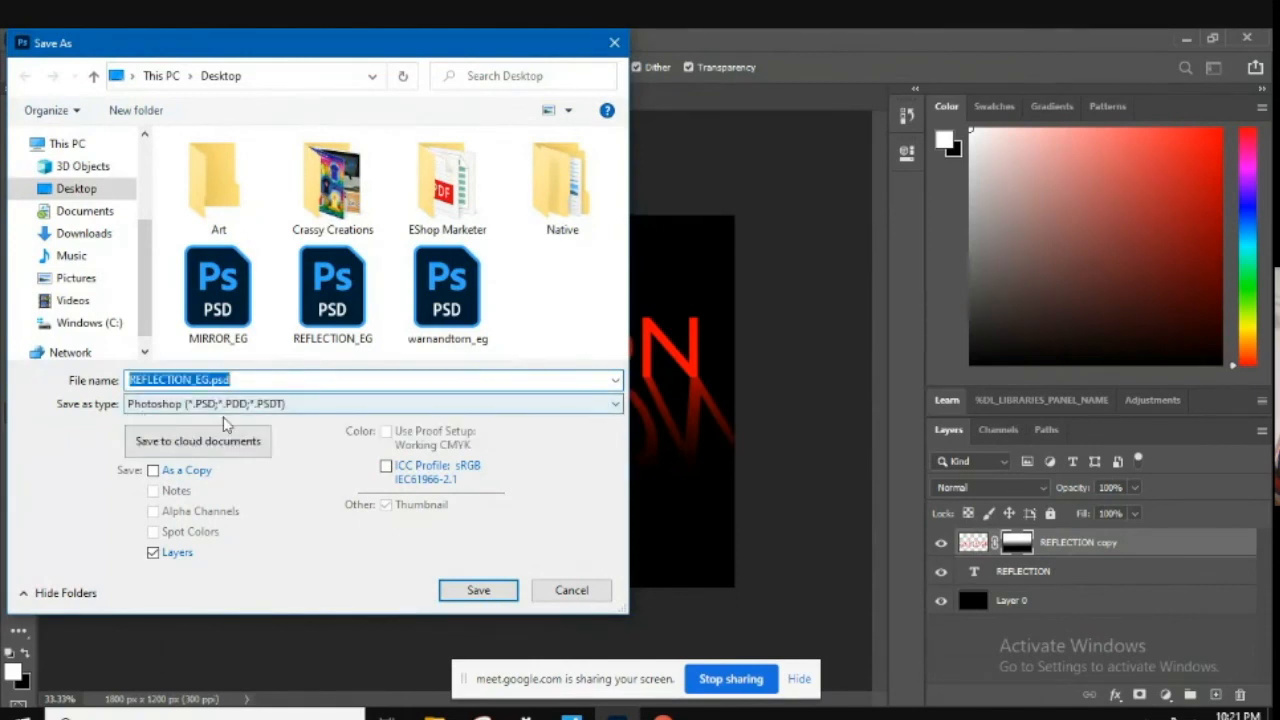
left_click(478, 590)
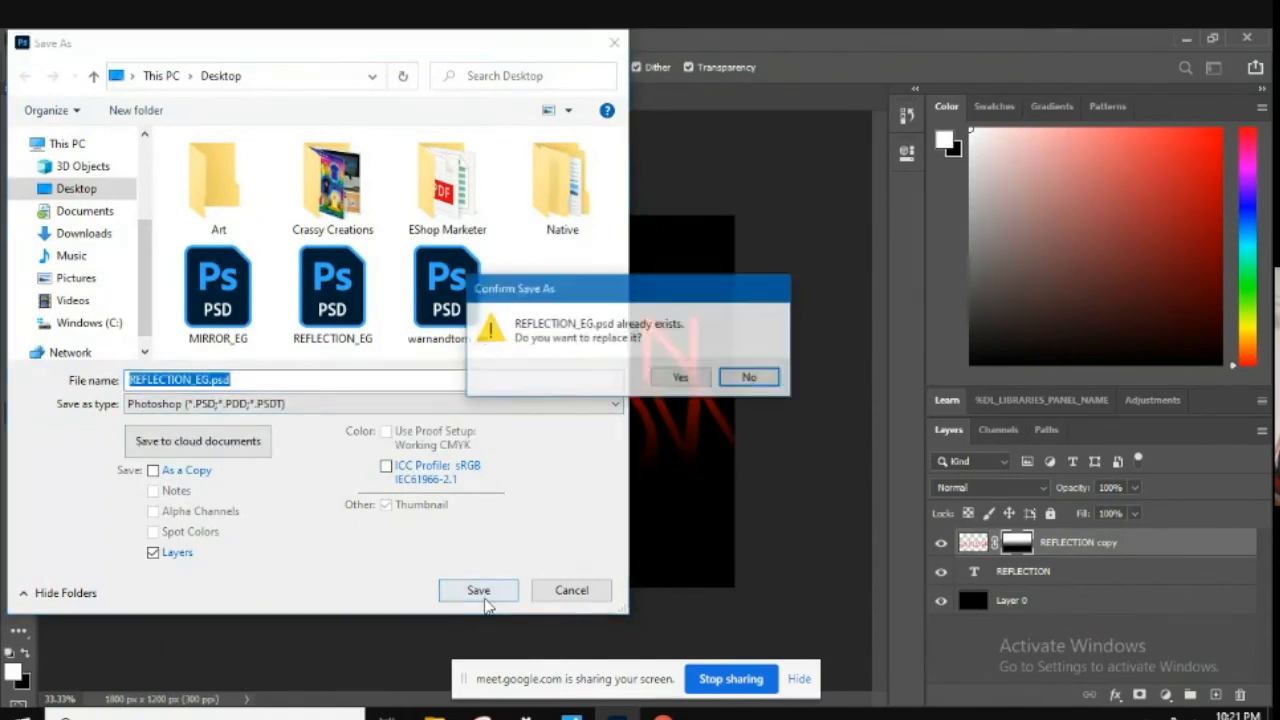
left_click(680, 376)
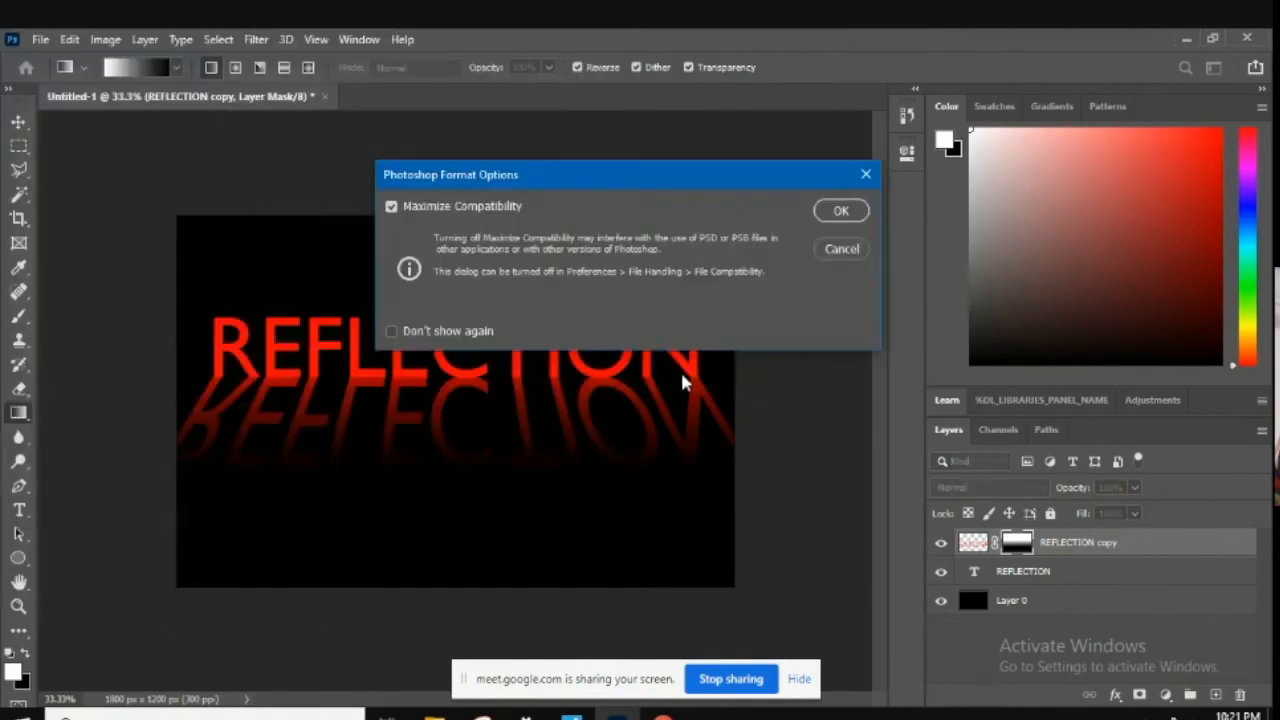
left_click(840, 210)
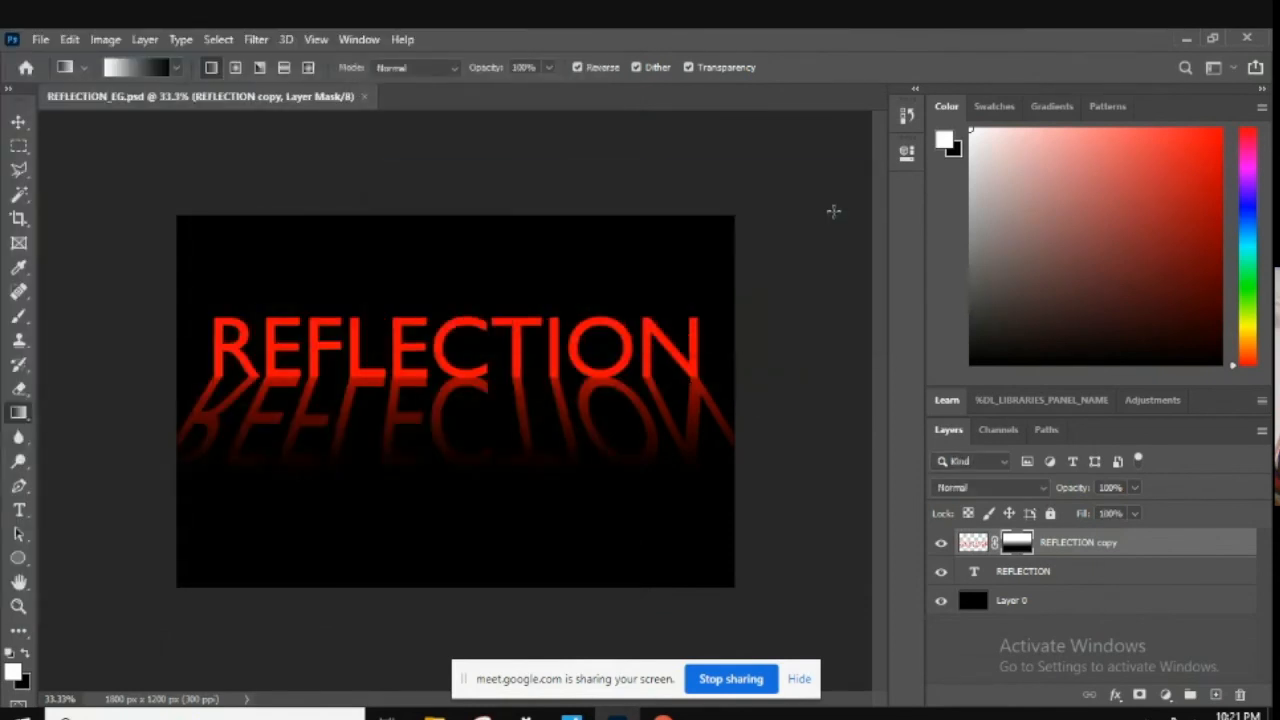